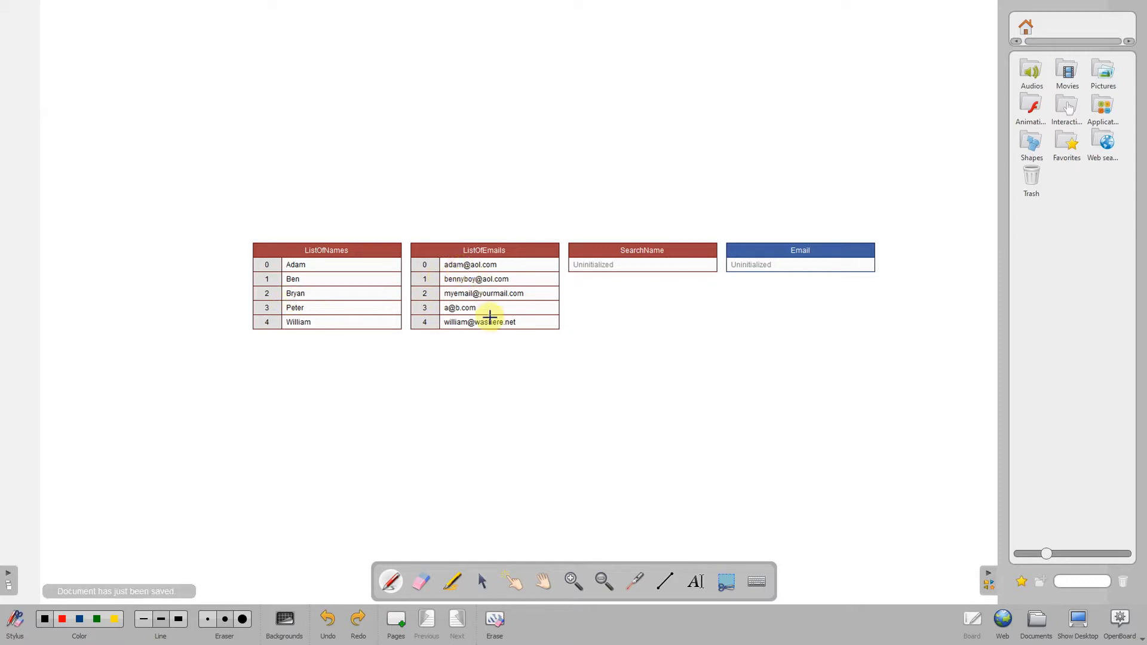
pyautogui.moveTo(292, 176)
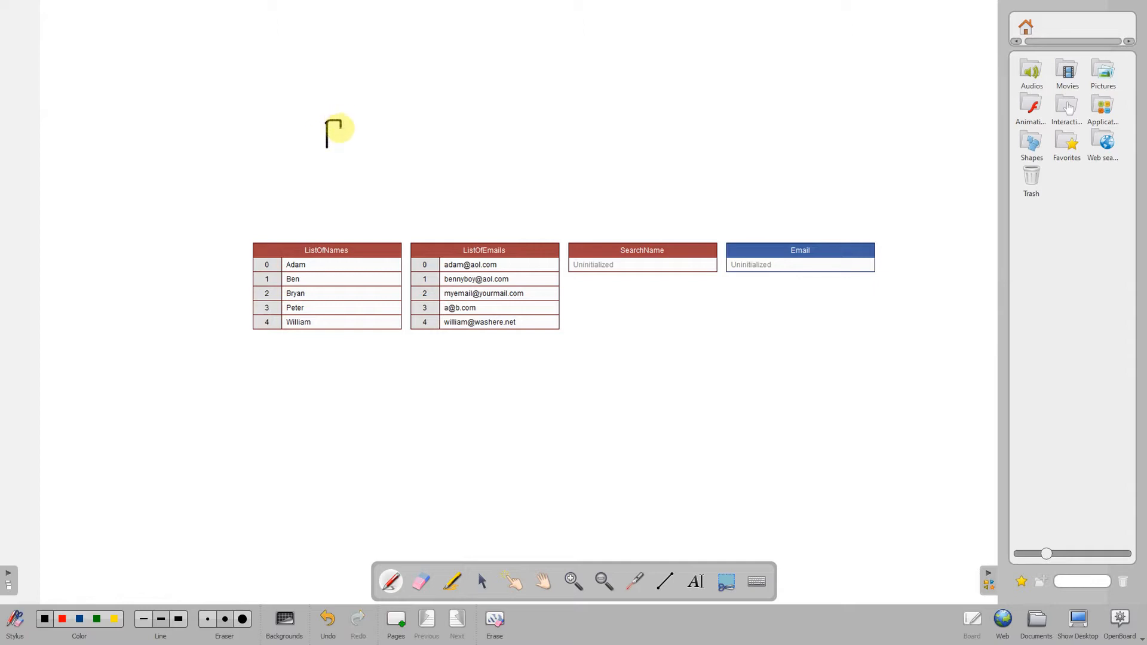
# - Handwrite 'Ben' above the lists and draw F, M, L markers beside ListOfNames
pyautogui.moveTo(336, 128); pyautogui.dragTo(344, 146)
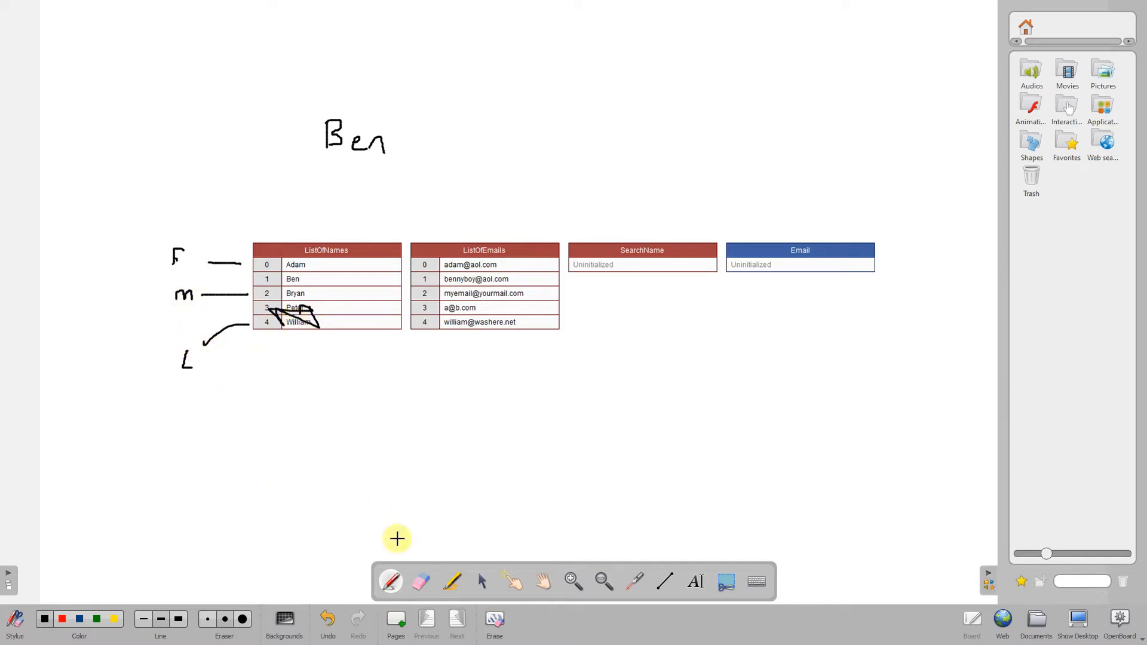
pyautogui.click(420, 580)
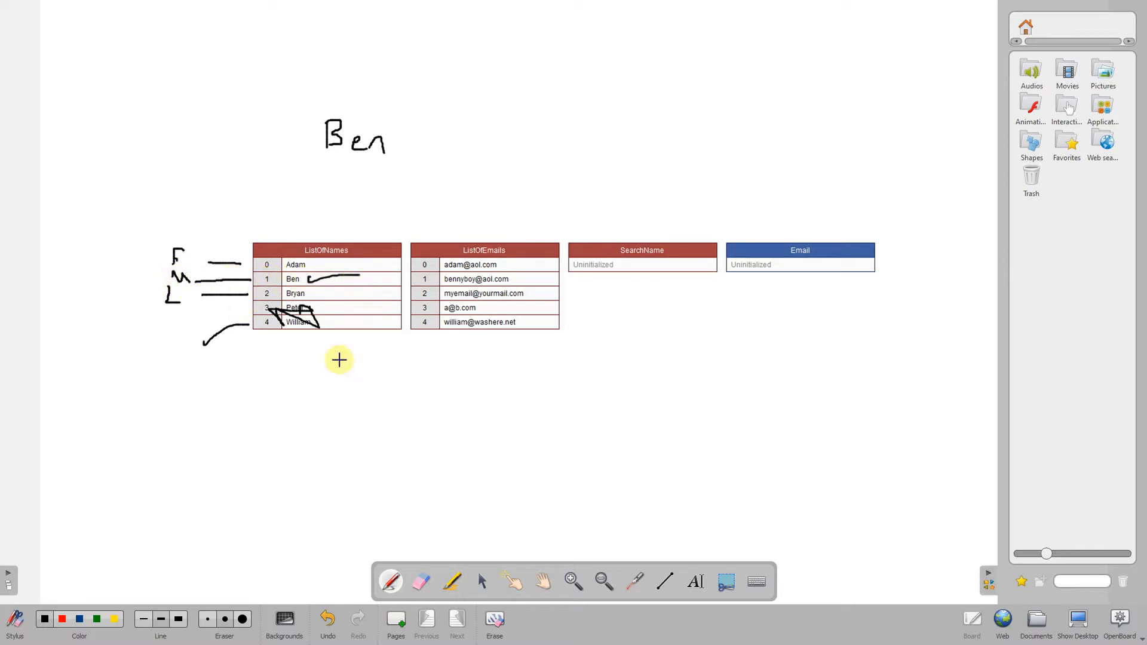
pyautogui.moveTo(317, 304)
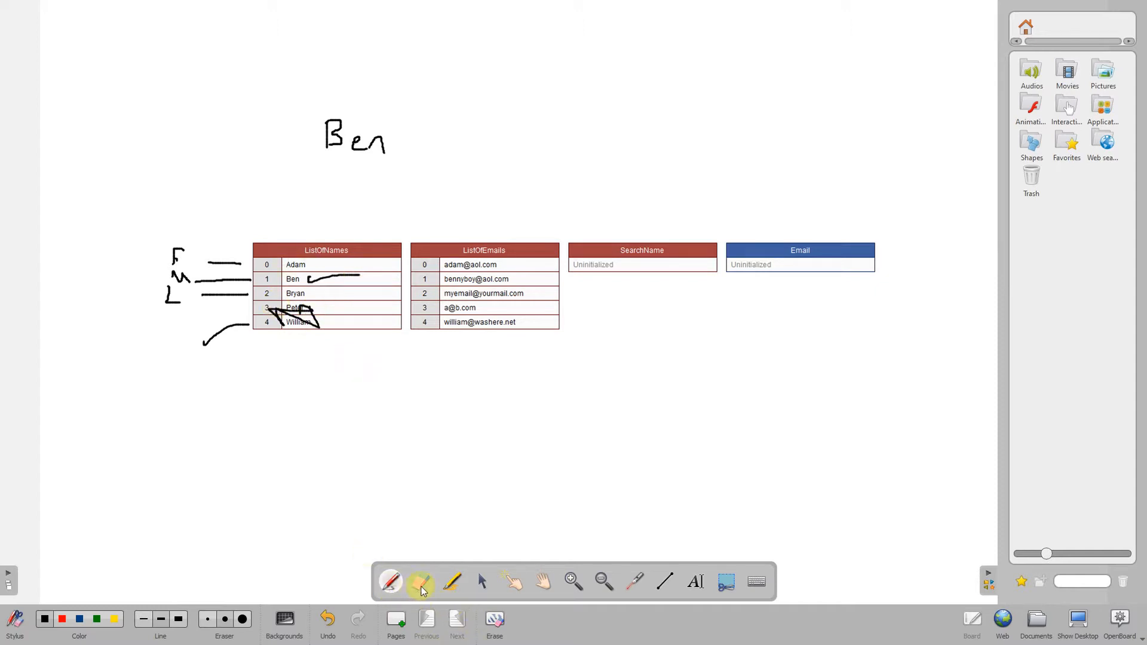
# - Erase the old marks, write Peter, circle Bryan and redraw the F, M, L markers
pyautogui.click(420, 581)
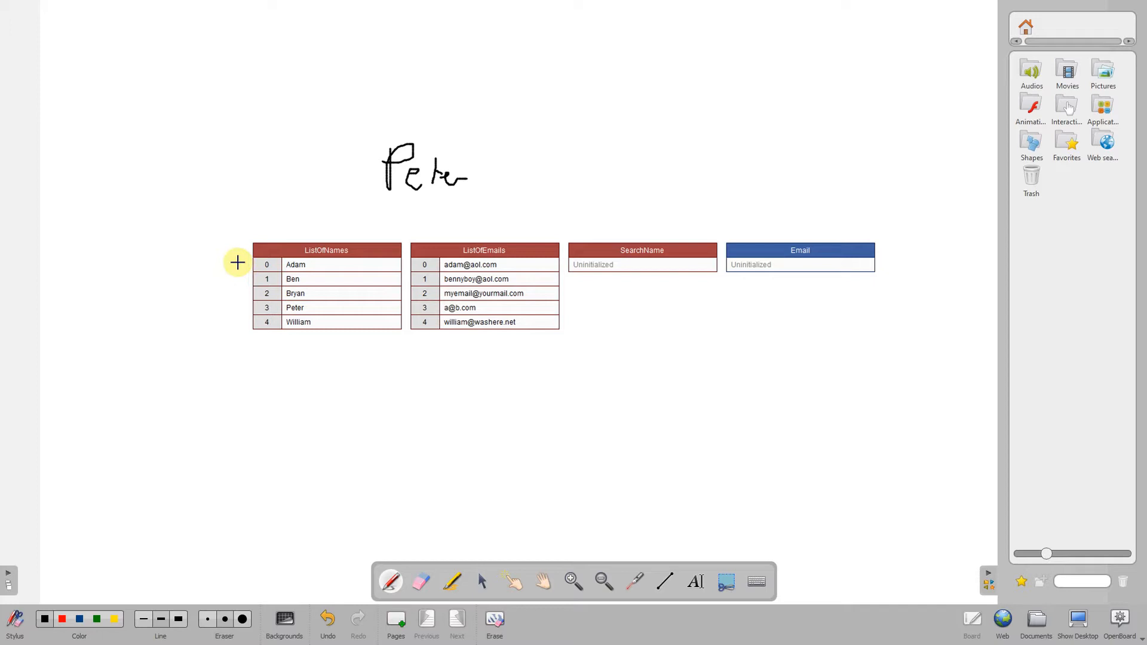
pyautogui.moveTo(231, 324)
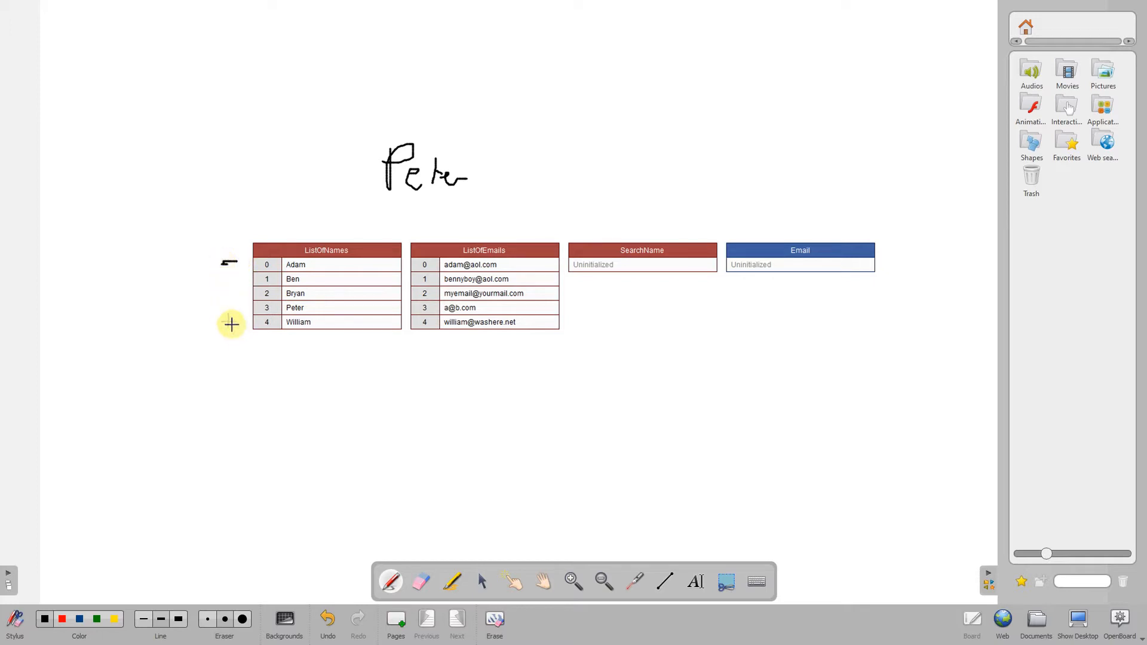
pyautogui.moveTo(237, 297)
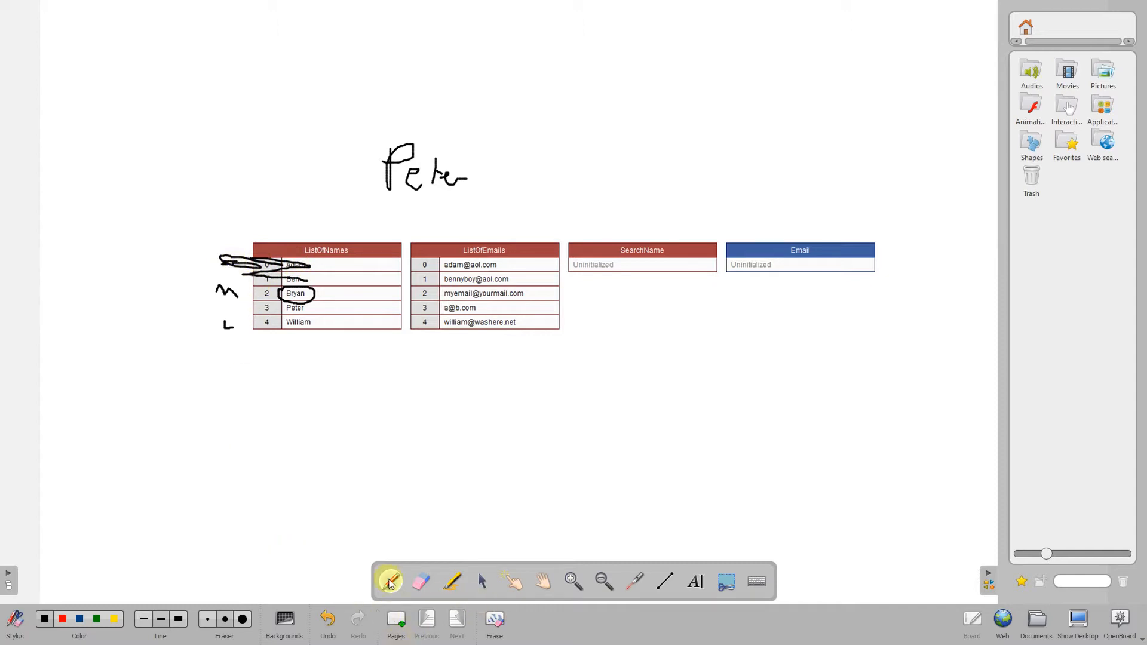
pyautogui.click(421, 580)
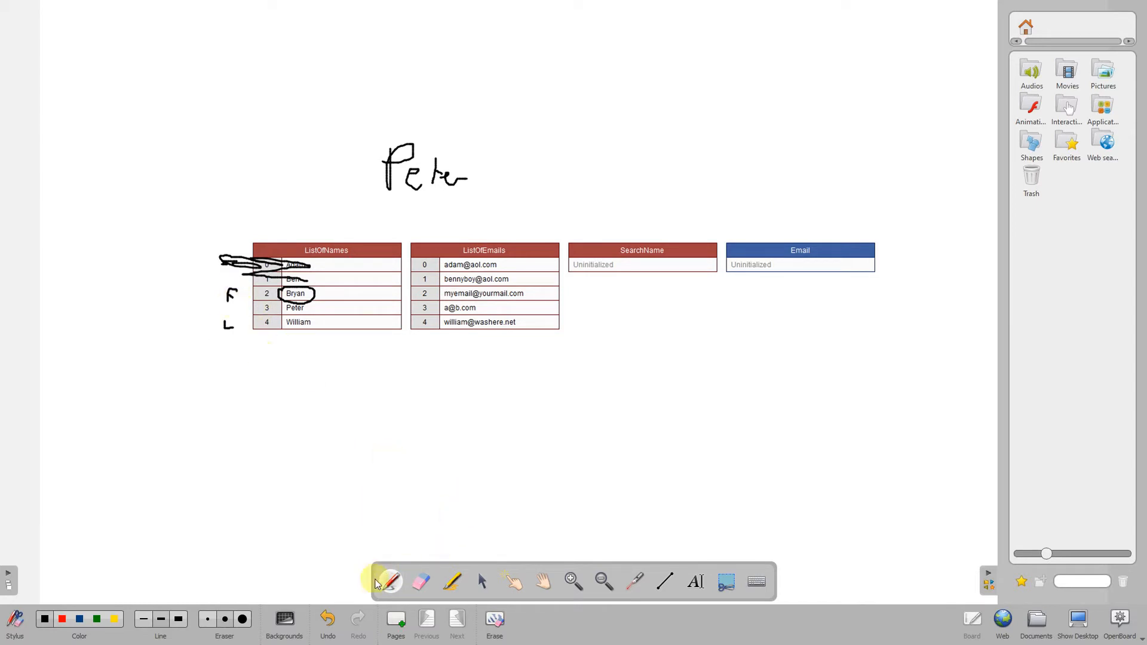
pyautogui.click(420, 581)
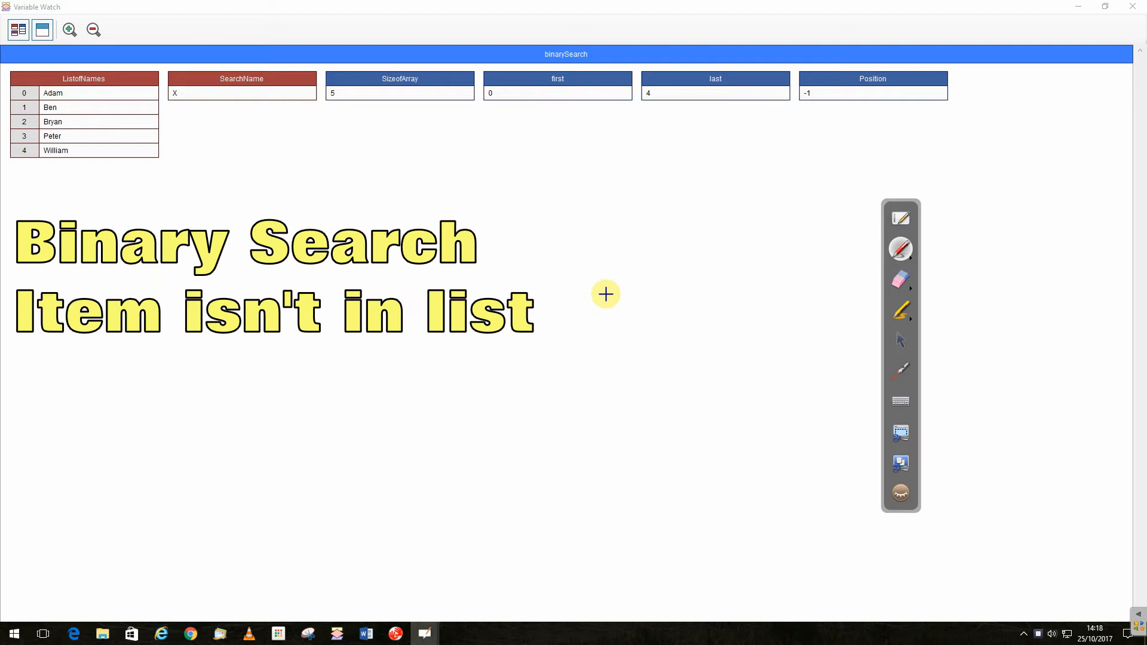
pyautogui.moveTo(271, 191)
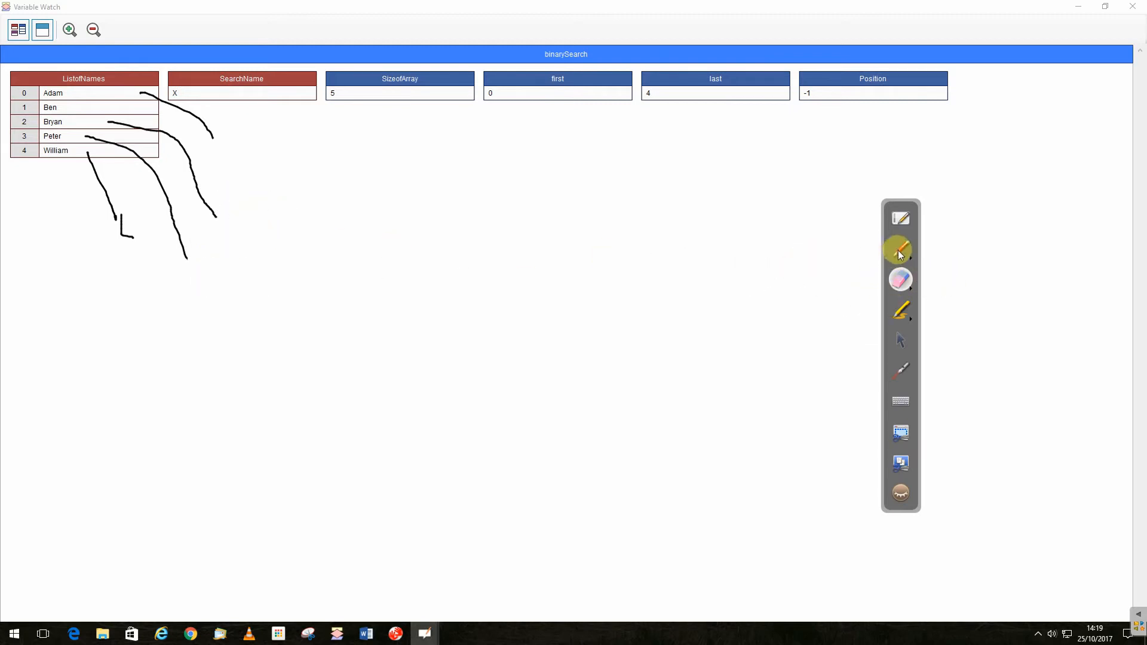
# - Draw range arcs, circle the L/M crossing, mark F and write 'Not' over the Variable Watch
pyautogui.click(900, 248)
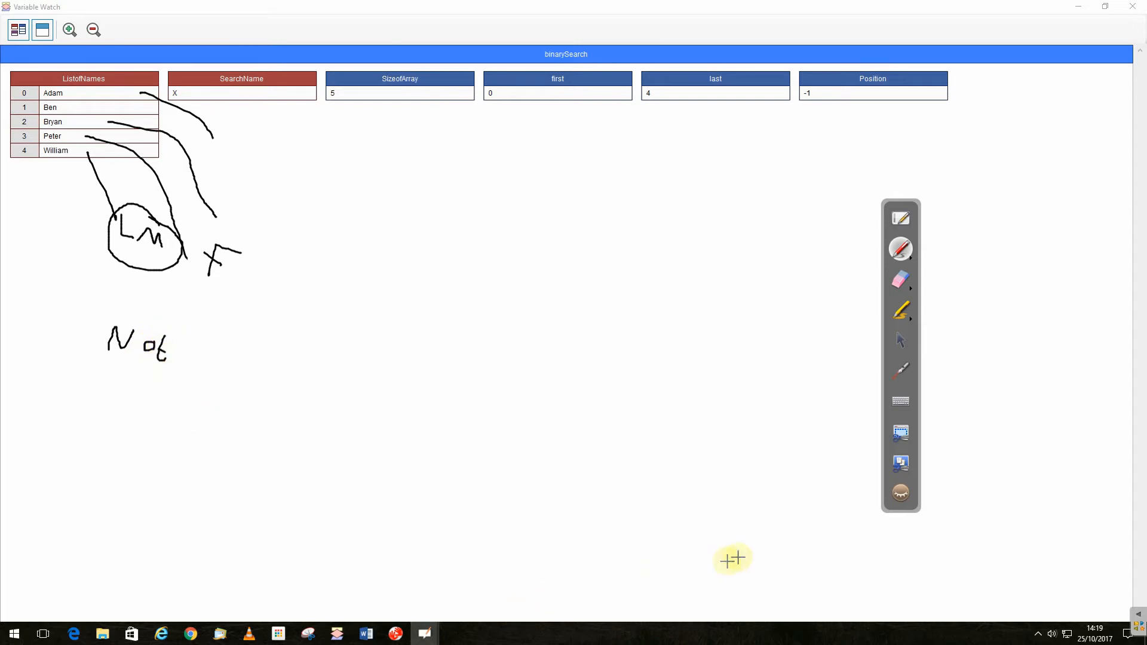
pyautogui.moveTo(160, 165)
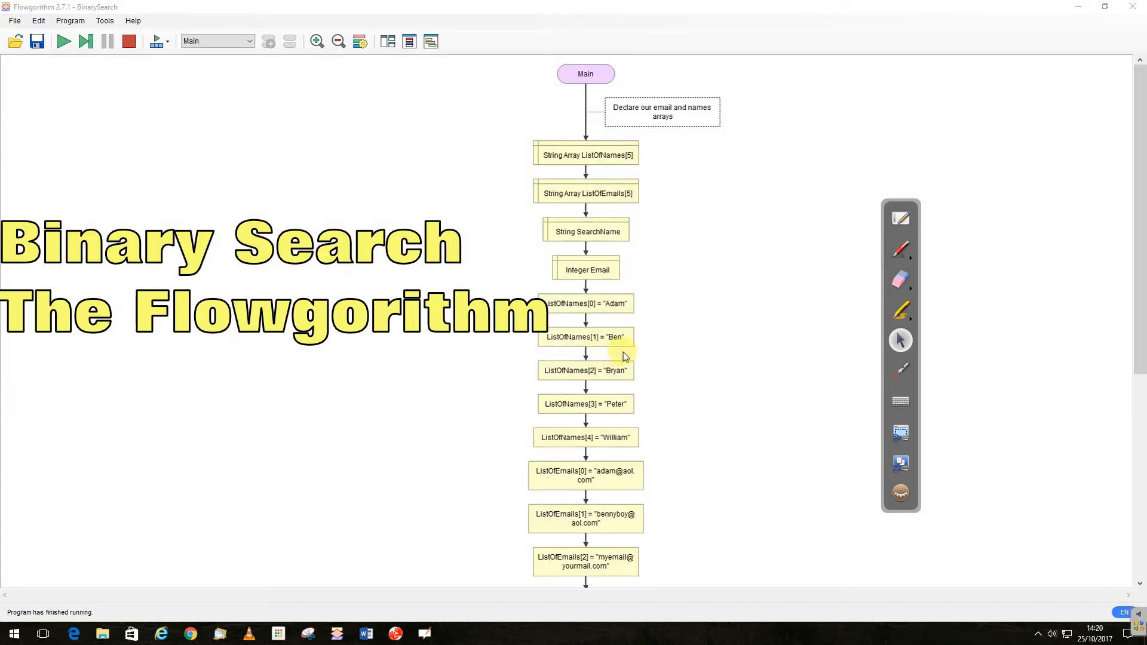
pyautogui.moveTo(877, 325)
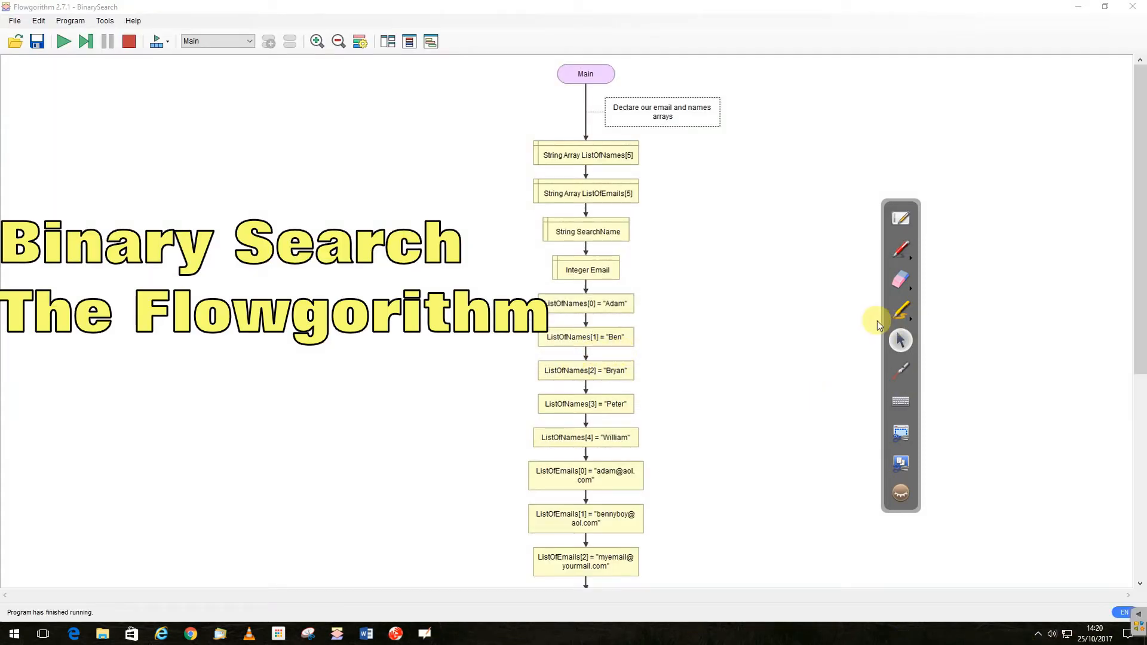
pyautogui.moveTo(863, 323)
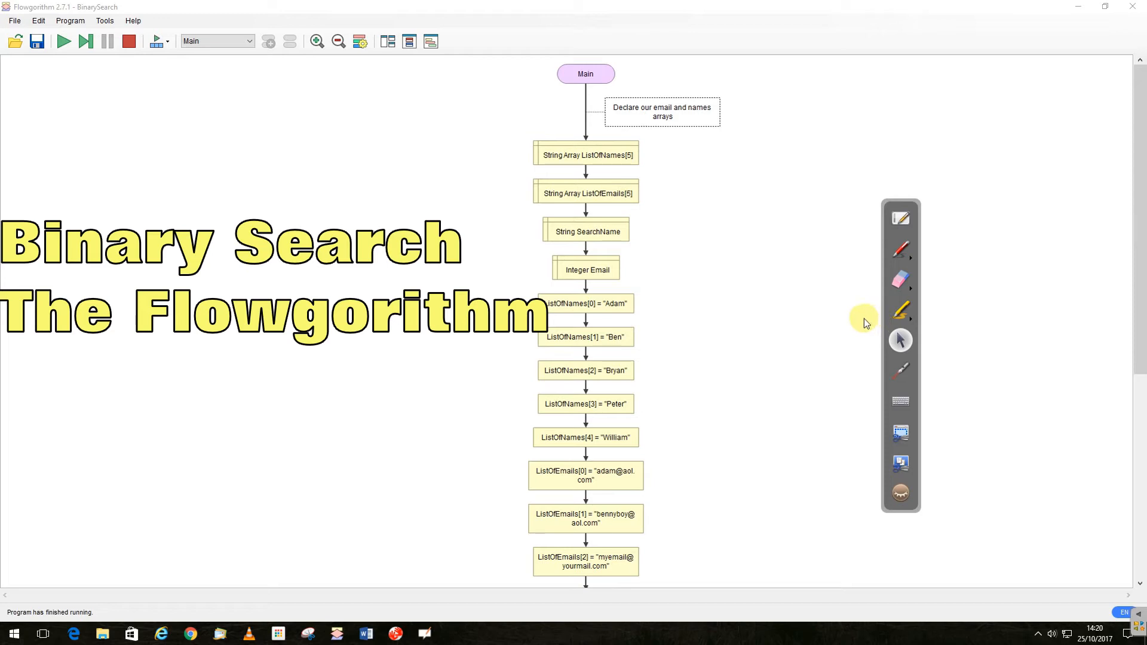
pyautogui.moveTo(790, 391)
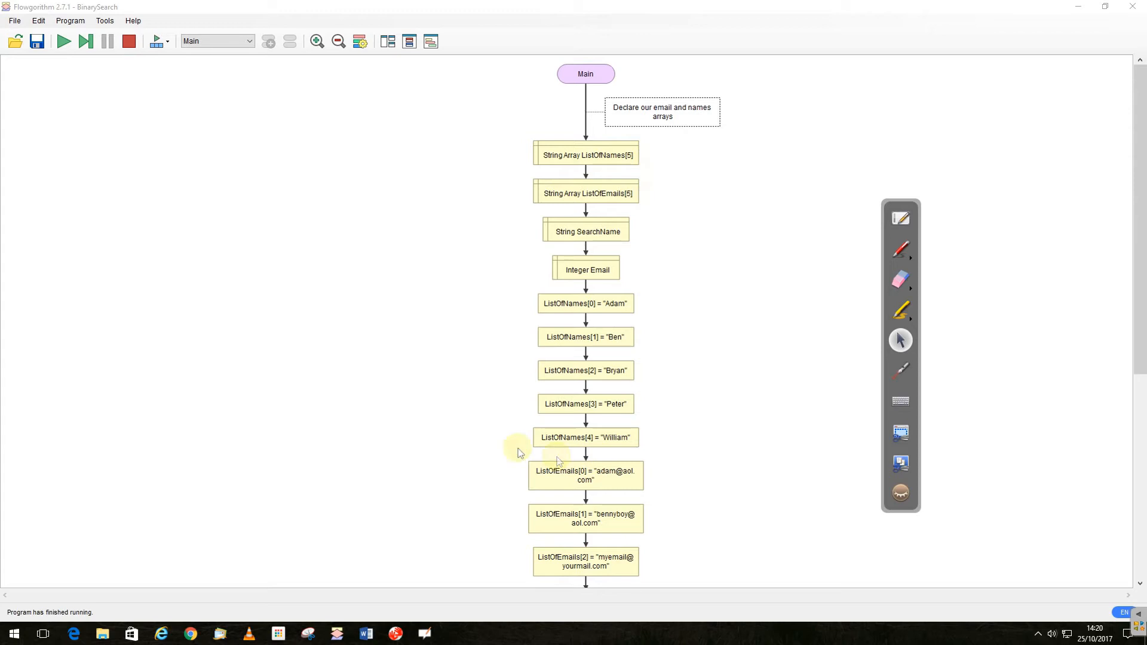
pyautogui.moveTo(577, 394)
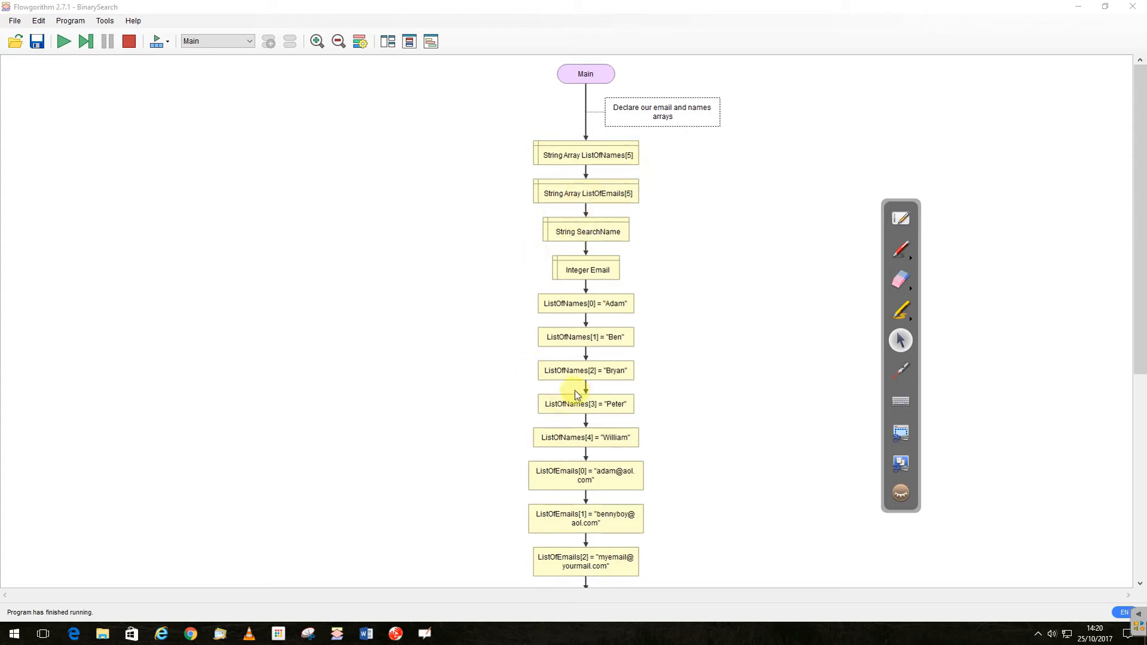
pyautogui.moveTo(611, 320)
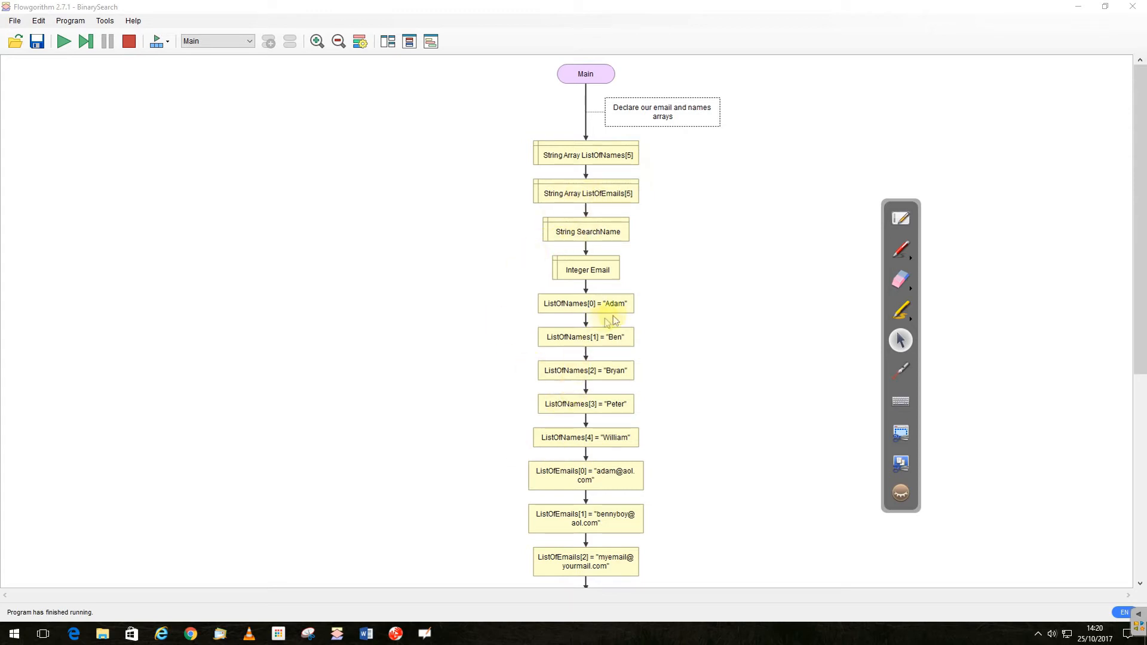
pyautogui.moveTo(446, 364)
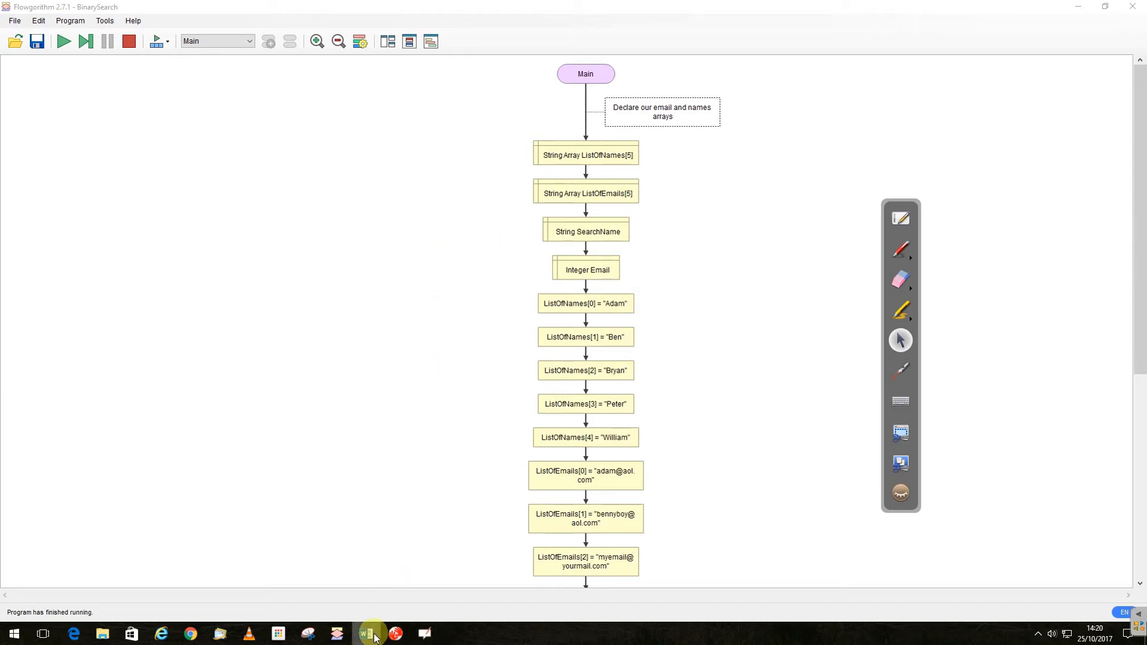
# - Bring up the Word assignment document from the taskbar
pyautogui.click(366, 633)
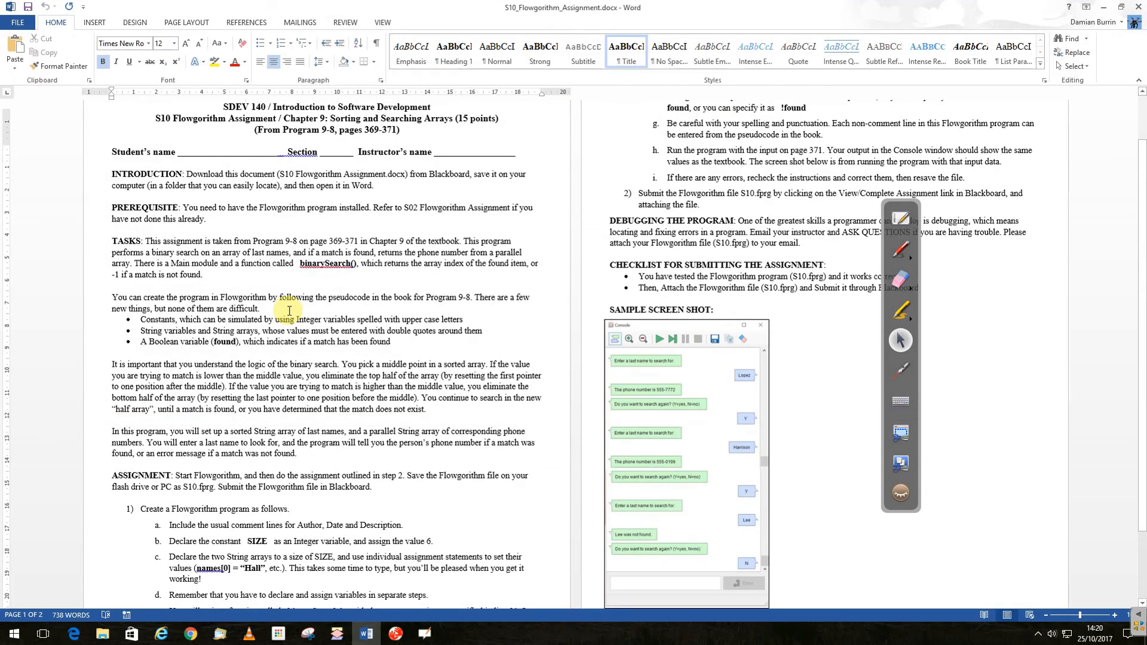
# - Scroll through the S10 Flowgorithm Assignment instructions, then minimise Word back to Flowgorithm
pyautogui.scroll(-3)
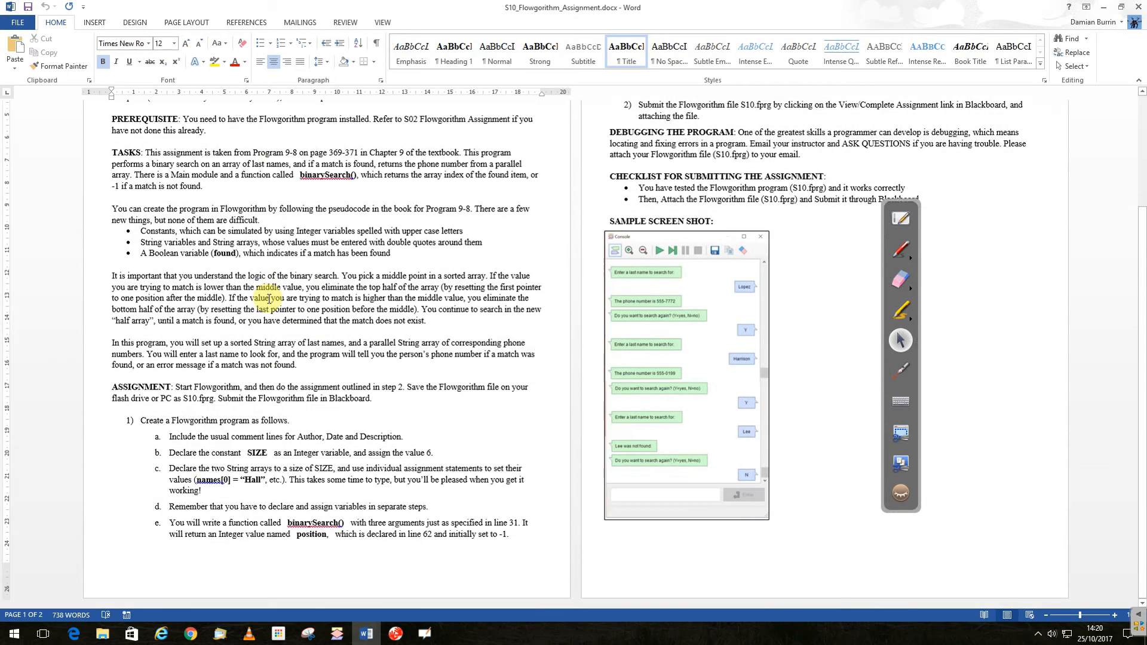
pyautogui.scroll(3)
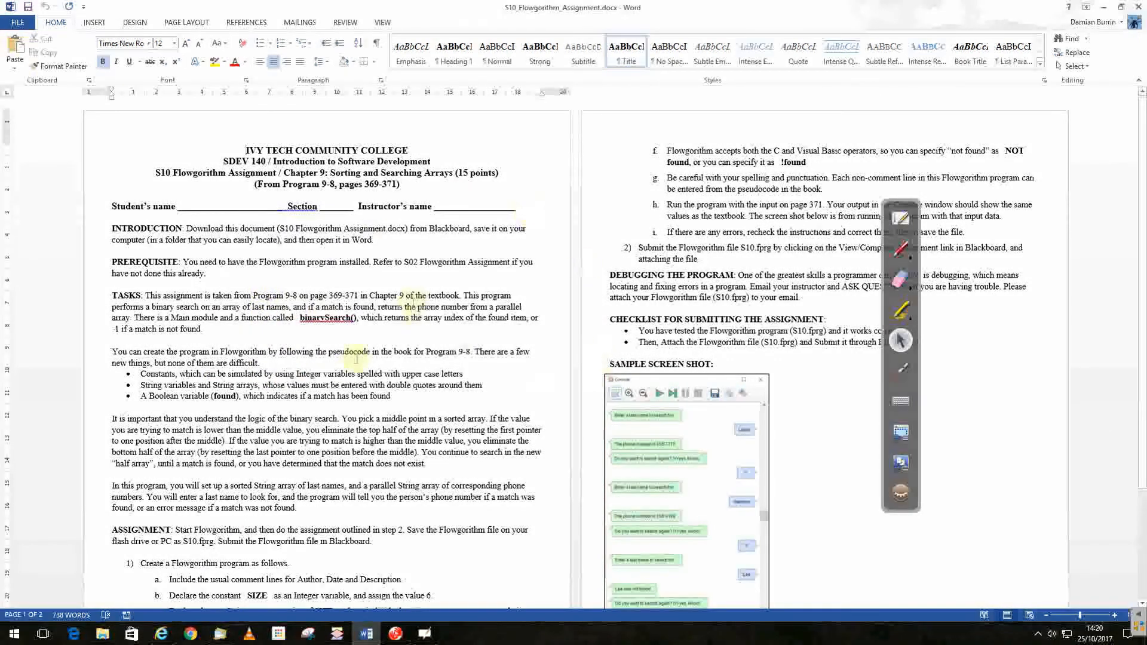
pyautogui.scroll(-3)
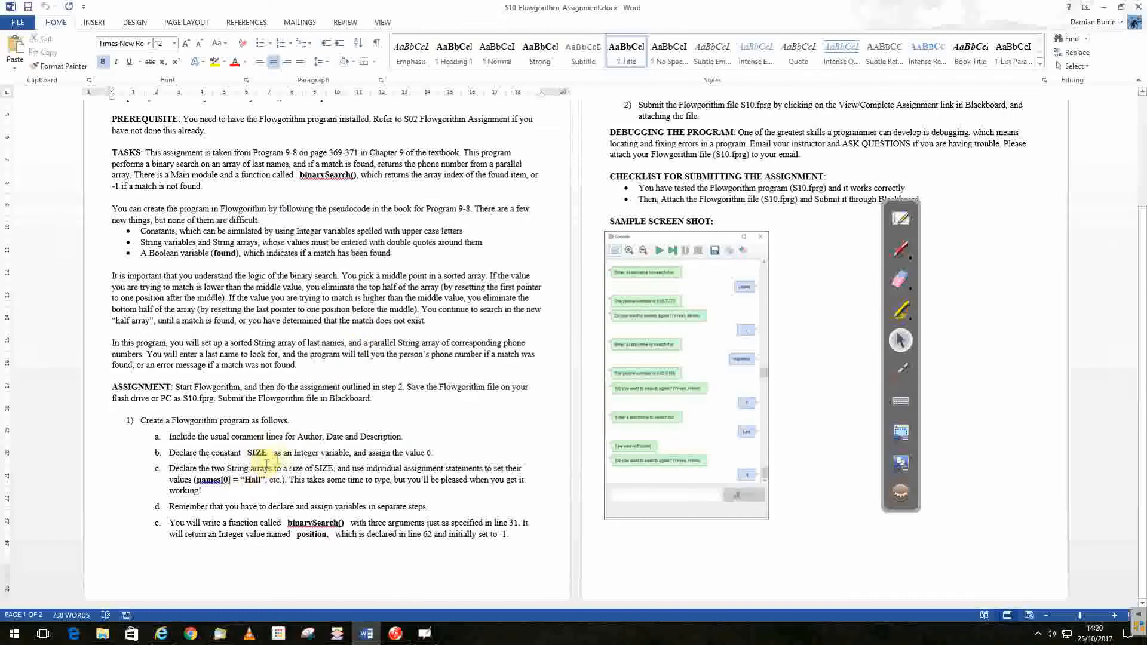
pyautogui.click(306, 633)
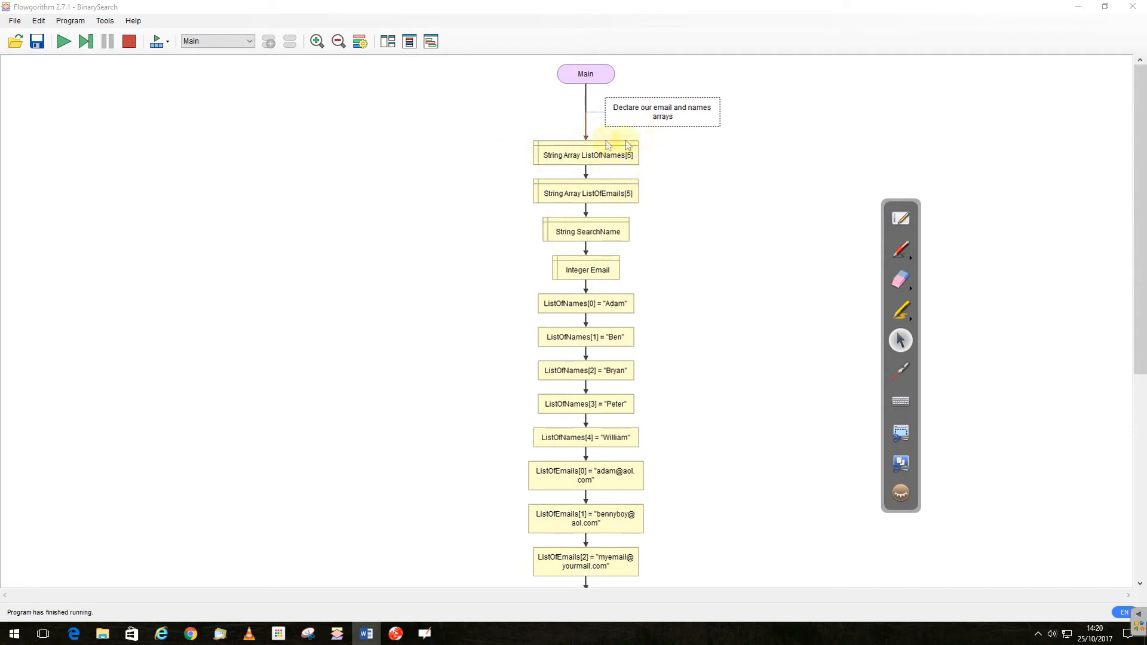
pyautogui.moveTo(652, 163)
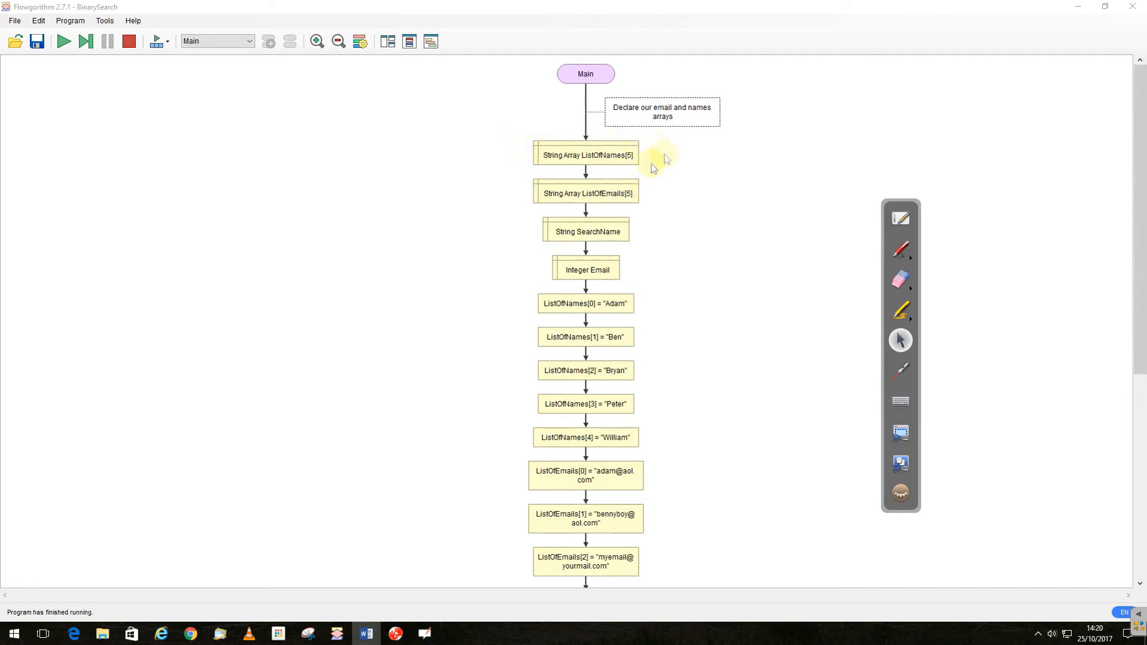
pyautogui.moveTo(644, 183)
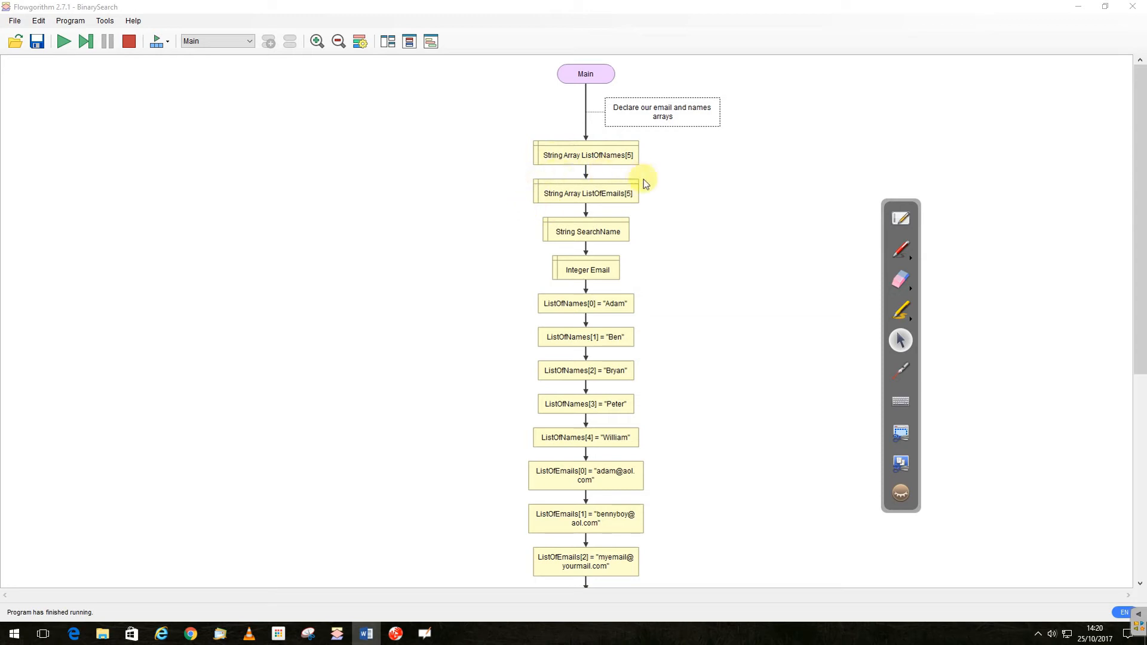
pyautogui.moveTo(610, 225)
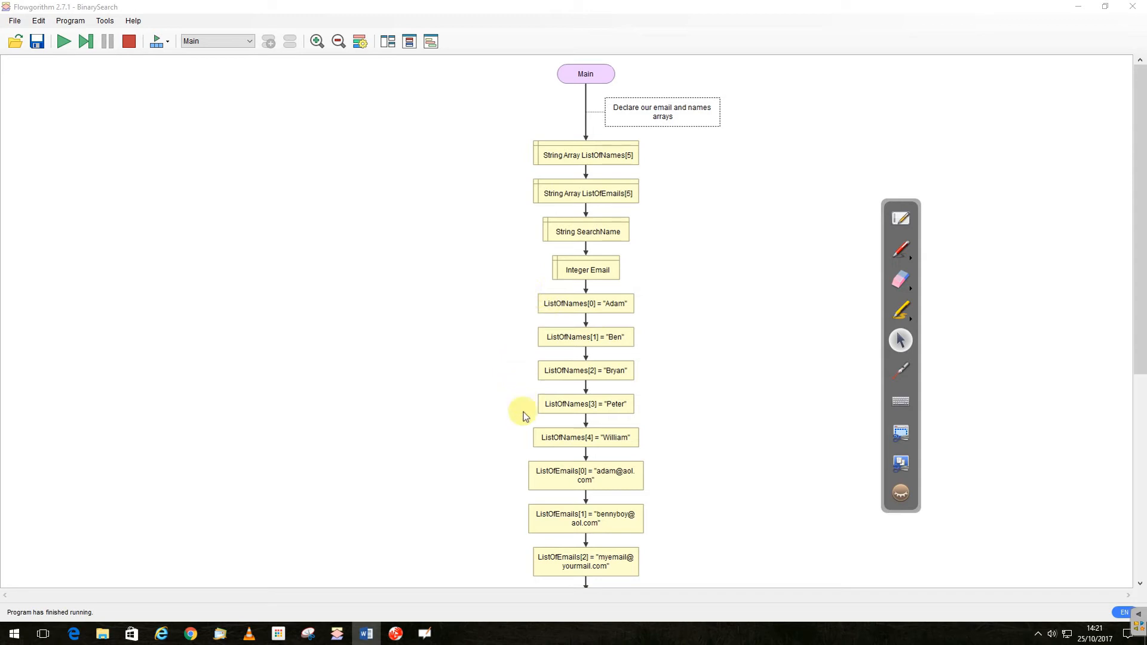
pyautogui.moveTo(406, 486)
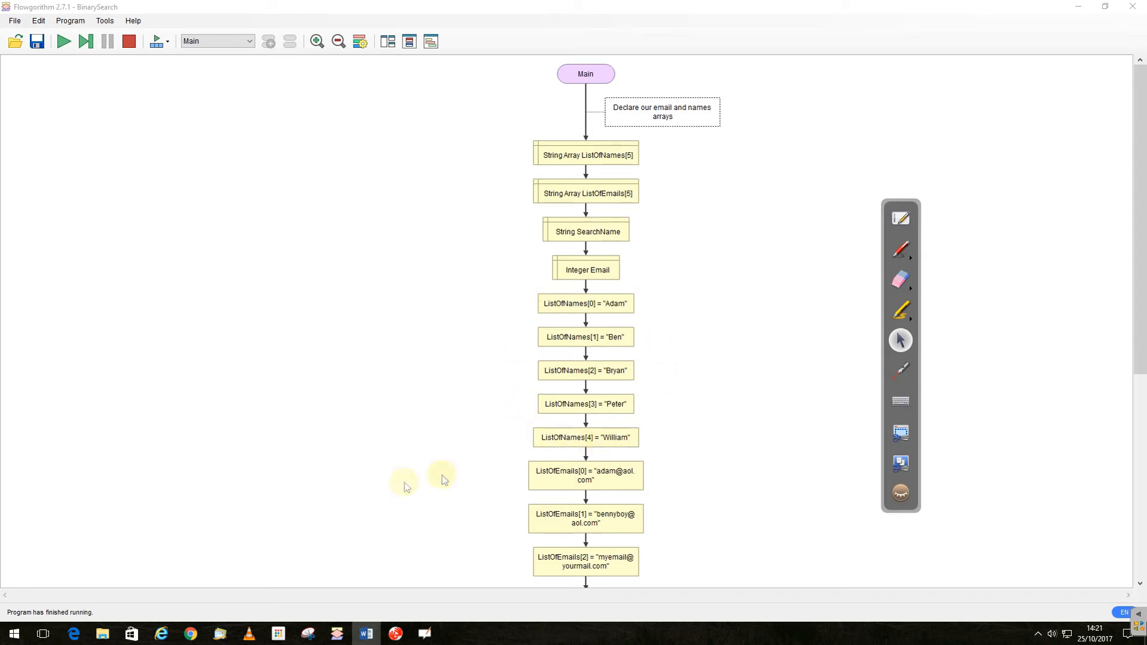
# - Scroll Main down to the binarySearch call and found/not-found decision, then list the functions
pyautogui.scroll(-3)
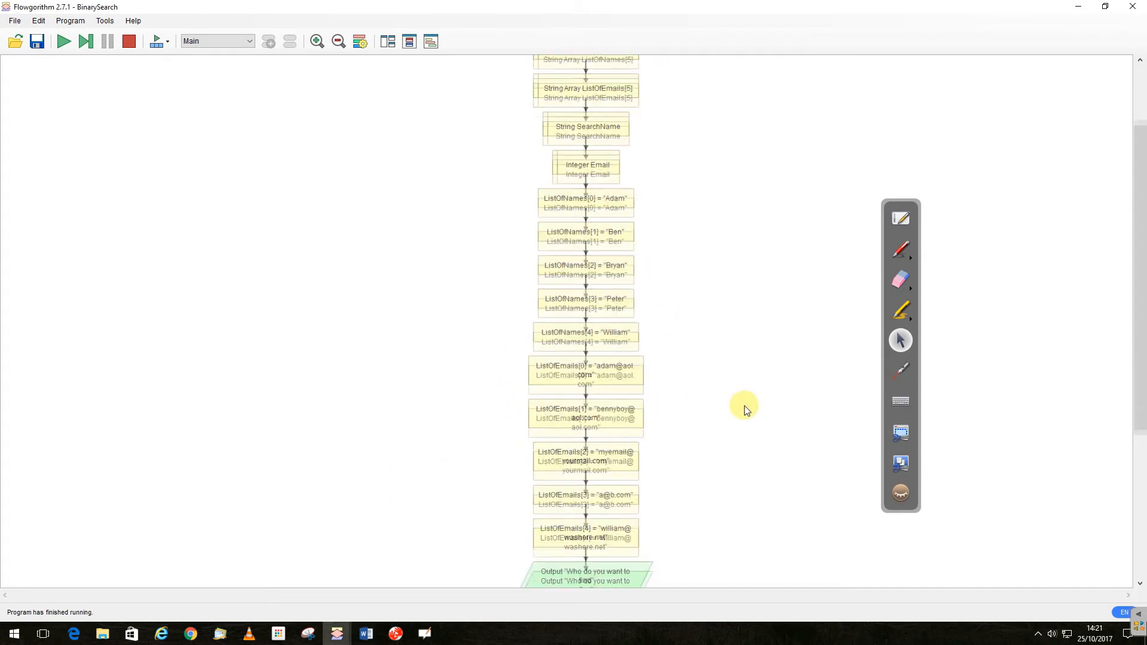
pyautogui.scroll(-3)
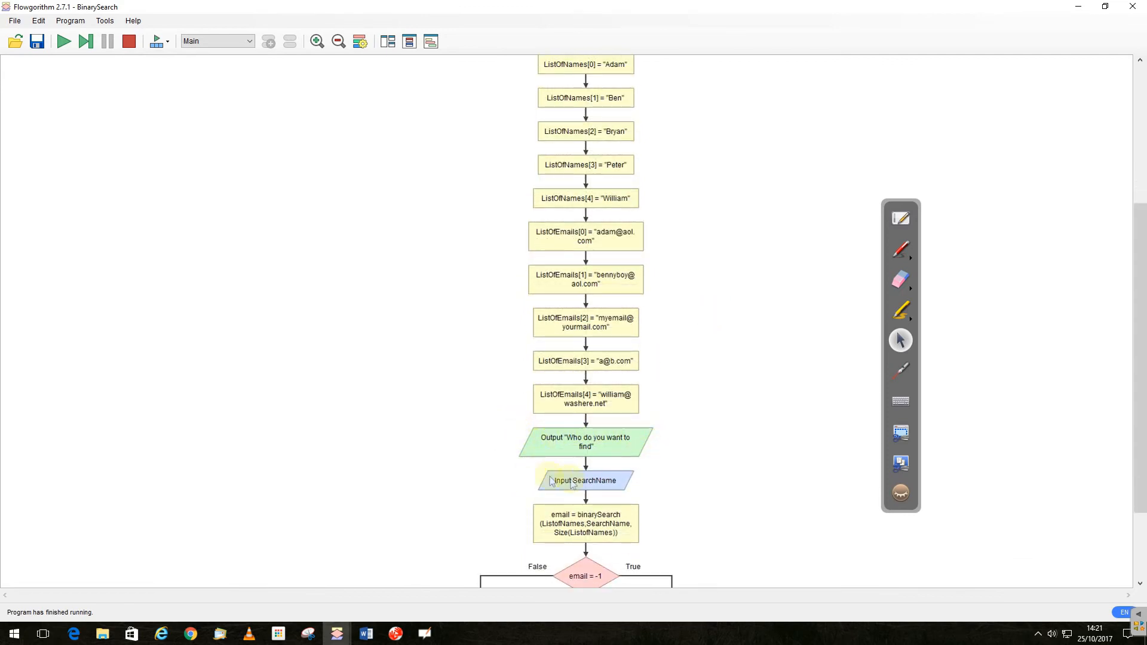
pyautogui.scroll(-3)
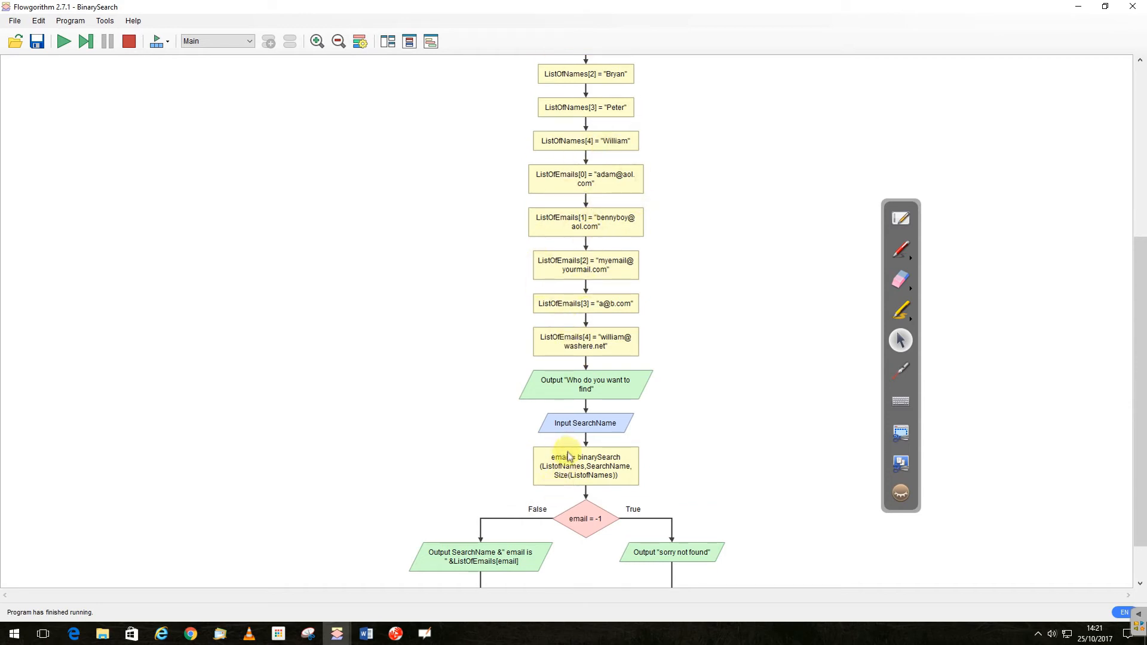
pyautogui.click(250, 40)
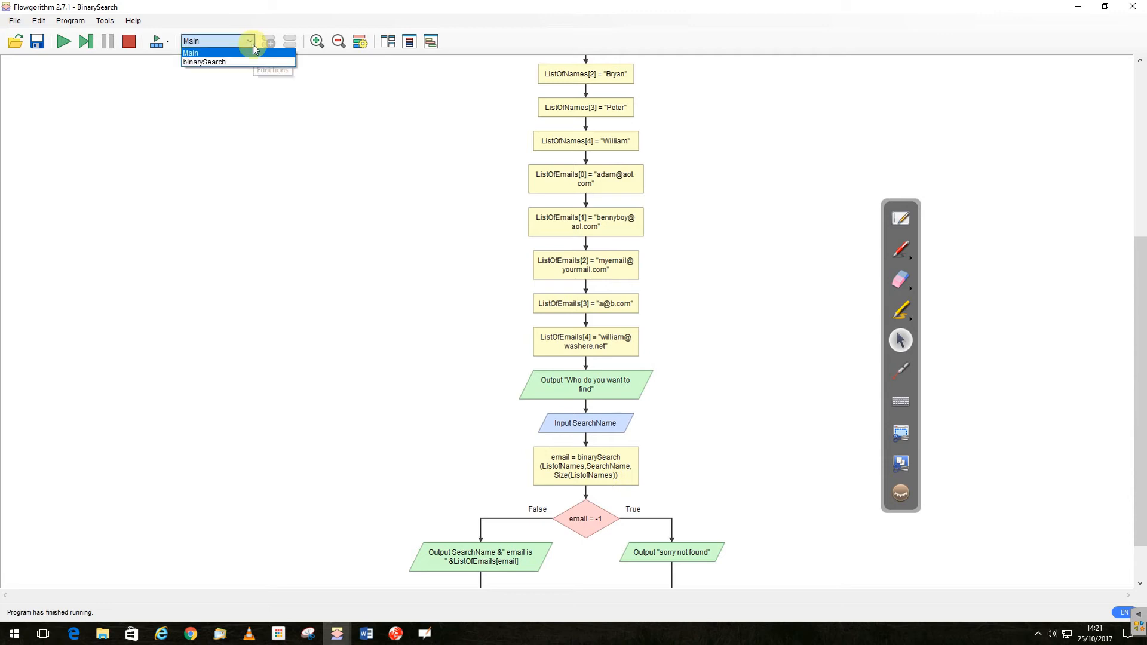
# - Select binarySearch and review its while loop, midpoint, comparisons and Return Position
pyautogui.click(205, 62)
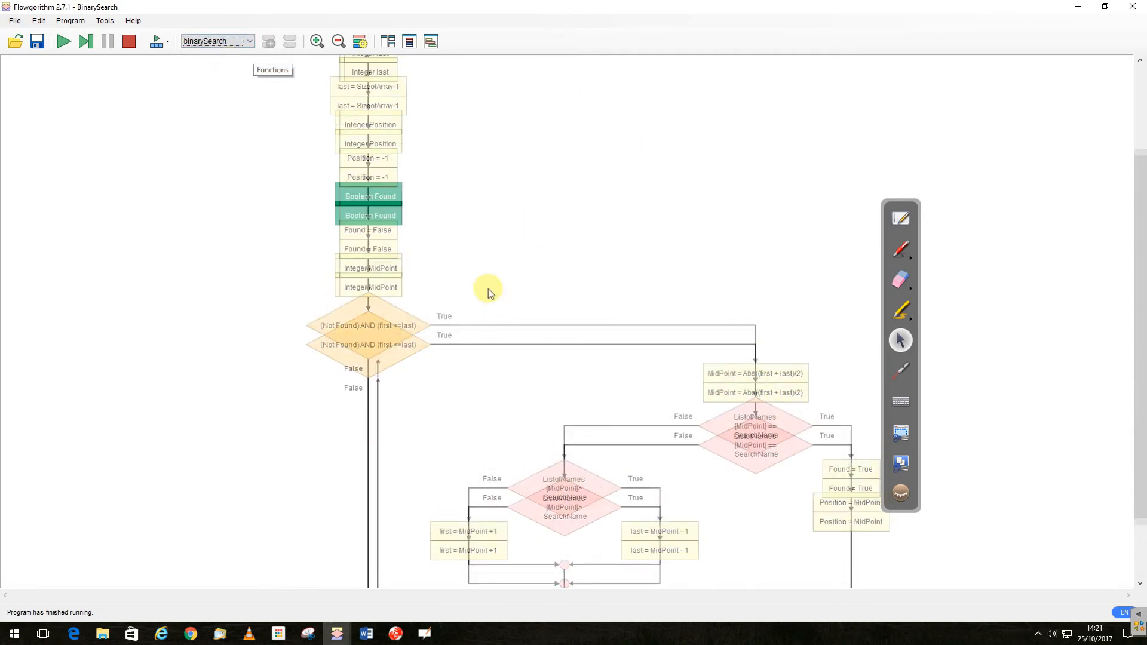
pyautogui.scroll(3)
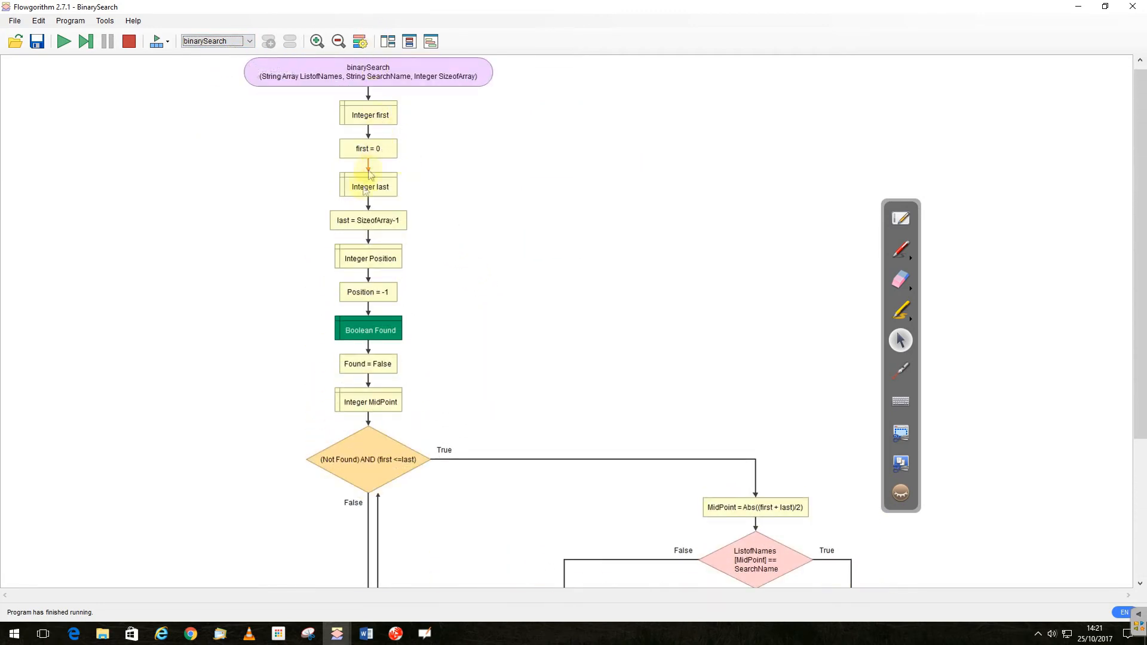
pyautogui.scroll(-3)
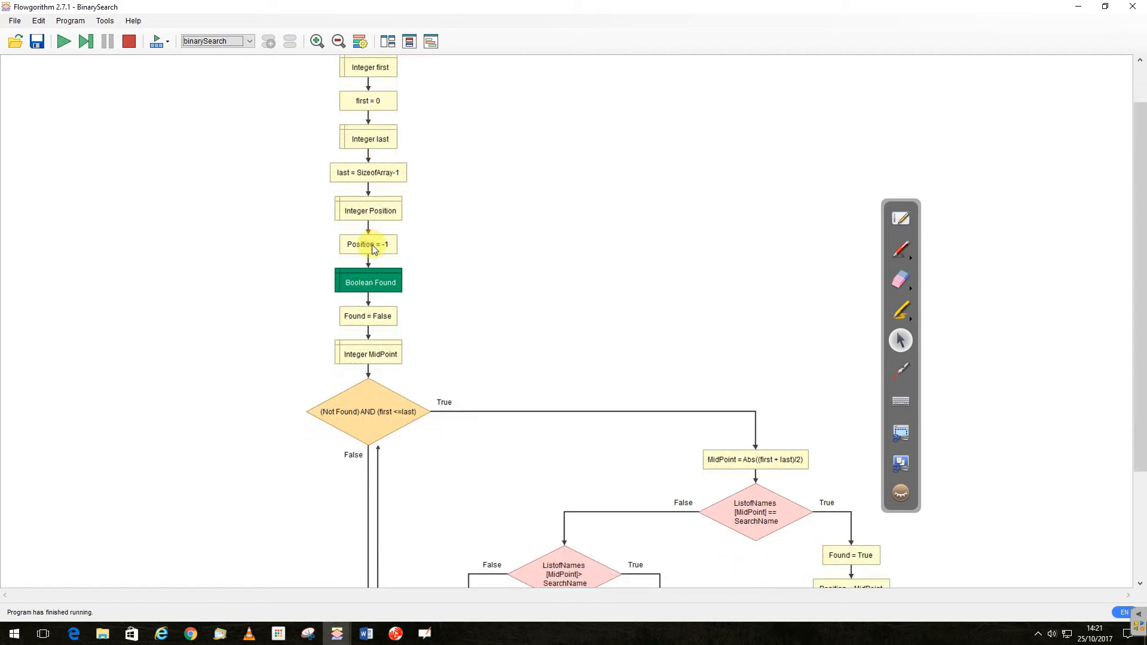
pyautogui.scroll(-3)
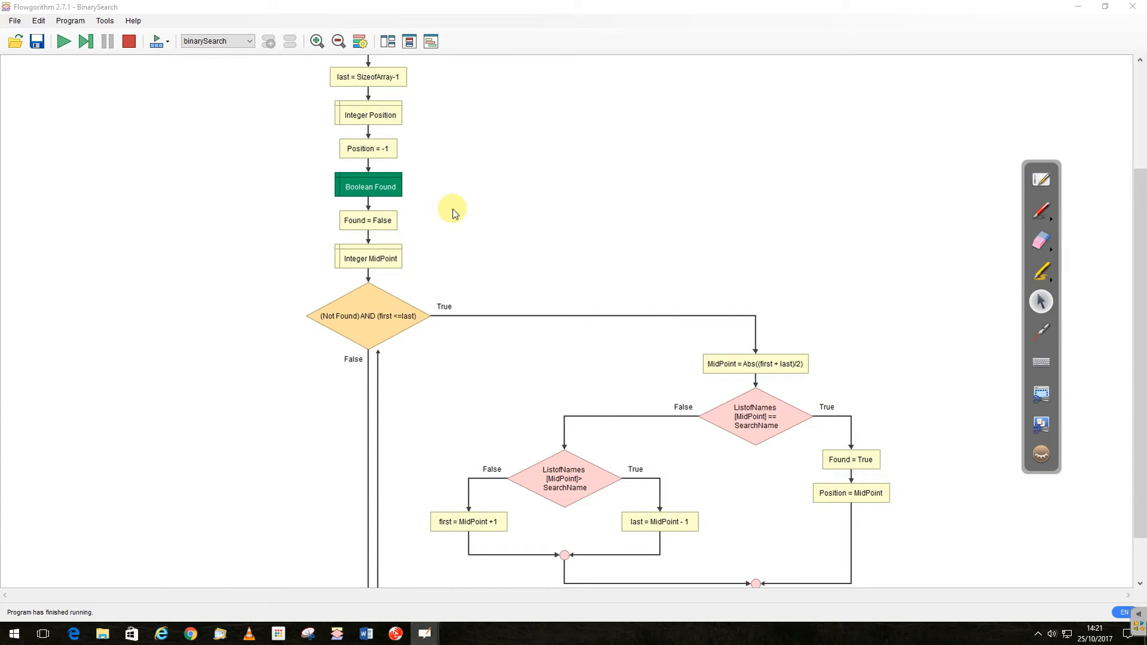
pyautogui.moveTo(578, 202)
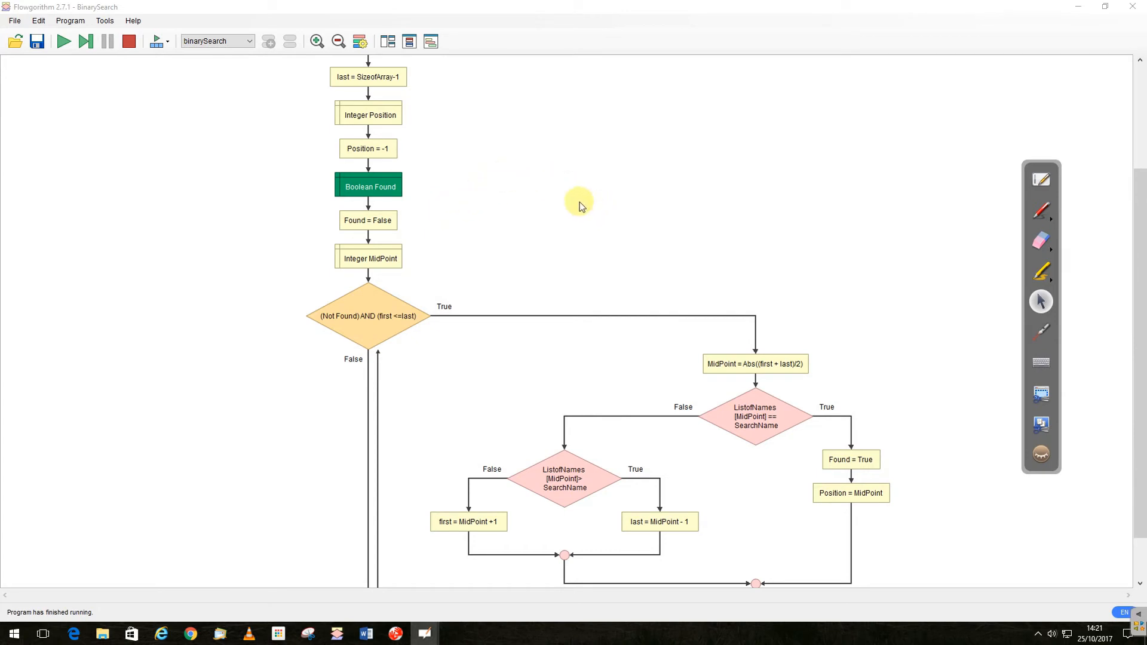
pyautogui.scroll(-3)
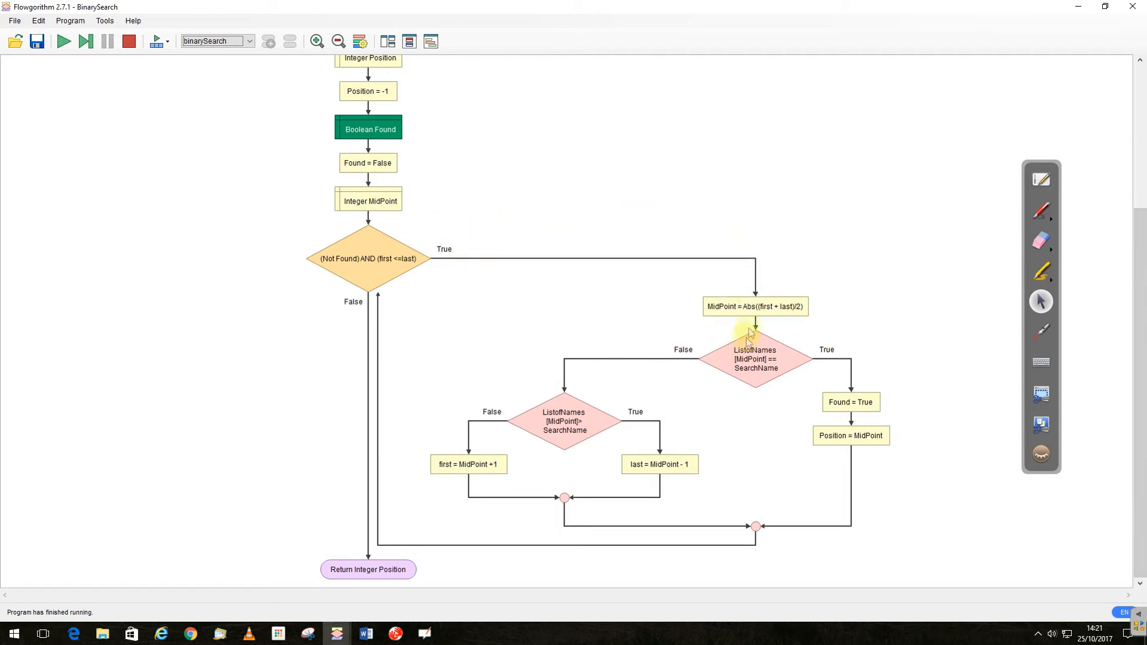
pyautogui.moveTo(561, 333)
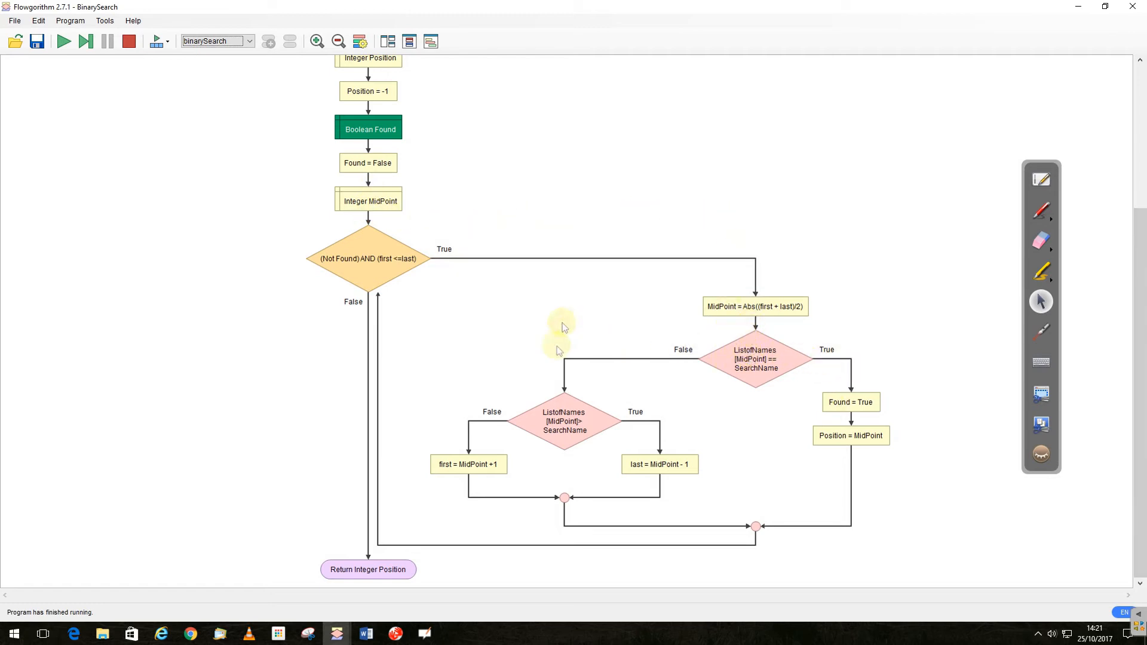
pyautogui.moveTo(474, 468)
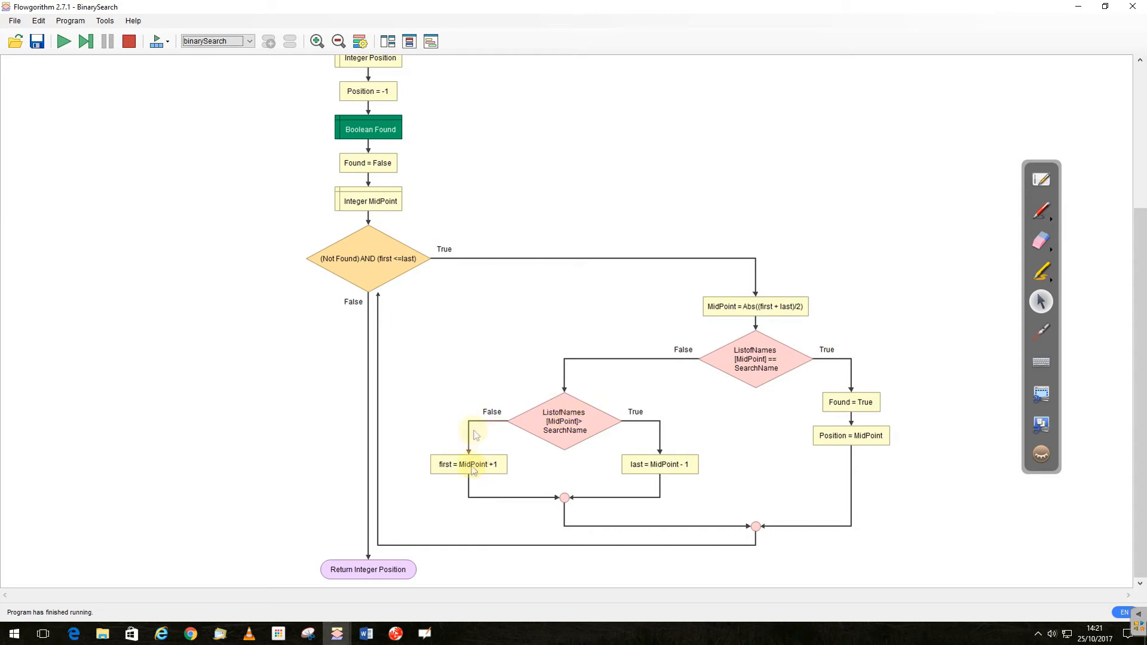
pyautogui.moveTo(659, 464)
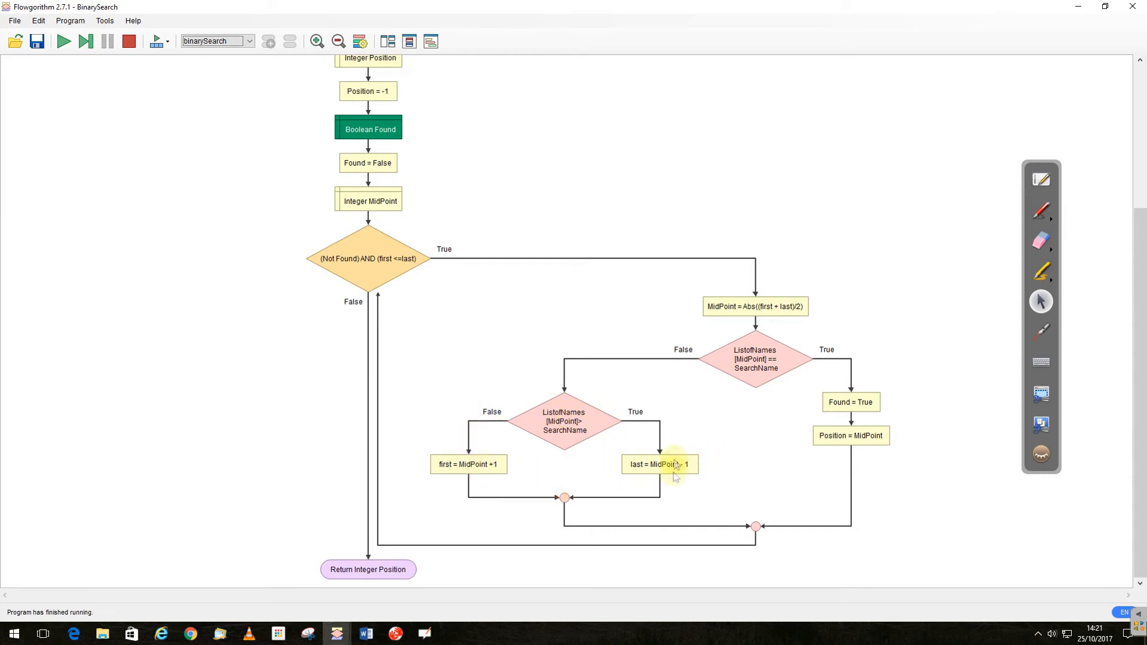
pyautogui.moveTo(540, 476)
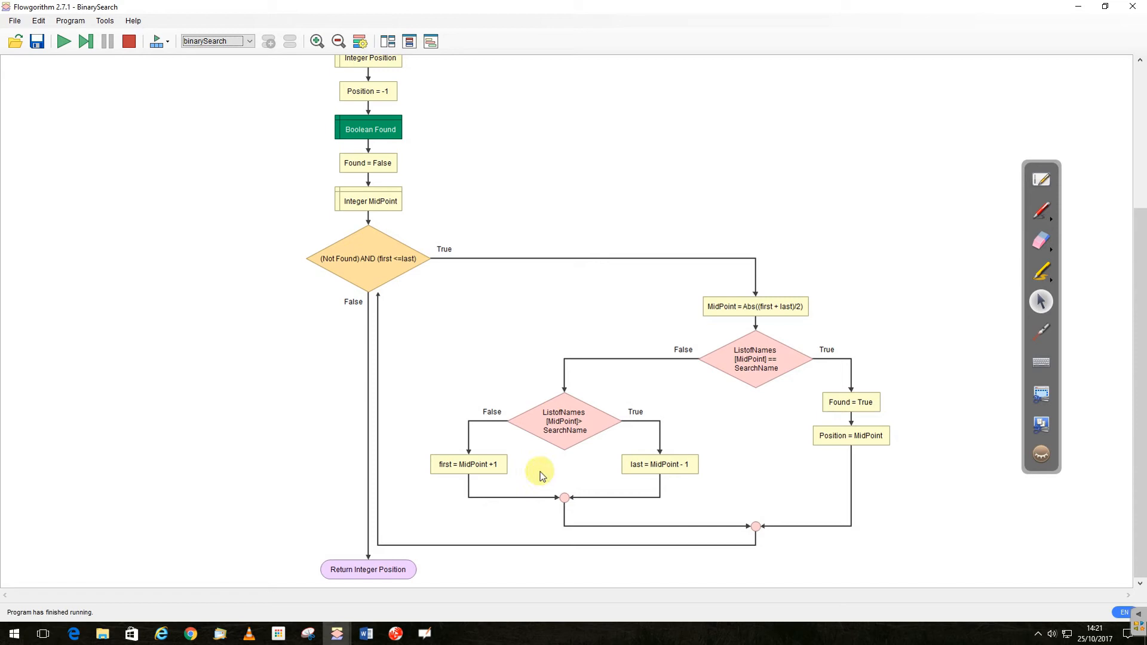
pyautogui.moveTo(482, 481)
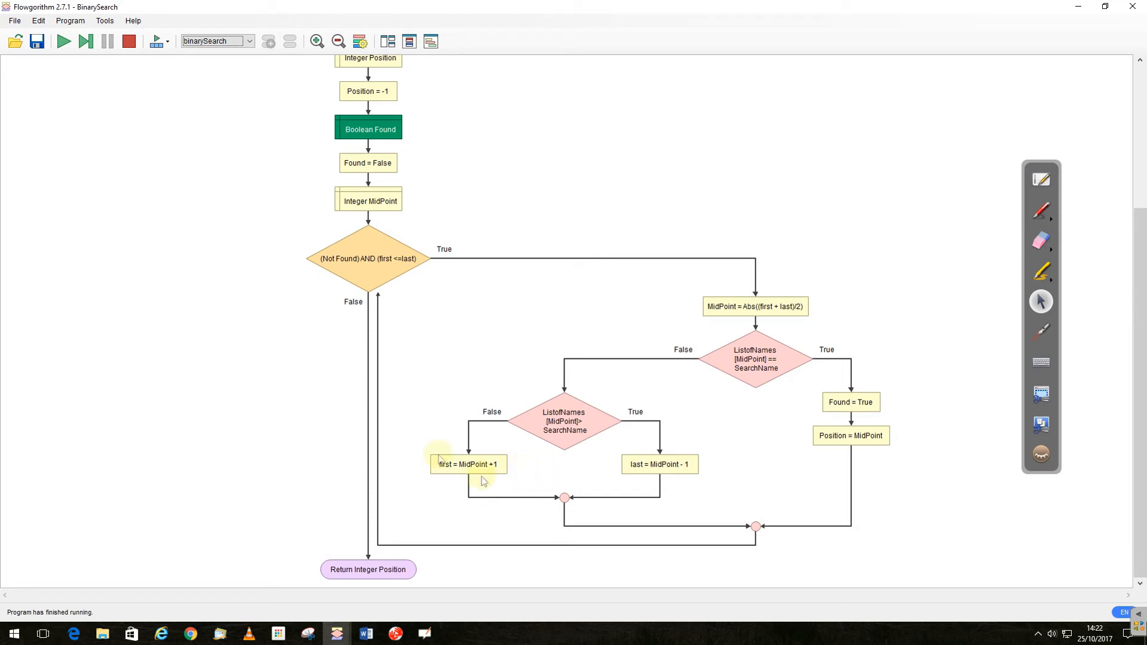
pyautogui.moveTo(810, 391)
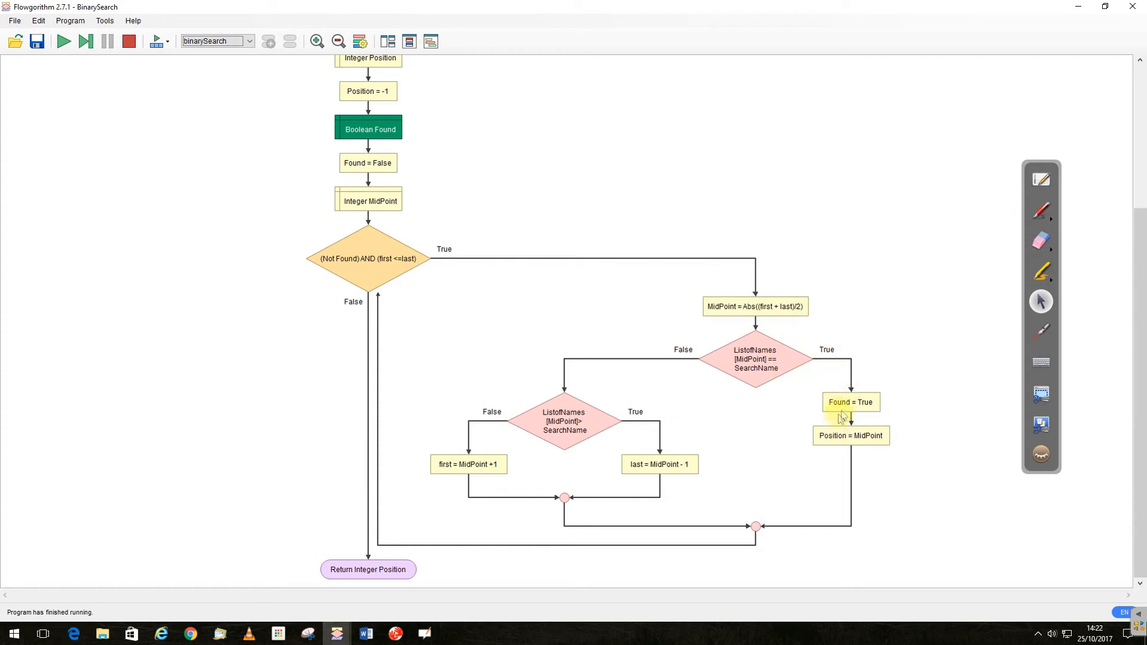
pyautogui.moveTo(792, 489)
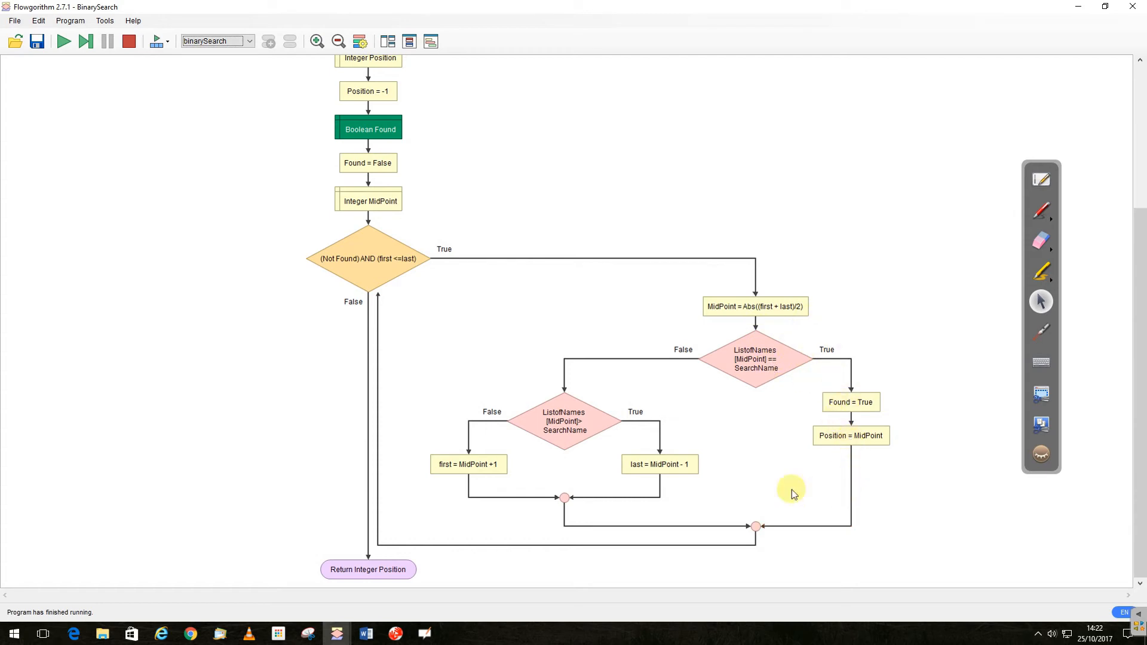
pyautogui.moveTo(454, 431)
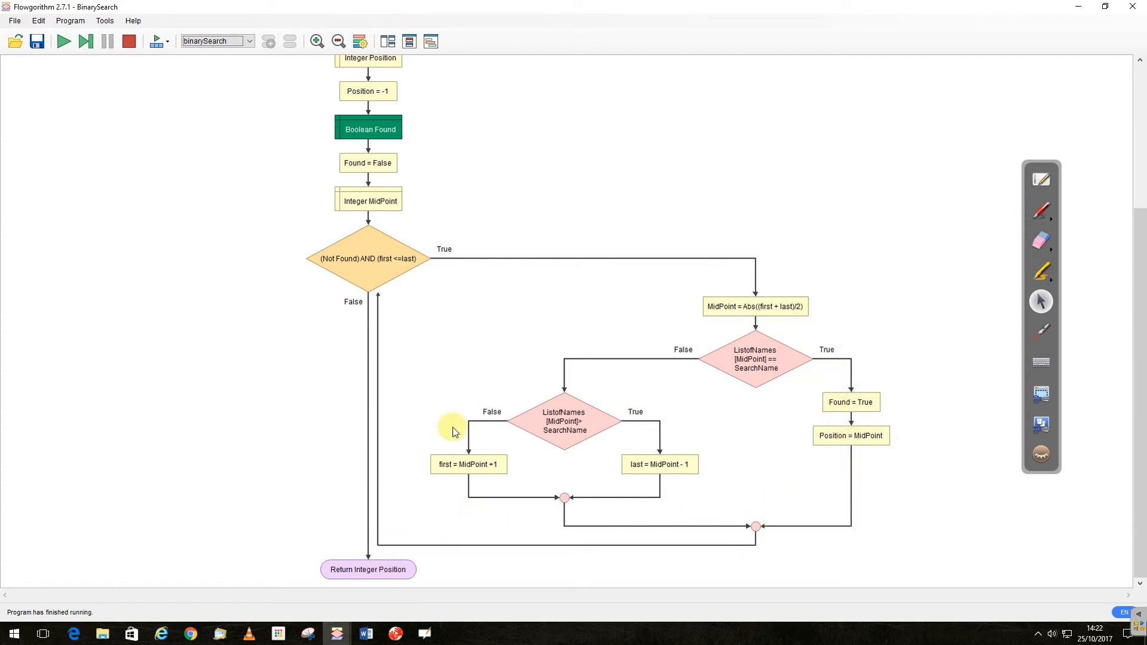
pyautogui.moveTo(368, 106)
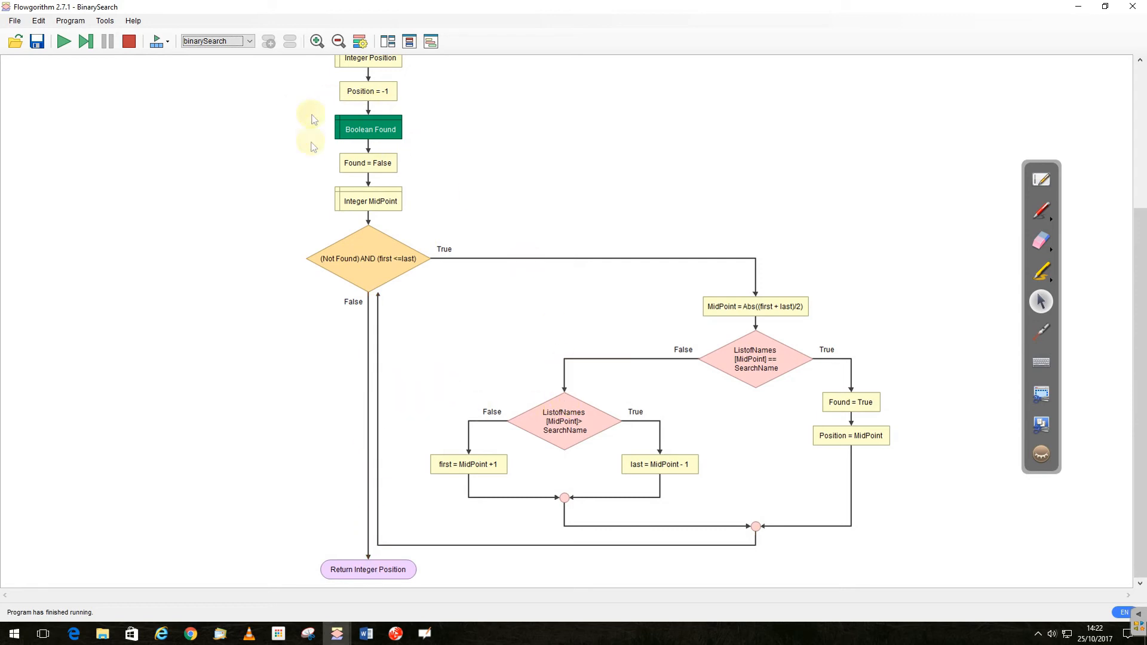
pyautogui.click(248, 40)
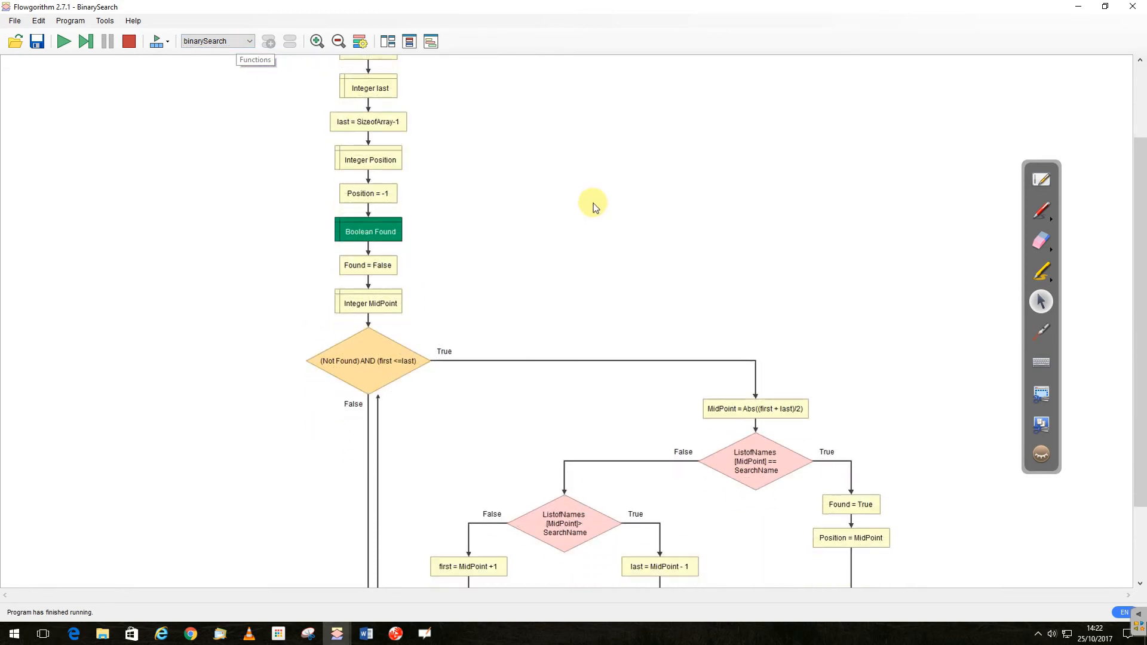
pyautogui.scroll(-3)
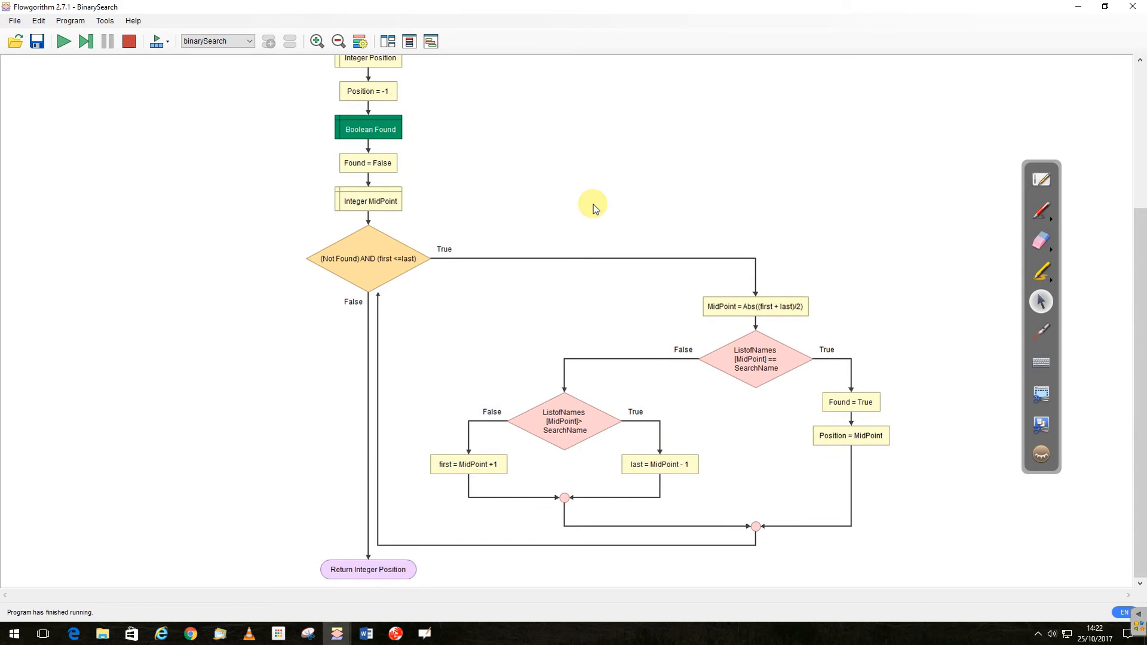
# - Select Main from the function dropdown and scroll down to the End terminal
pyautogui.click(248, 40)
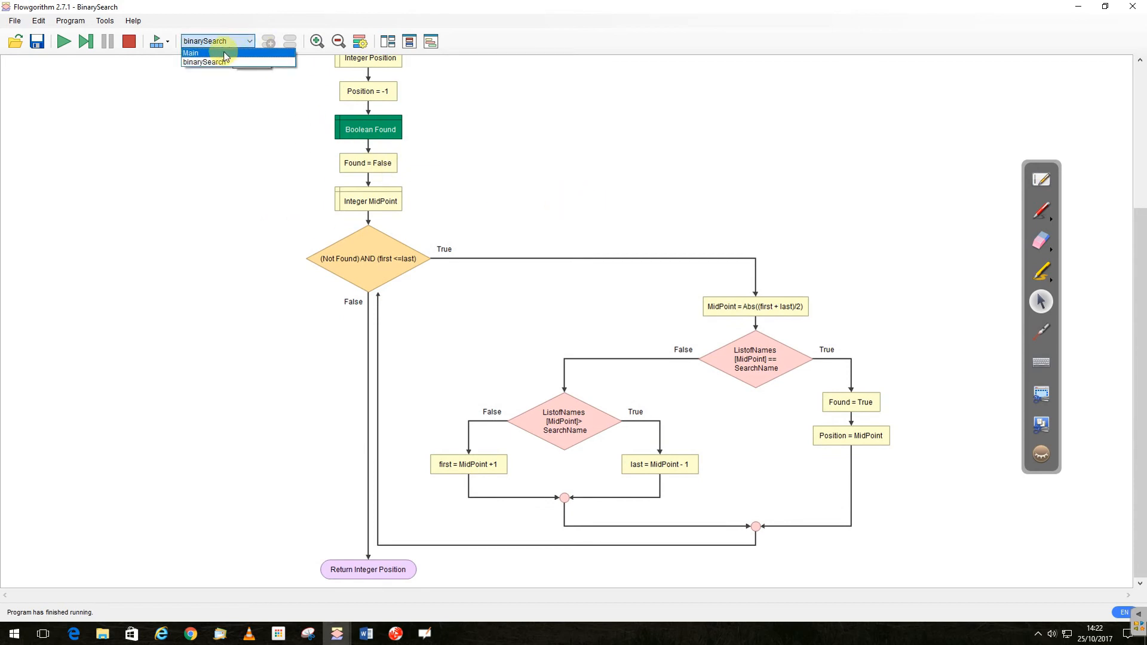
pyautogui.click(191, 52)
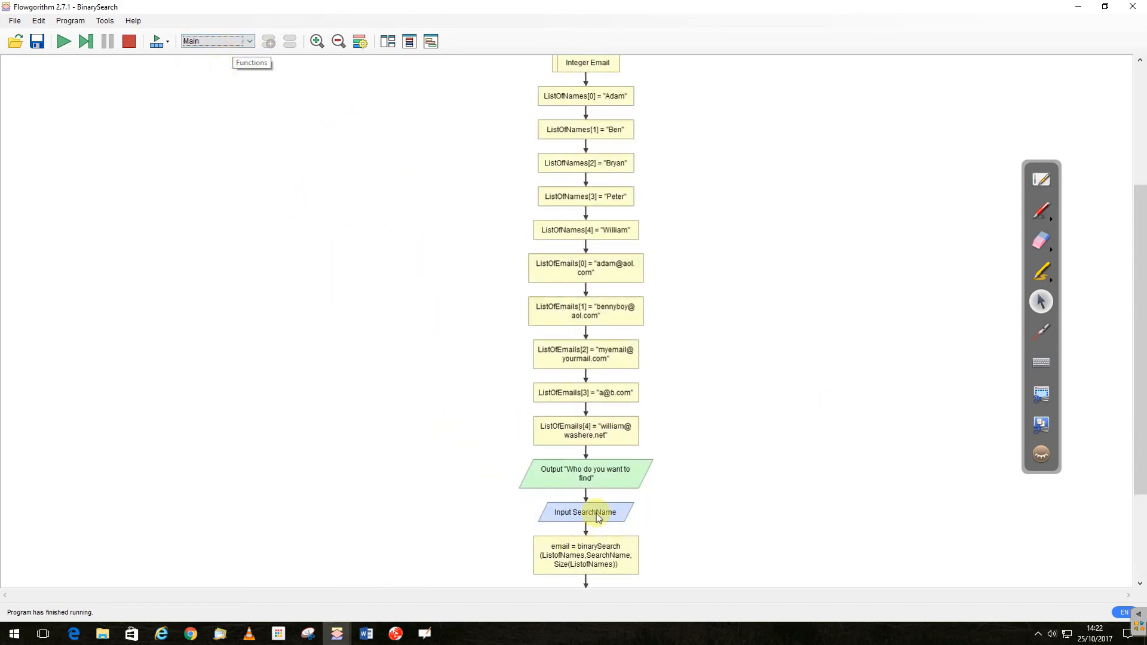
pyautogui.scroll(-3)
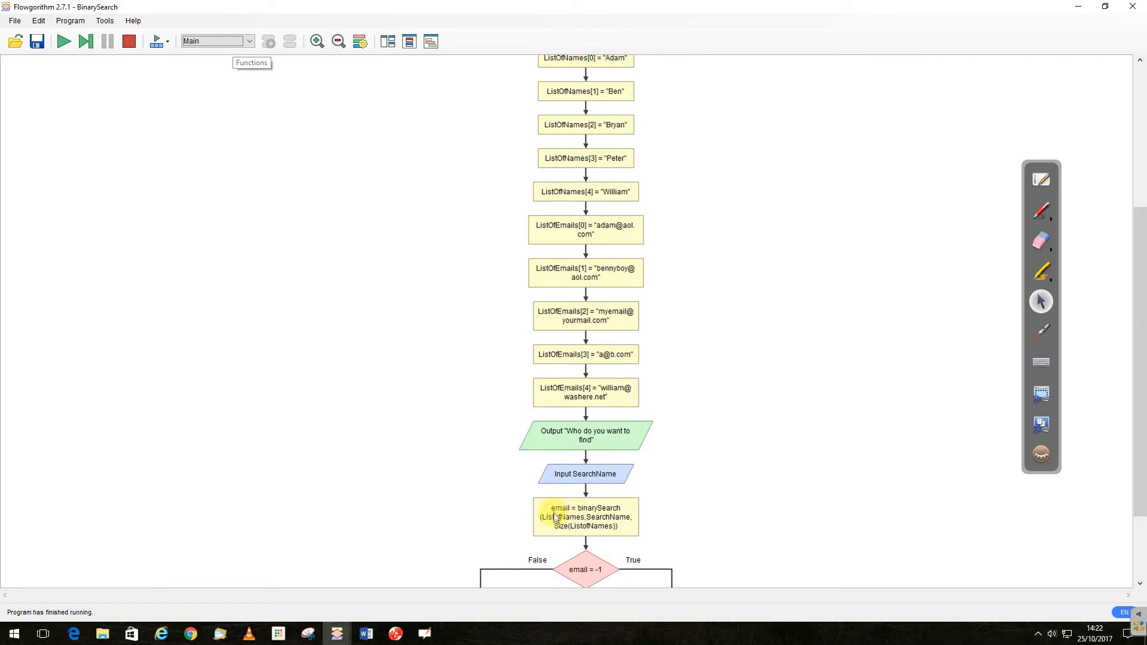
pyautogui.scroll(-3)
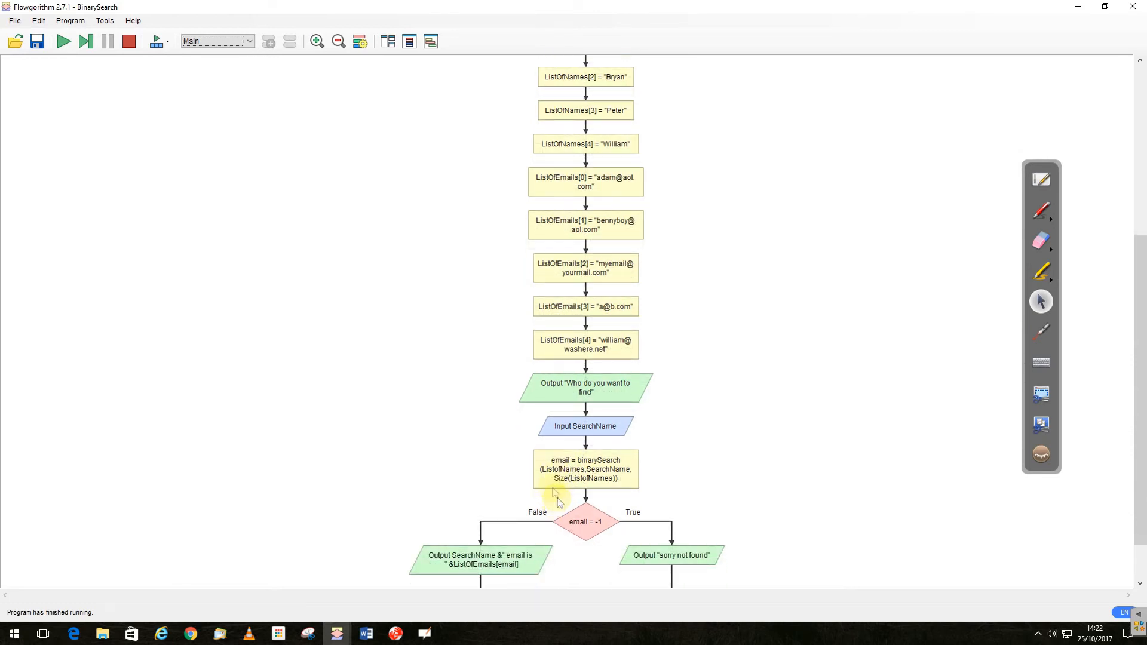
pyautogui.scroll(-3)
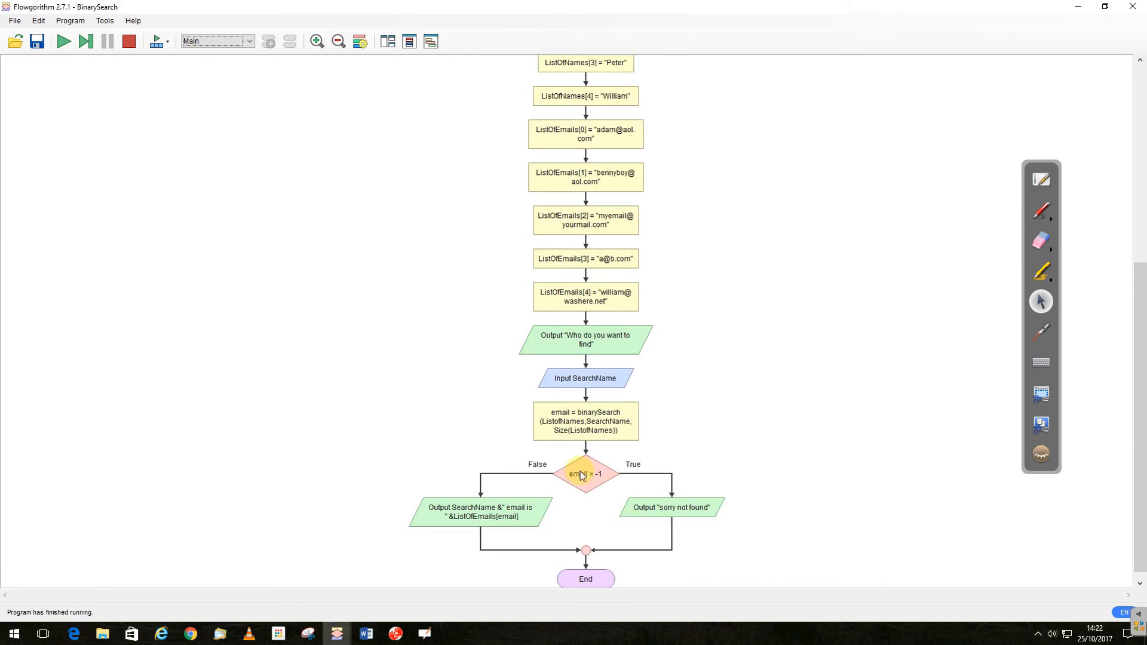
pyautogui.scroll(-3)
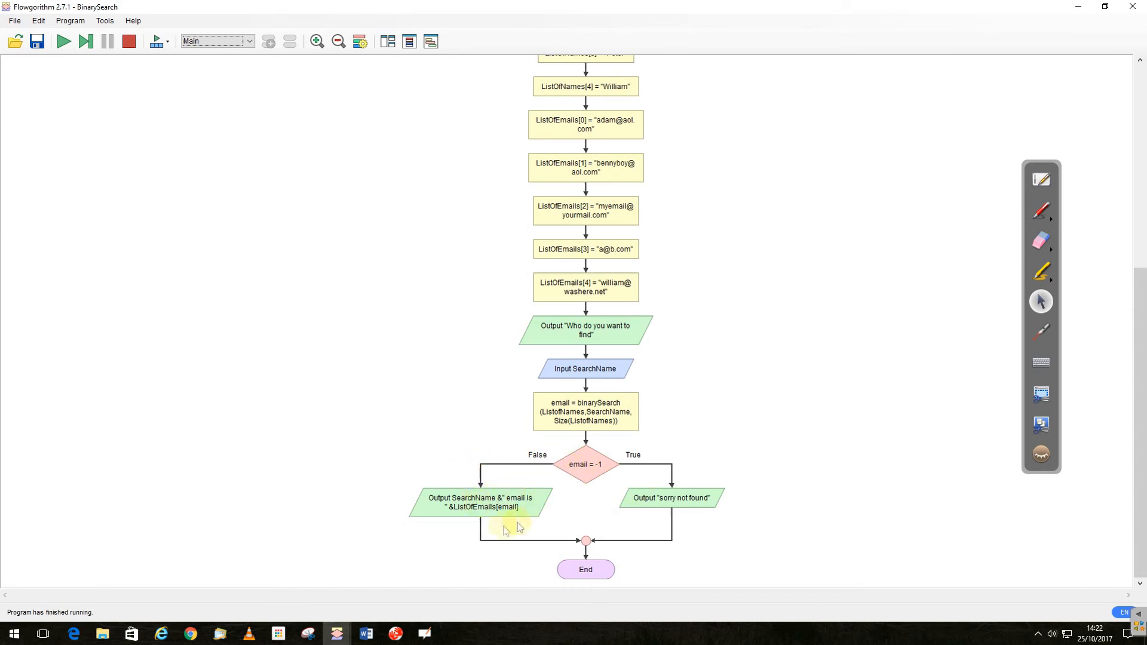
pyautogui.moveTo(28, 61)
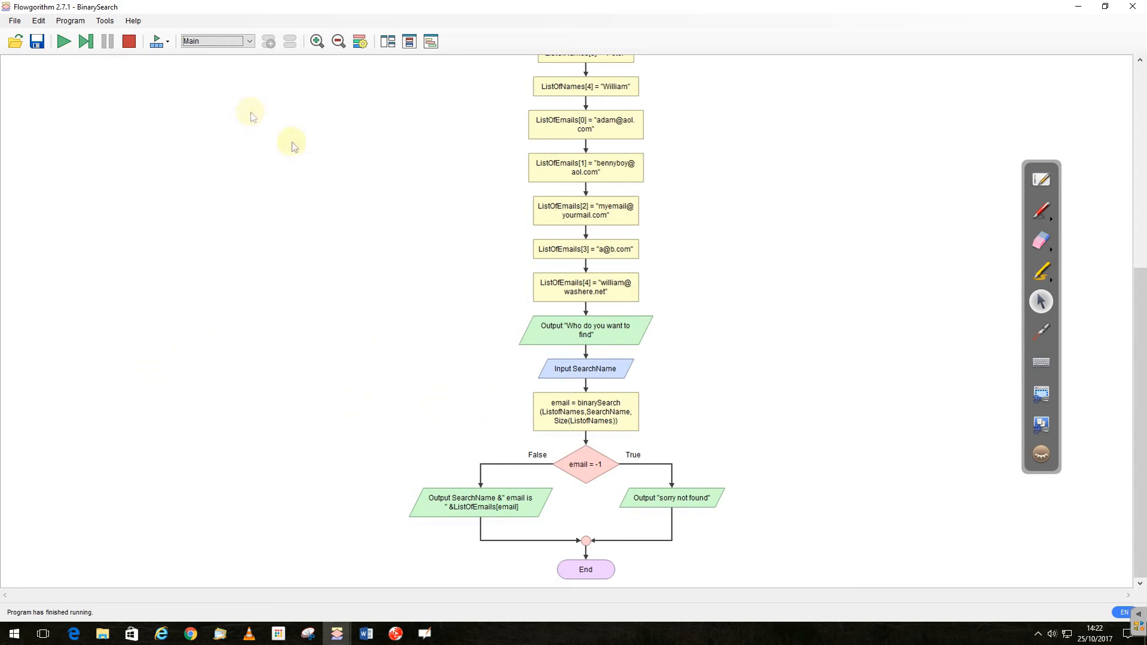
pyautogui.click(85, 41)
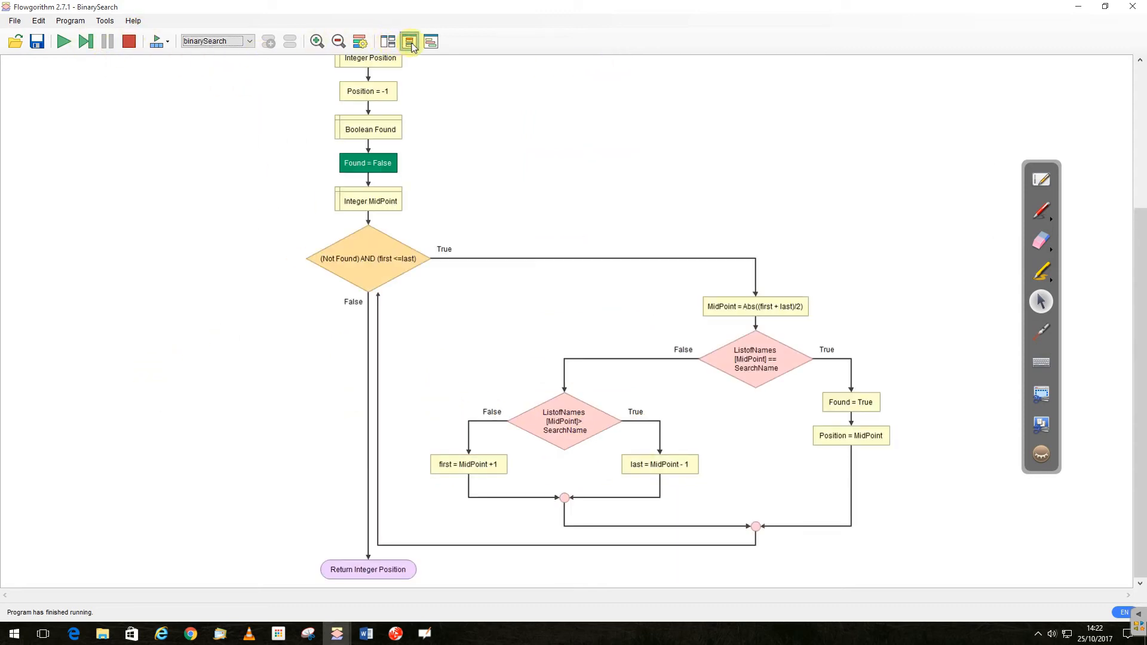
# - Show Variable Watch beside the flowchart, step once, then Stop to reset to Main
pyautogui.click(430, 41)
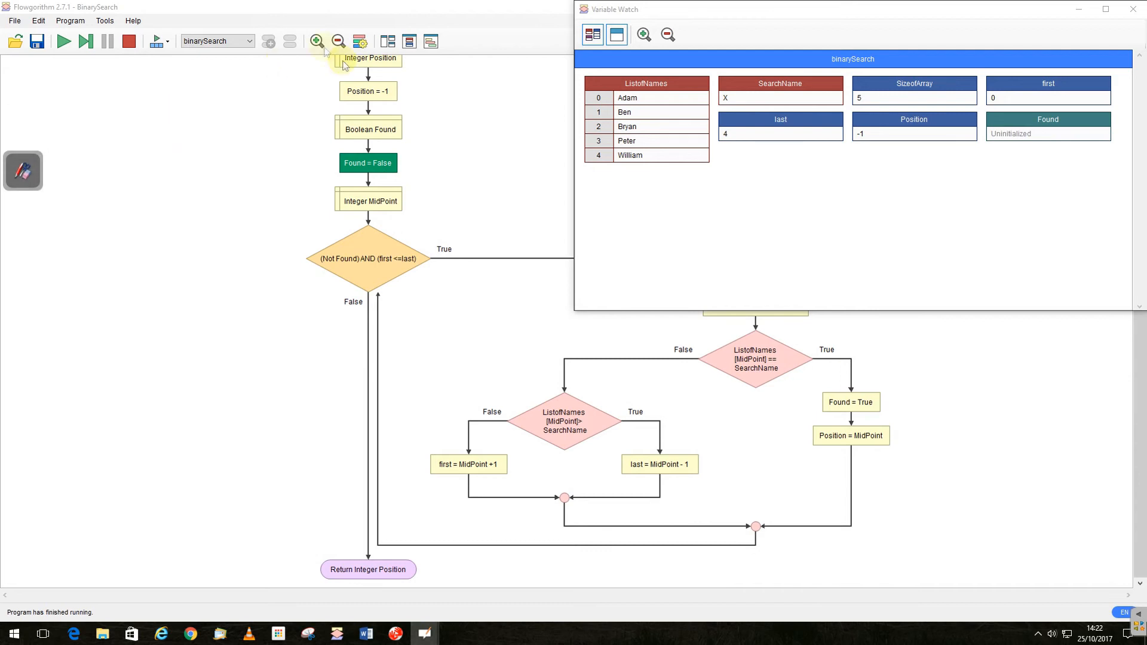
pyautogui.click(86, 41)
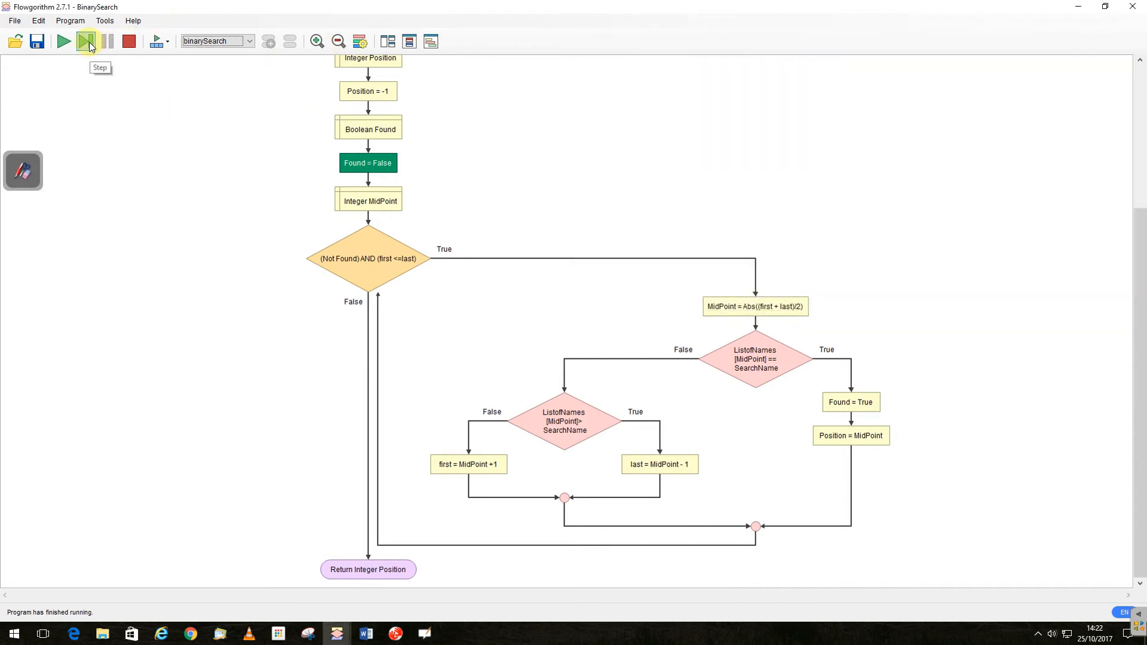
pyautogui.moveTo(299, 36)
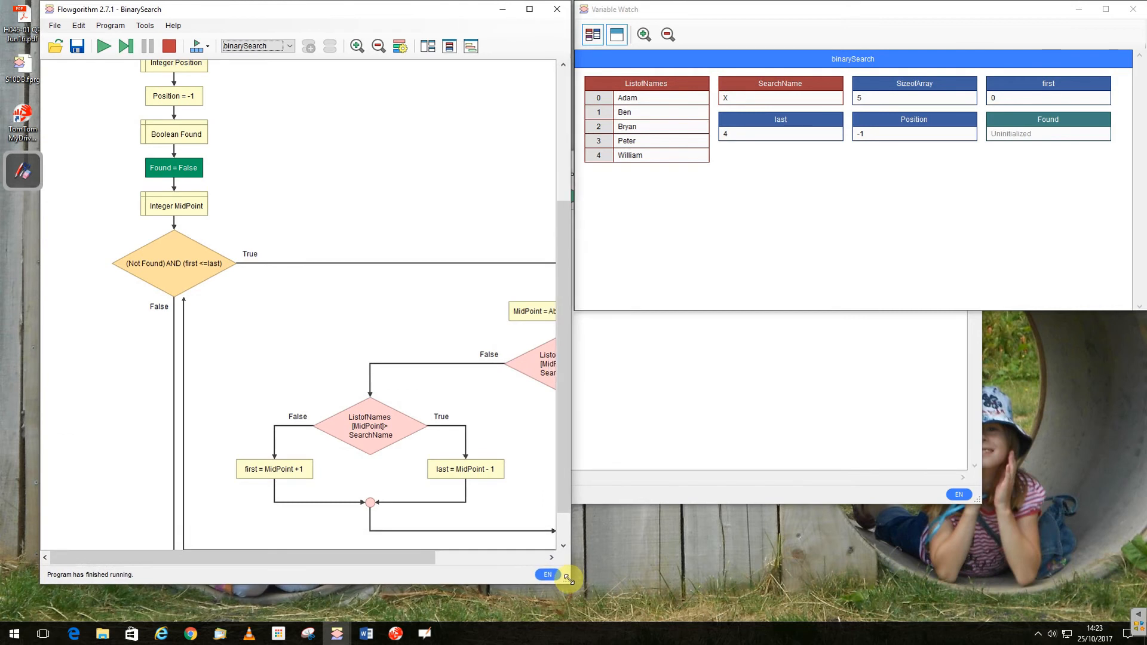
pyautogui.click(125, 45)
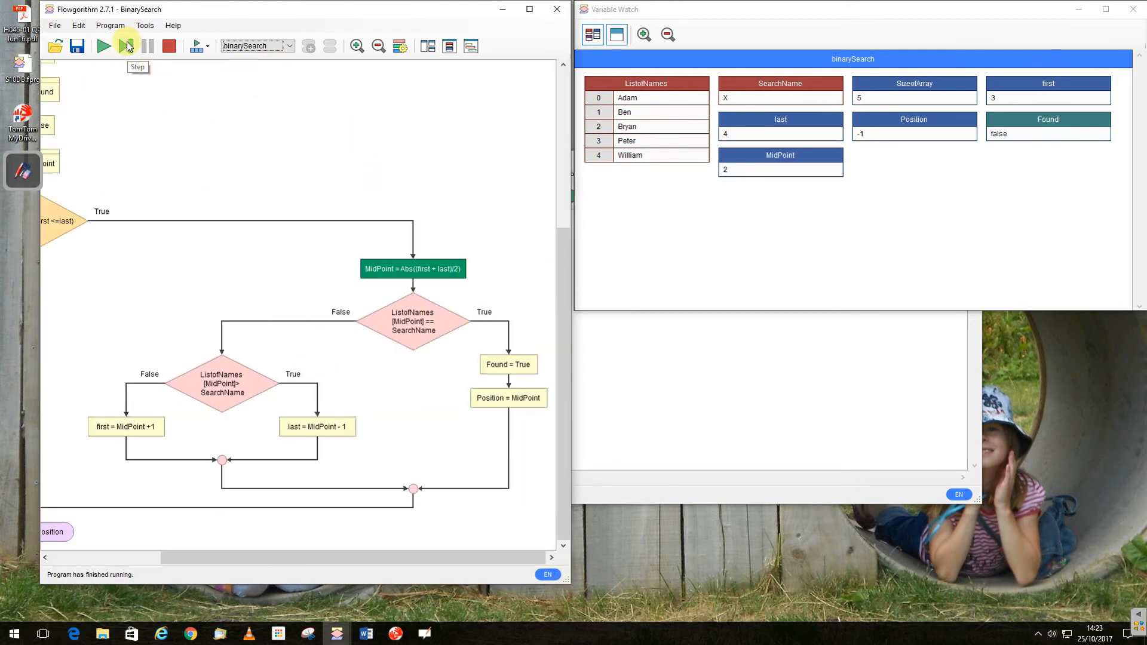
pyautogui.click(169, 46)
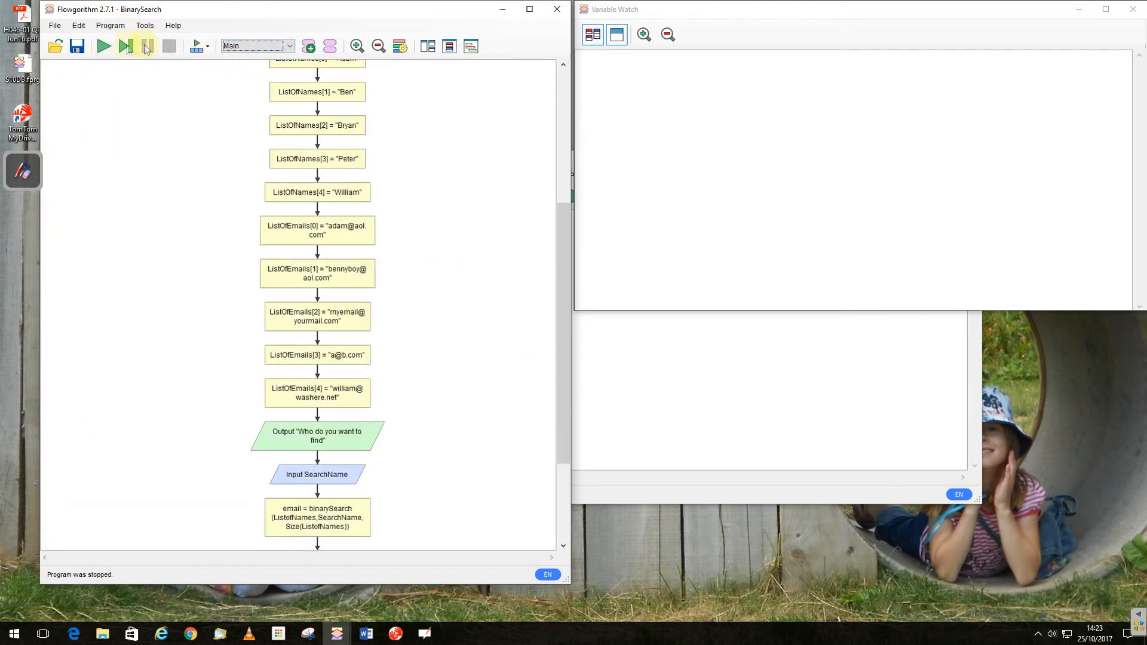
# - Step through the name assignments to the prompt and enter Bryan as the search name
pyautogui.click(125, 46)
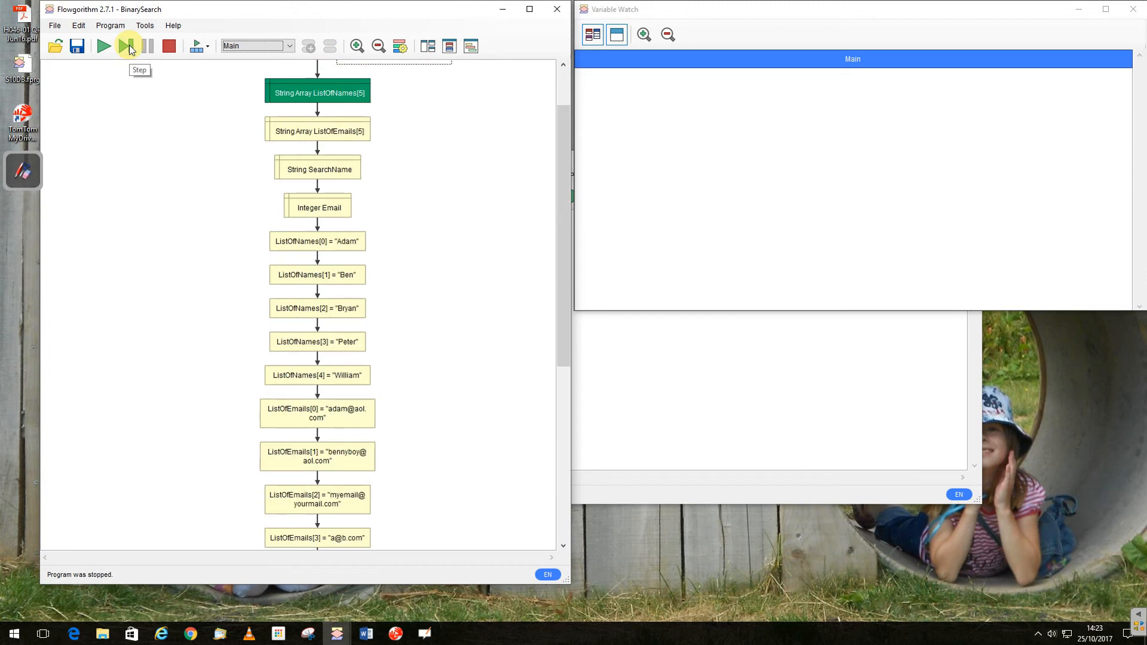
pyautogui.click(127, 45)
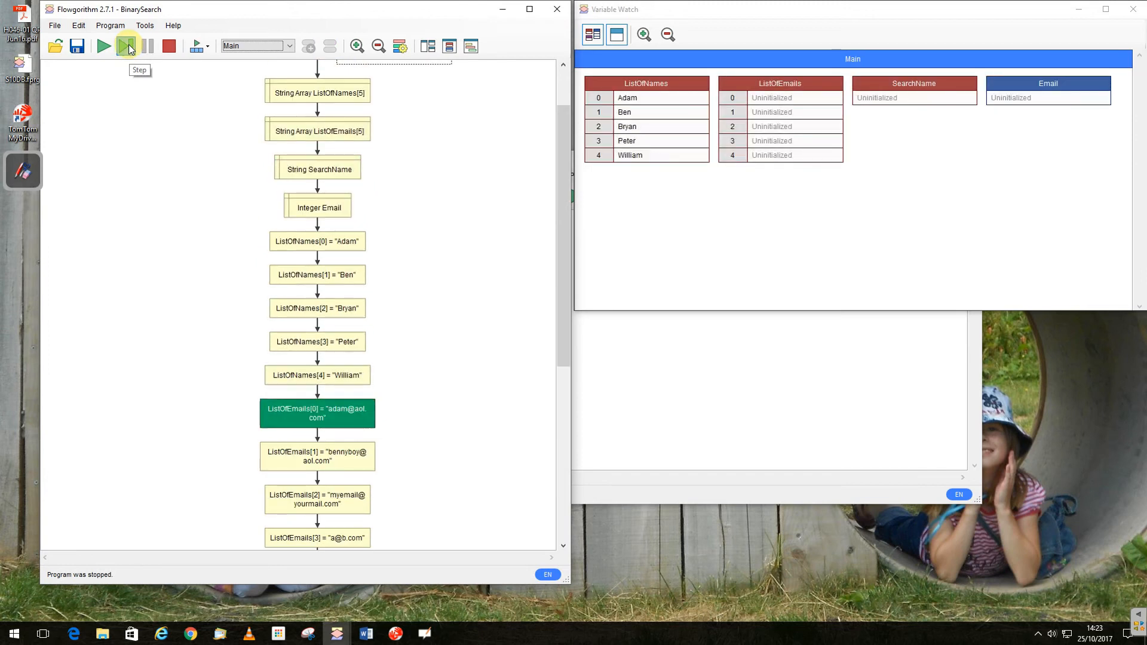
pyautogui.click(126, 45)
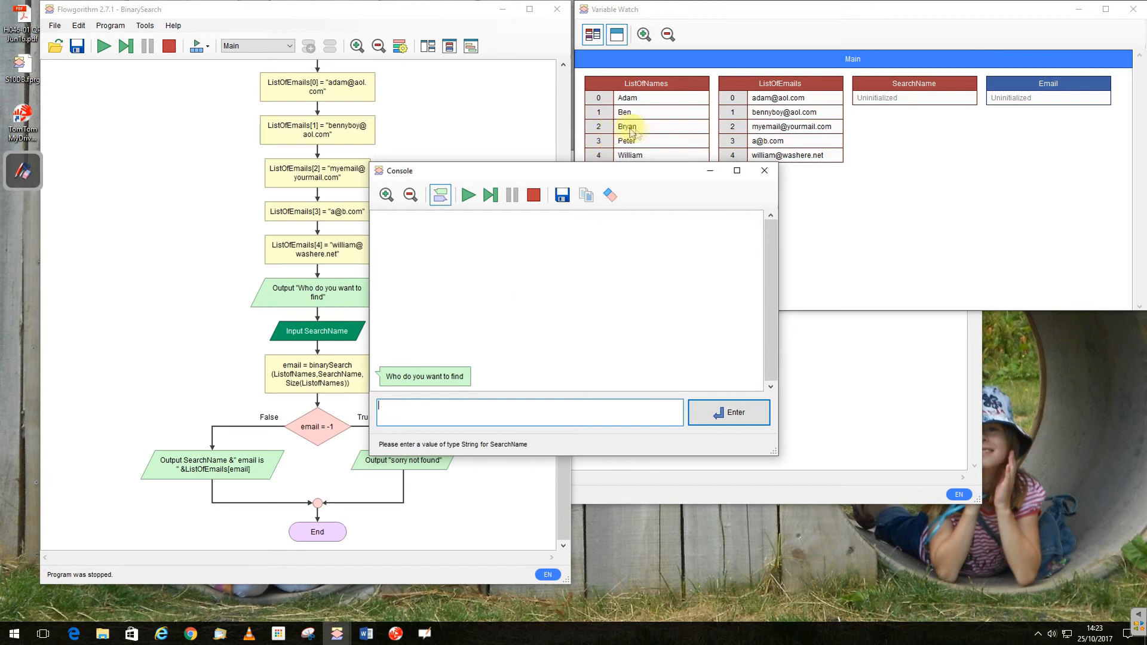
pyautogui.write('By')
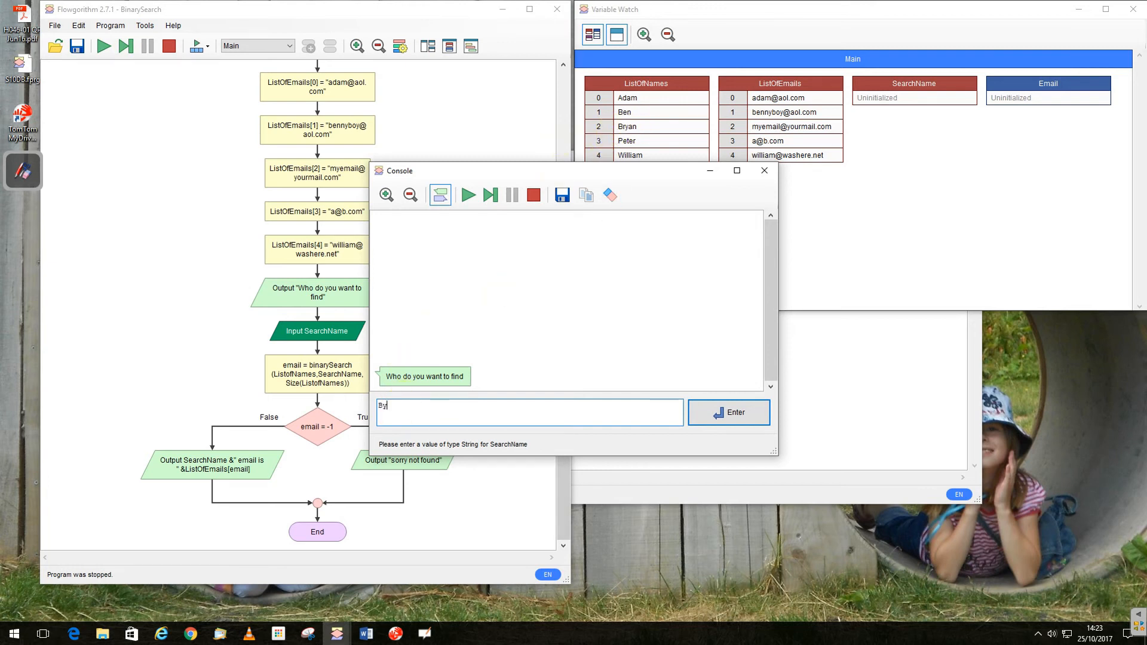
pyautogui.write('rya')
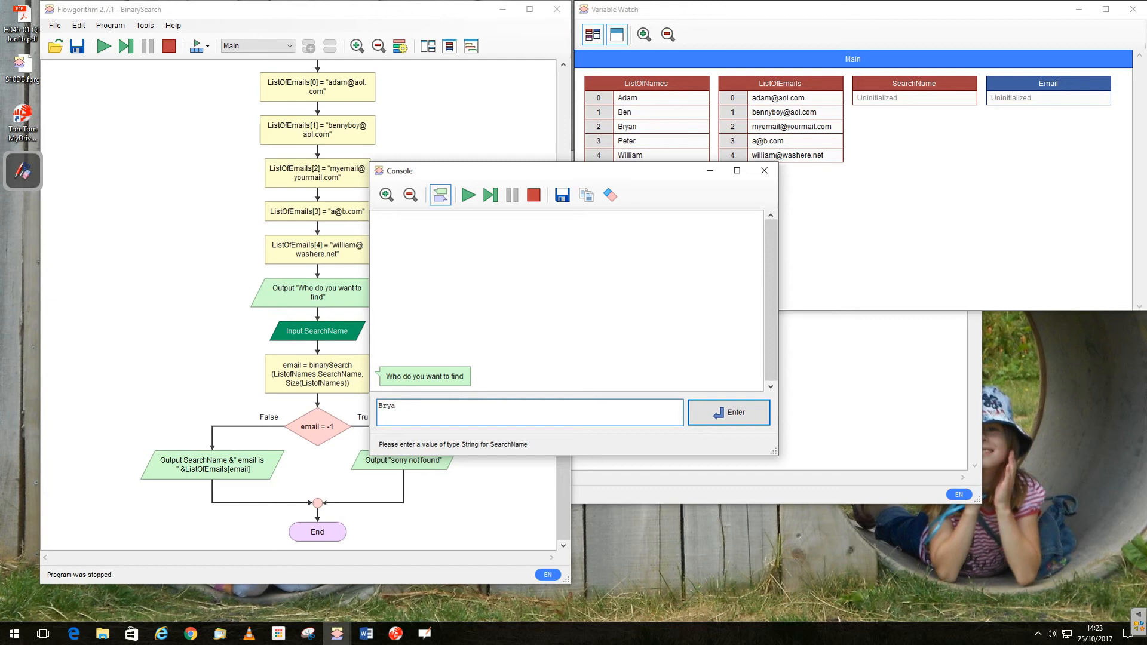
pyautogui.click(728, 411)
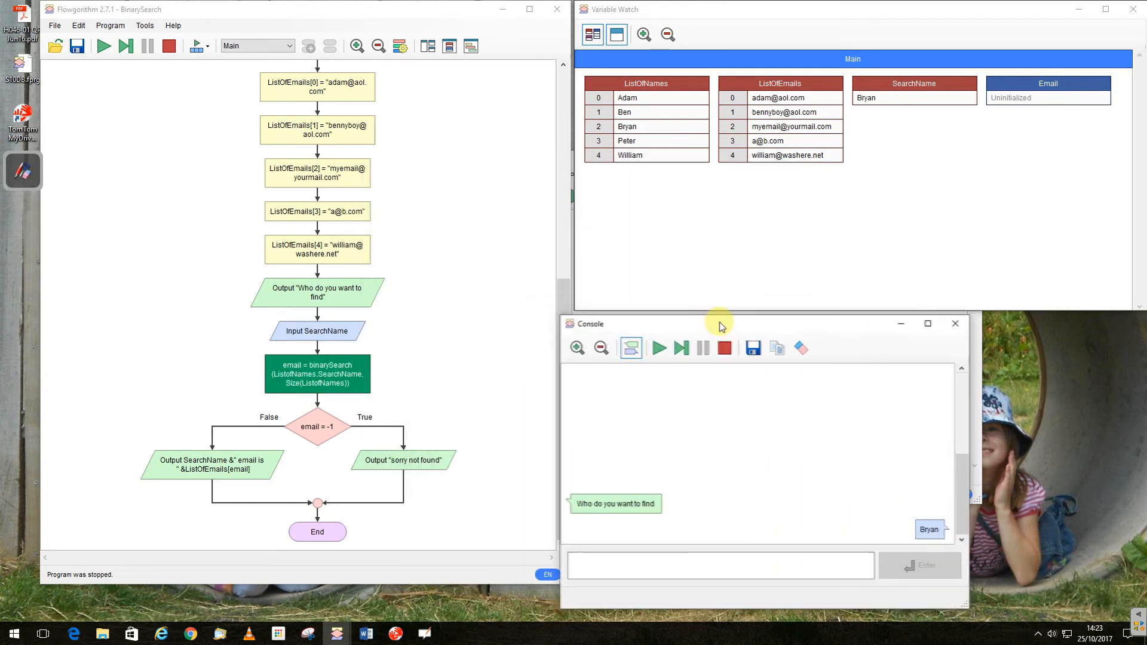
pyautogui.click(679, 345)
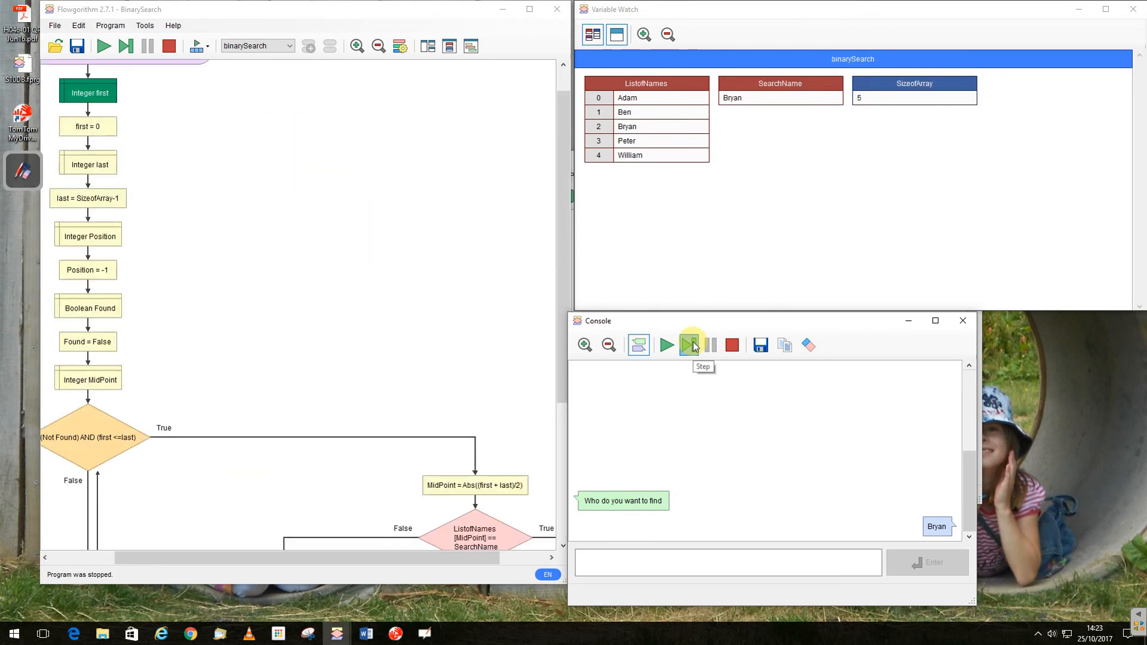
pyautogui.click(688, 344)
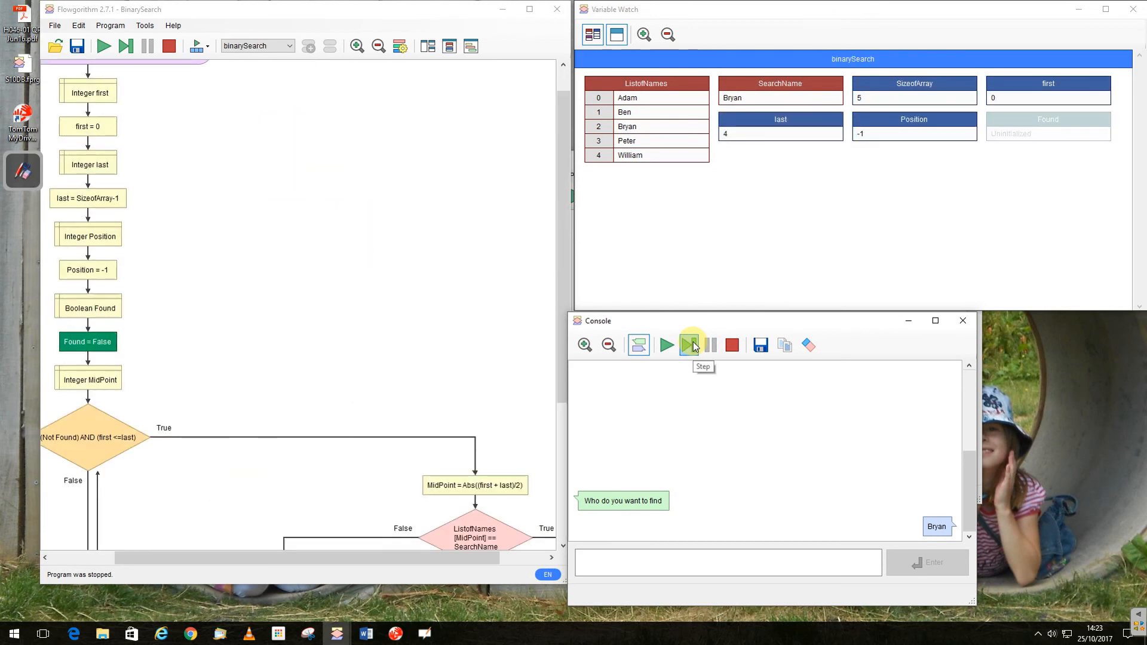
pyautogui.click(688, 345)
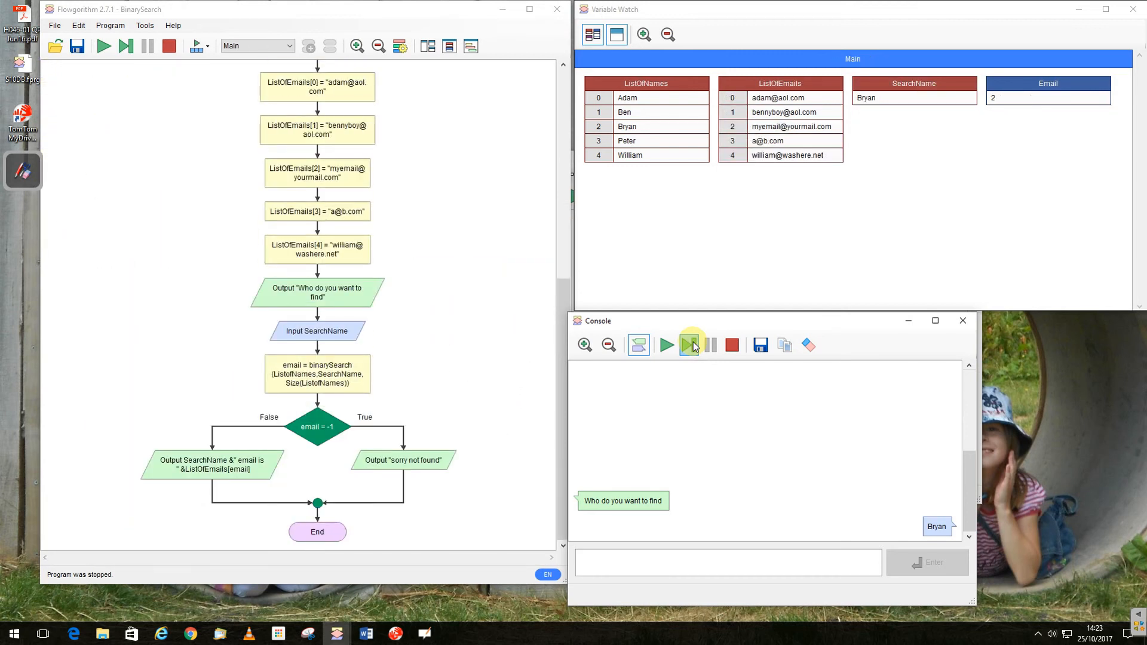
pyautogui.click(665, 345)
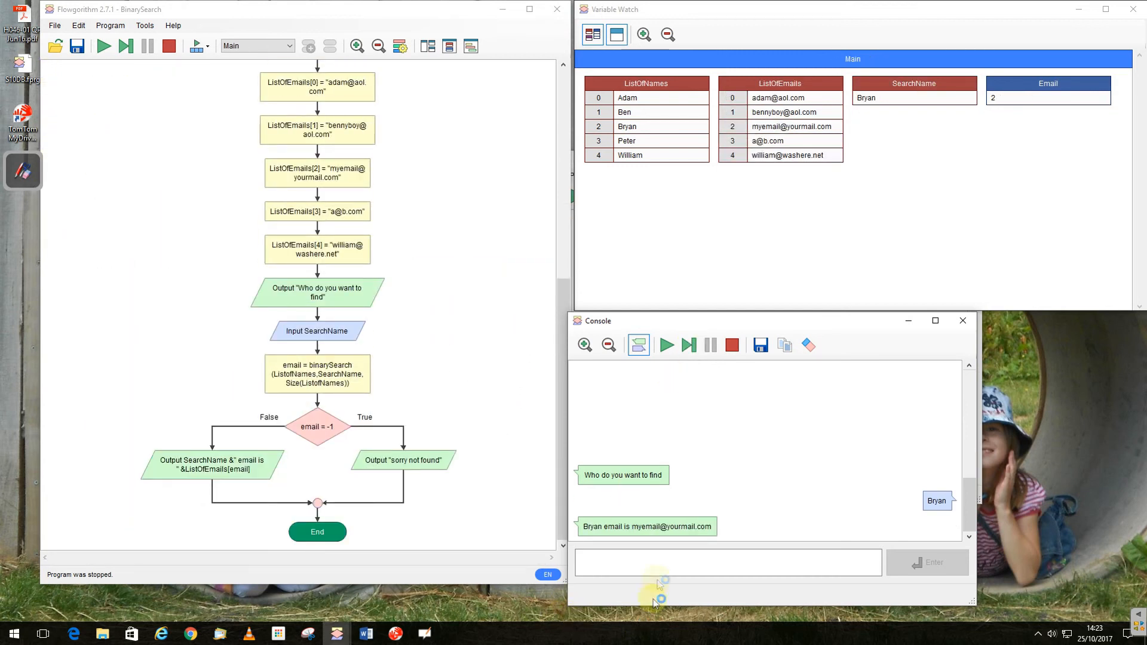
pyautogui.click(687, 345)
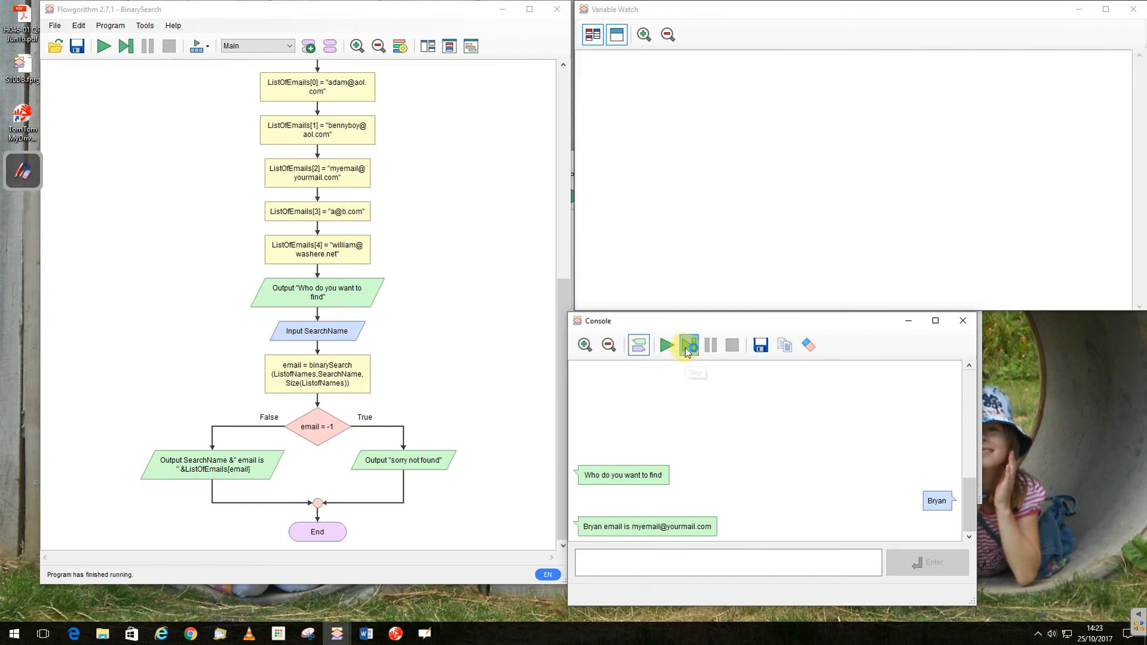
# - Start a new step-through and submit X as the name to find
pyautogui.click(687, 345)
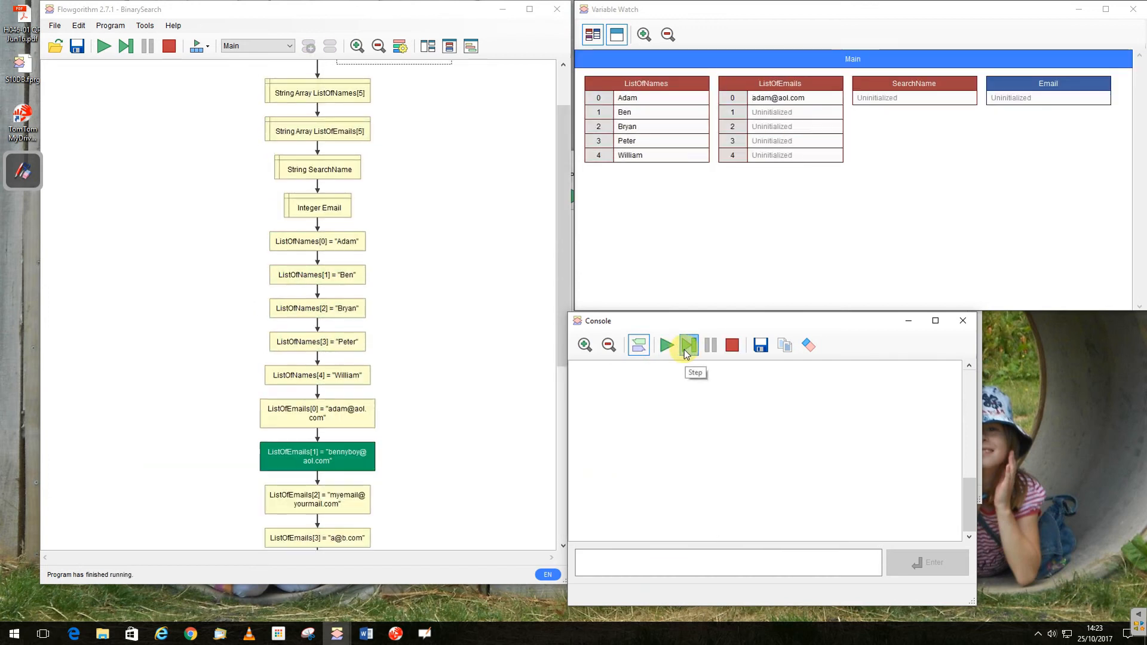
pyautogui.click(687, 344)
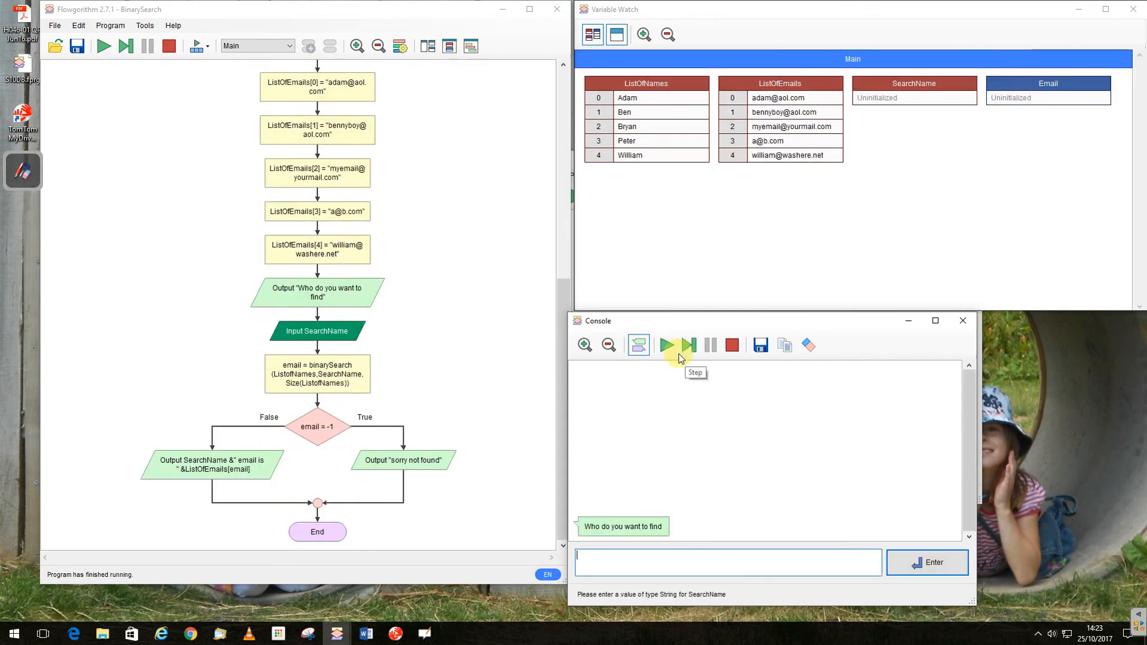
pyautogui.write('X')
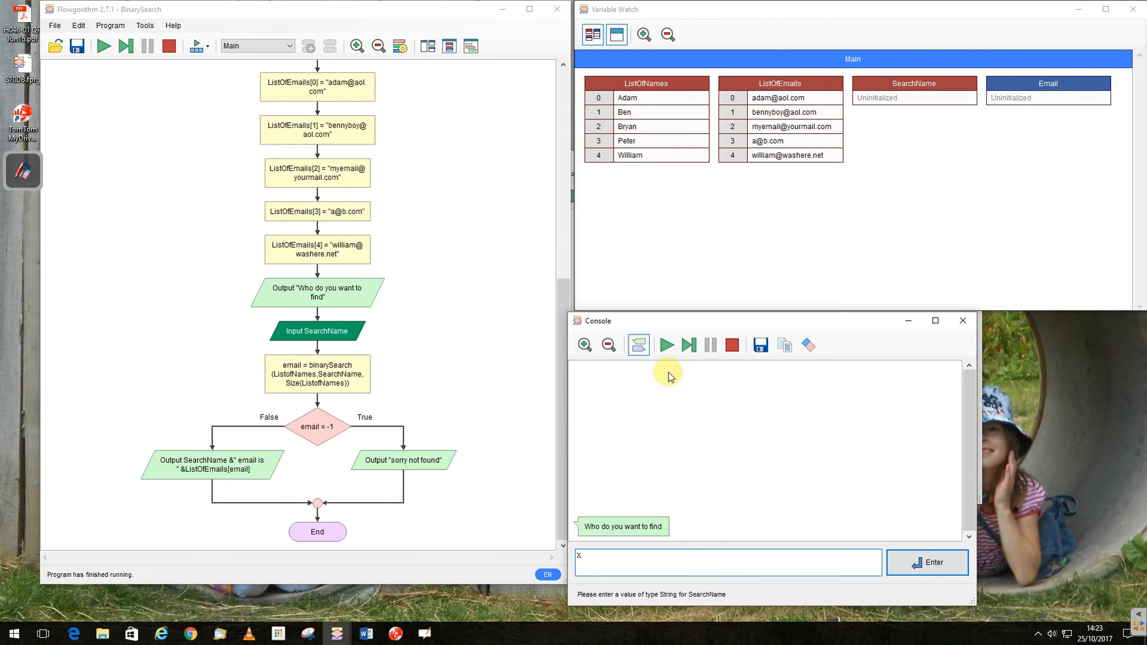
pyautogui.moveTo(688, 344)
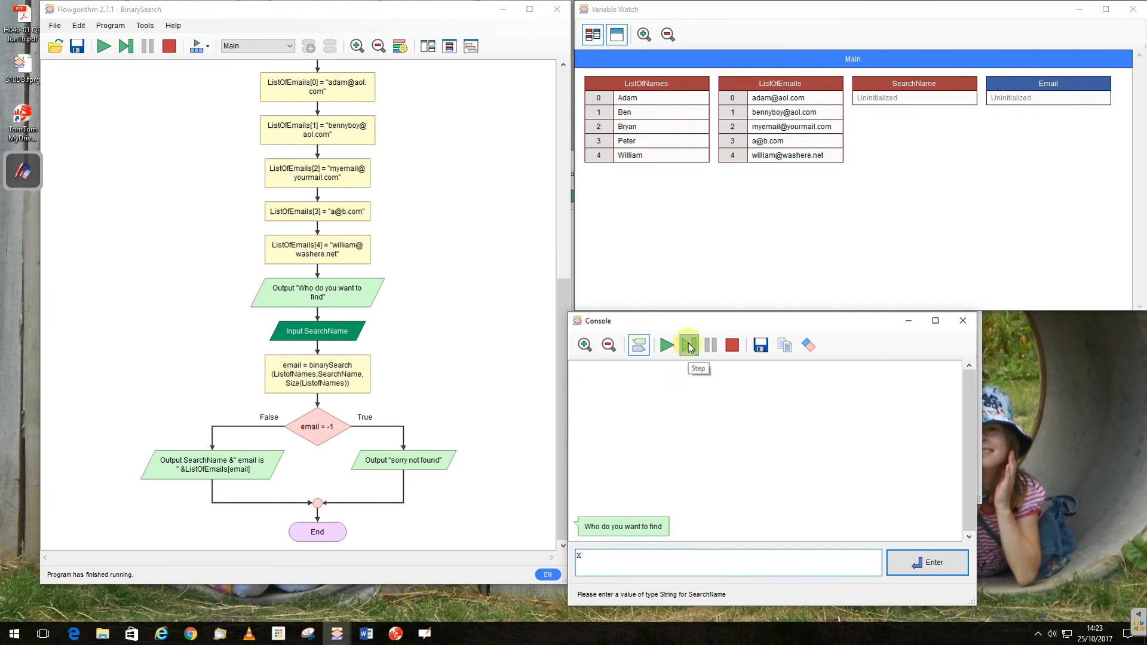
pyautogui.click(925, 563)
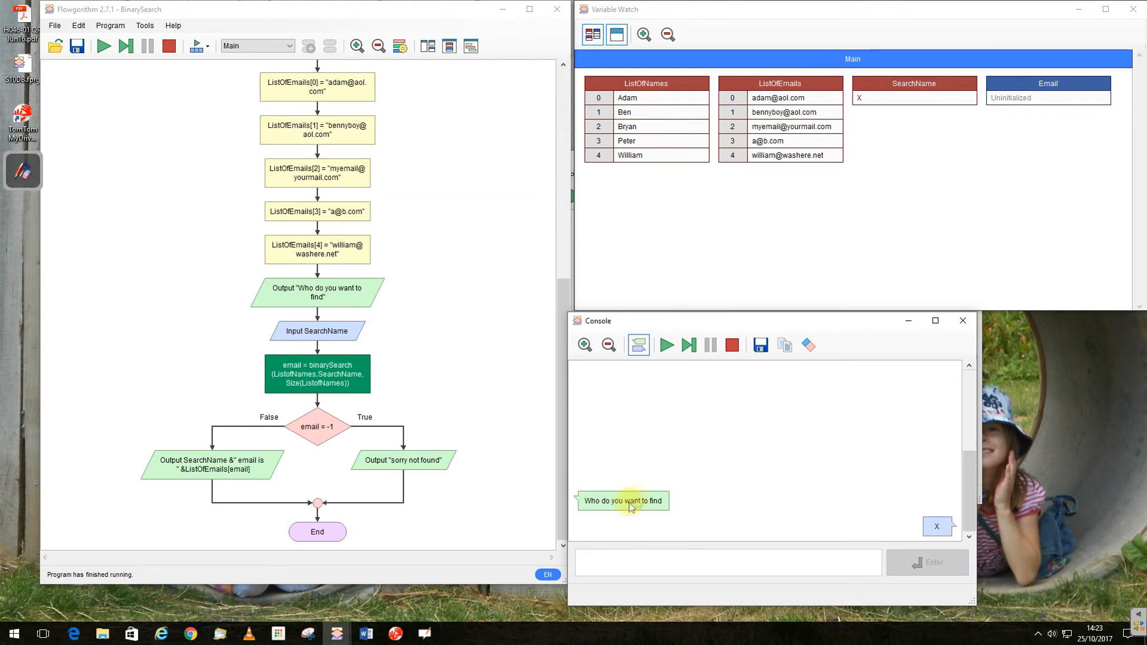
# - Rerun the program and enter x, getting 'sorry not found'
pyautogui.click(665, 344)
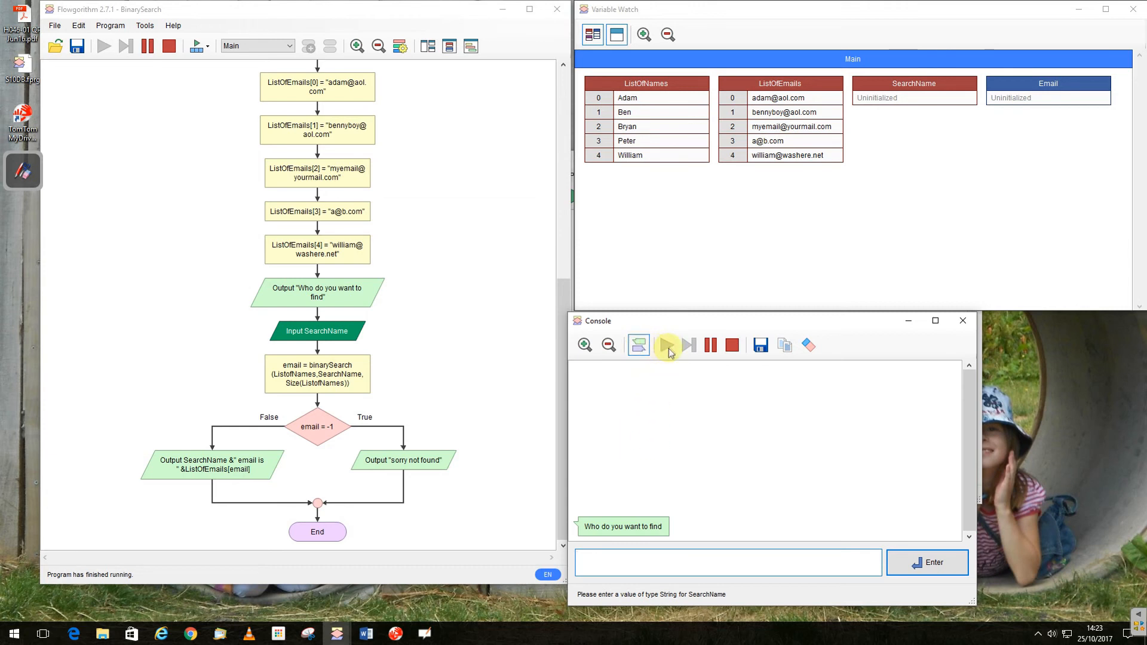
pyautogui.moveTo(466, 517)
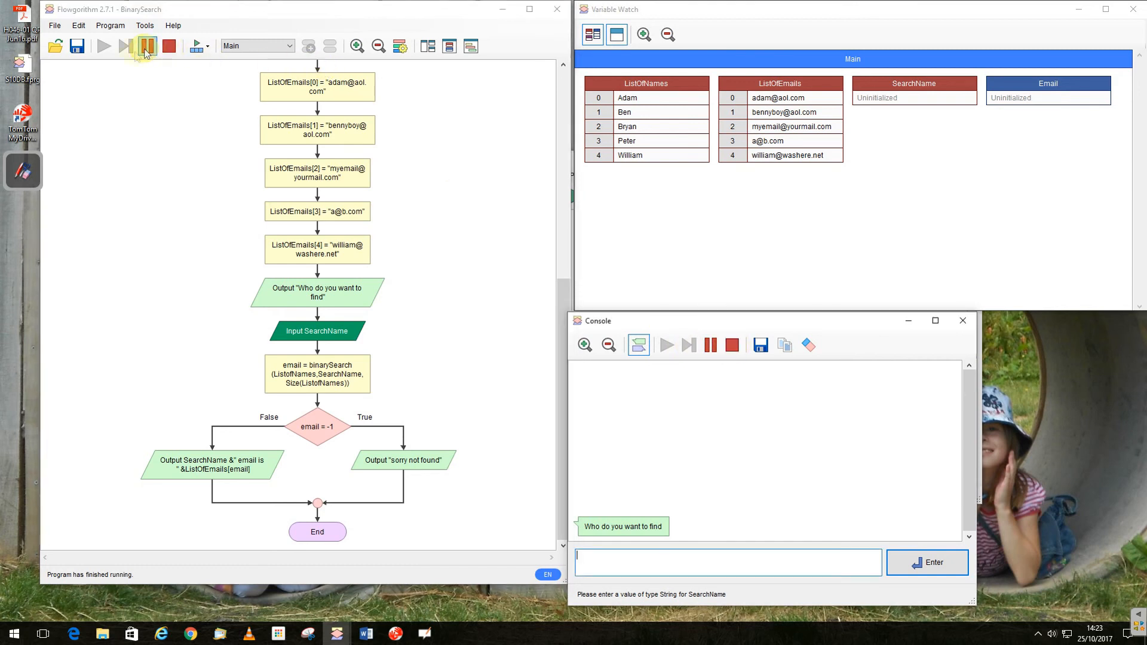
pyautogui.click(147, 45)
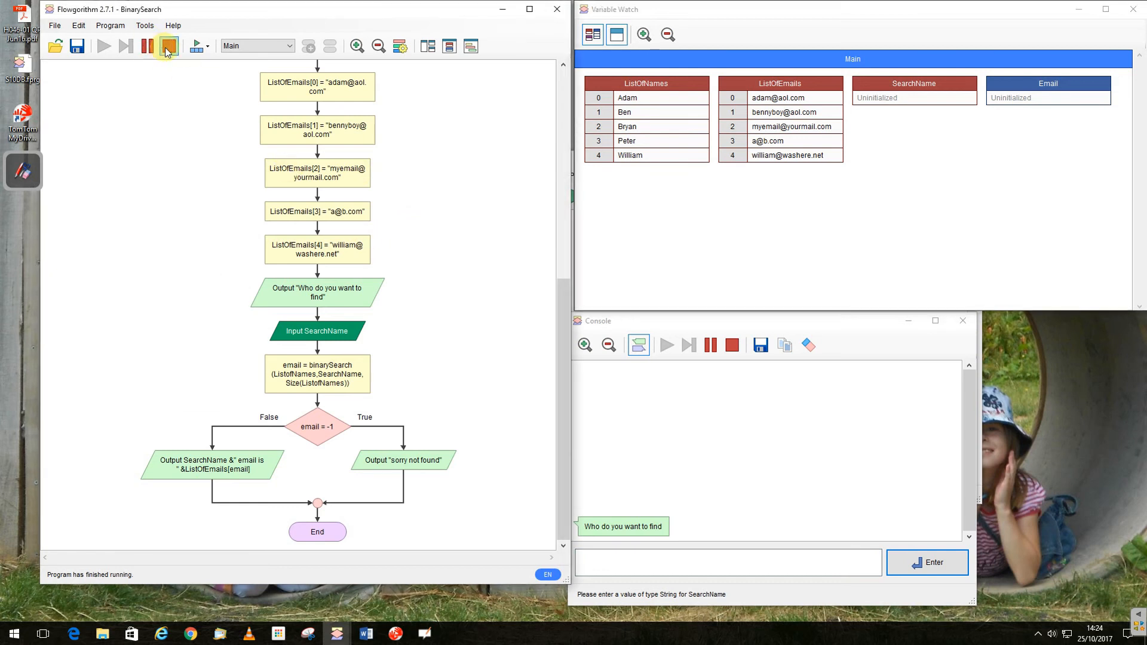
pyautogui.click(727, 561)
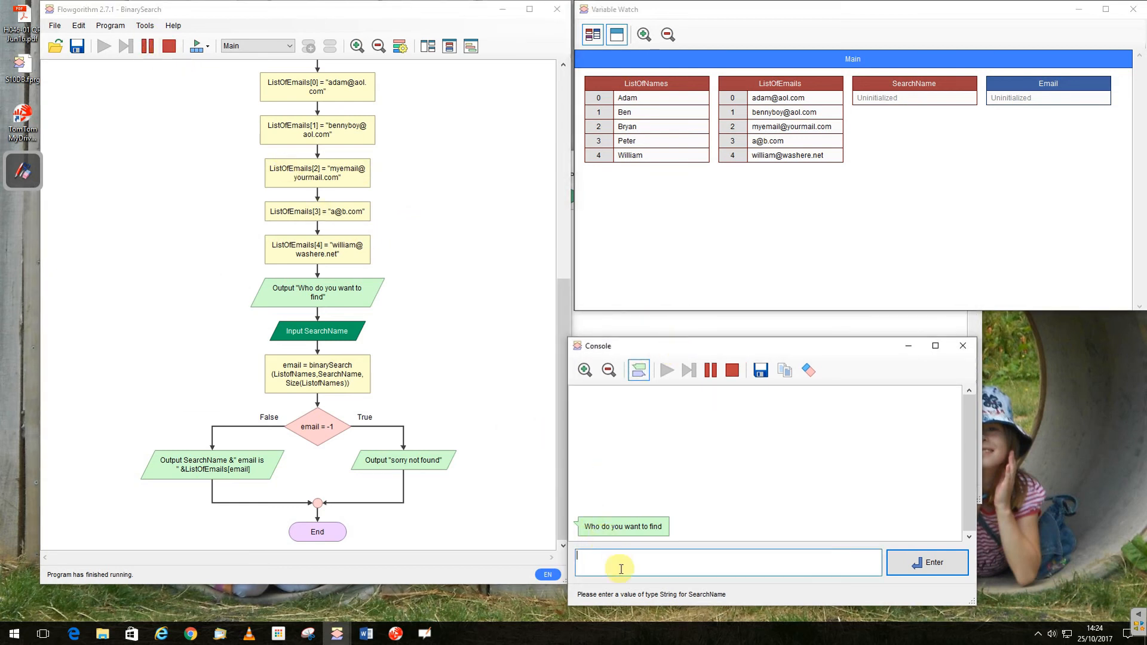
pyautogui.write('x')
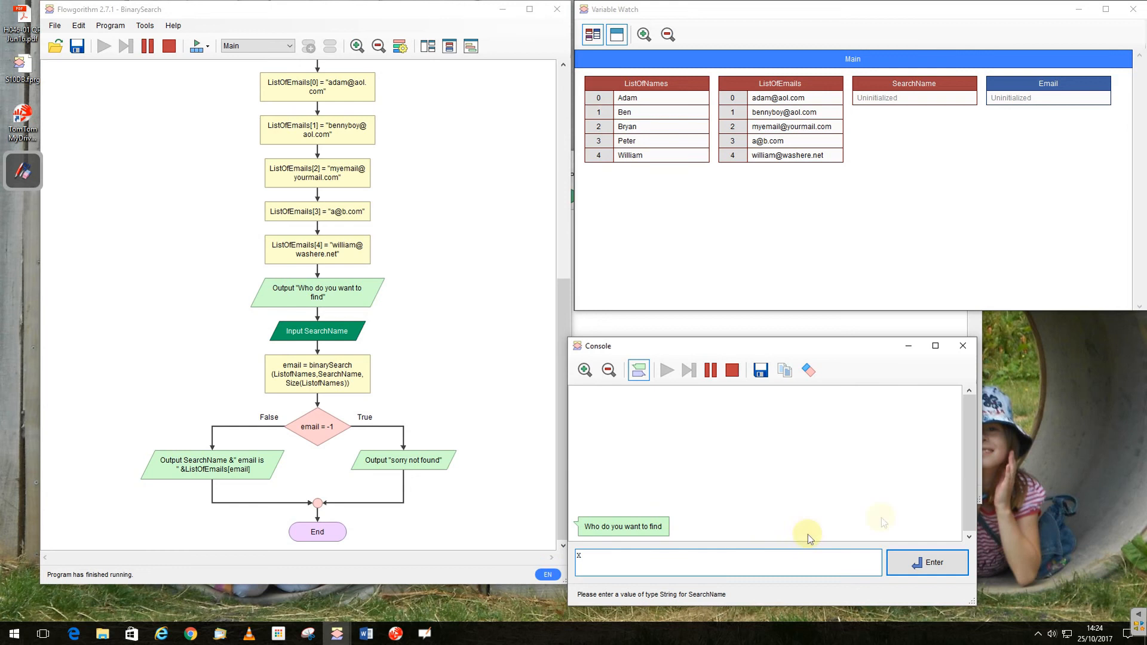
pyautogui.click(925, 563)
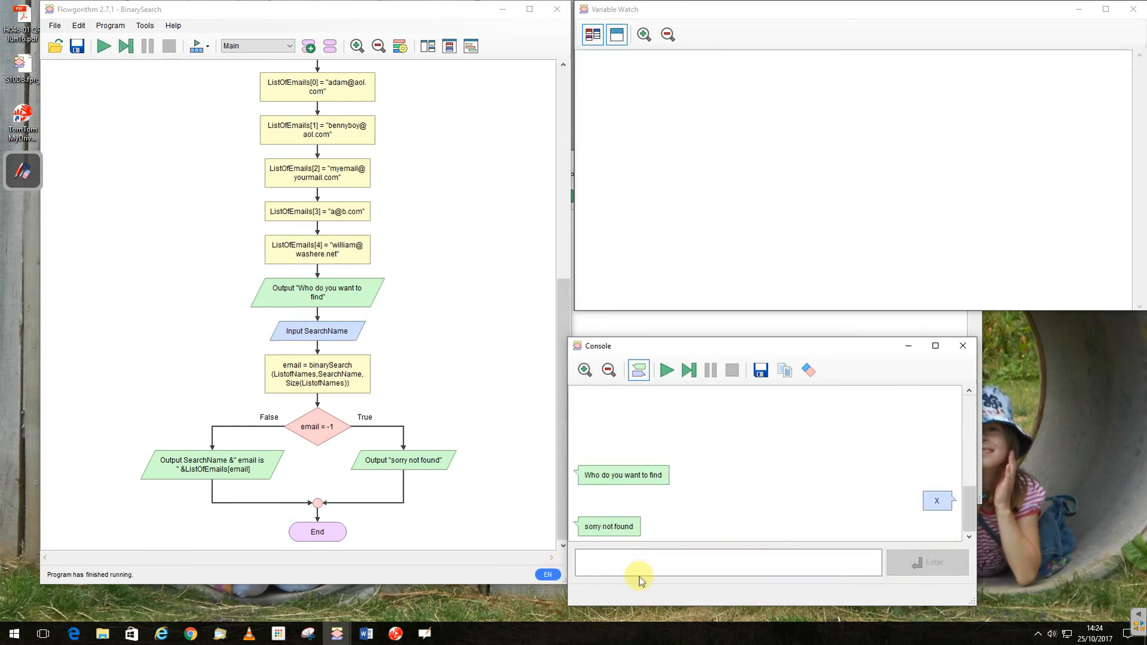
# - Step through Main's declarations and assignments, then enter x at the prompt
pyautogui.click(687, 369)
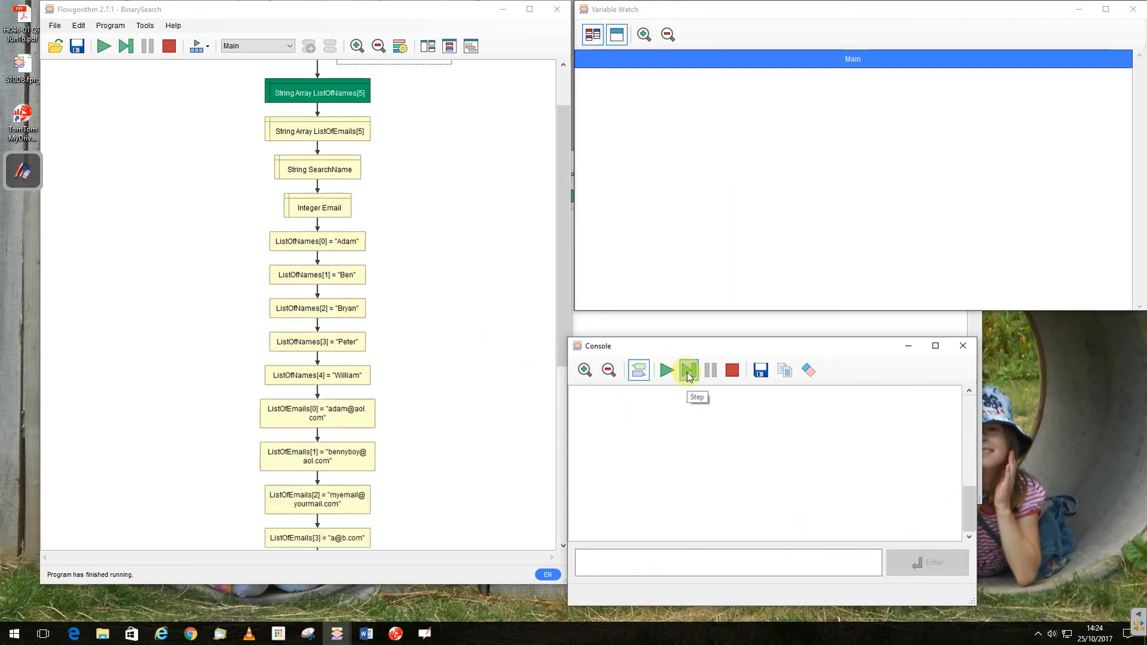
pyautogui.click(687, 370)
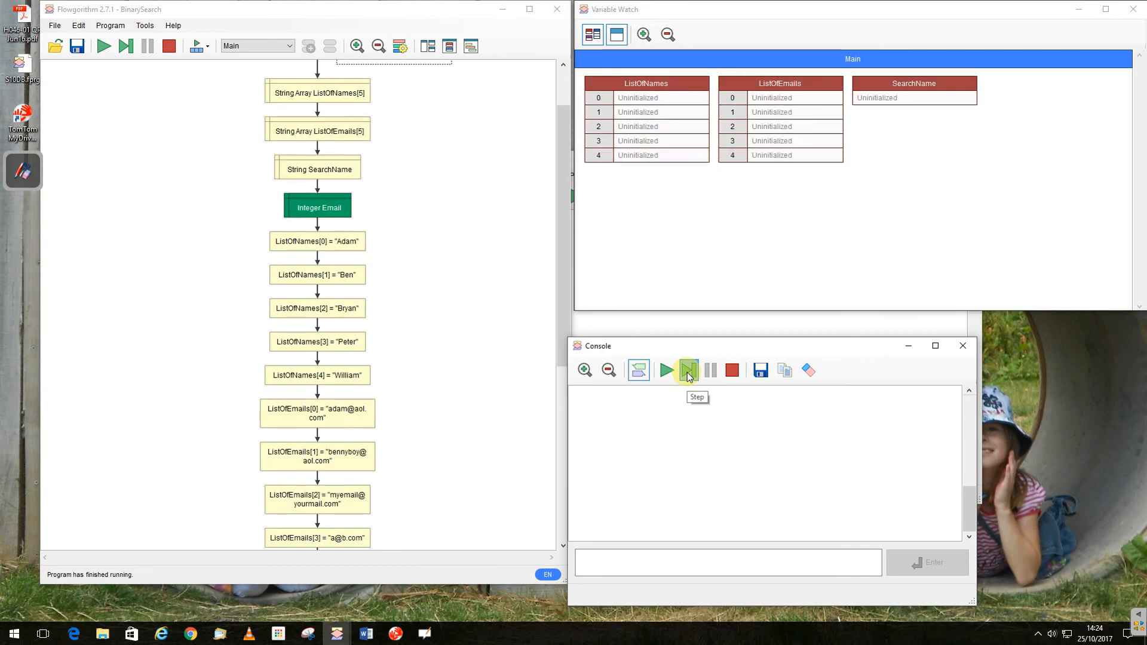
pyautogui.click(688, 370)
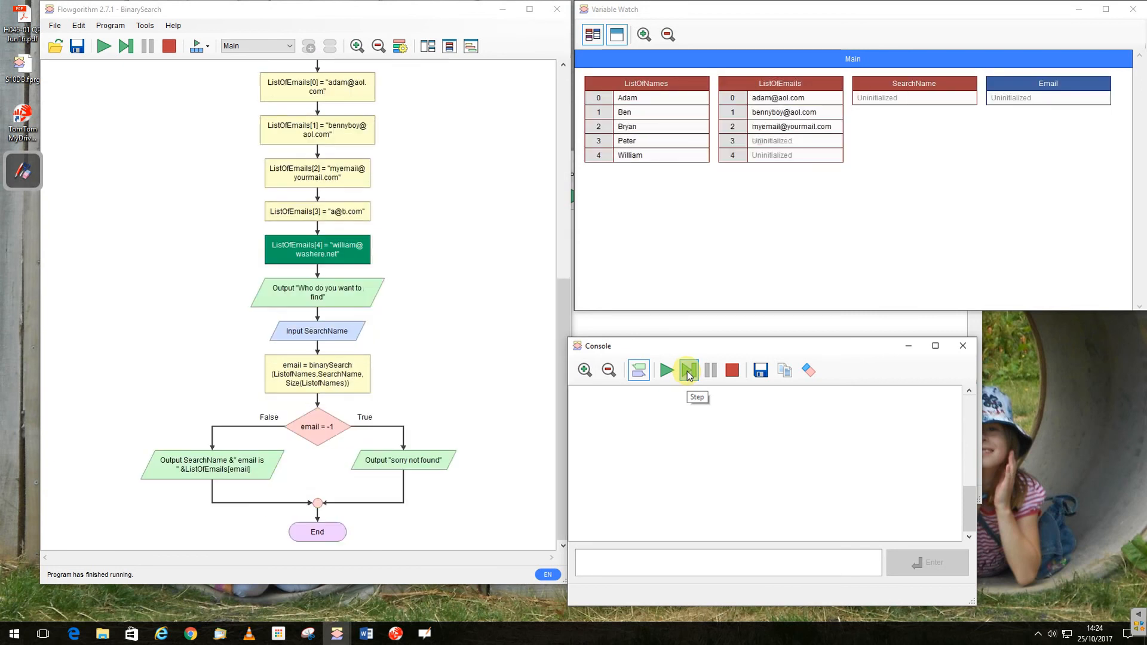
pyautogui.click(688, 369)
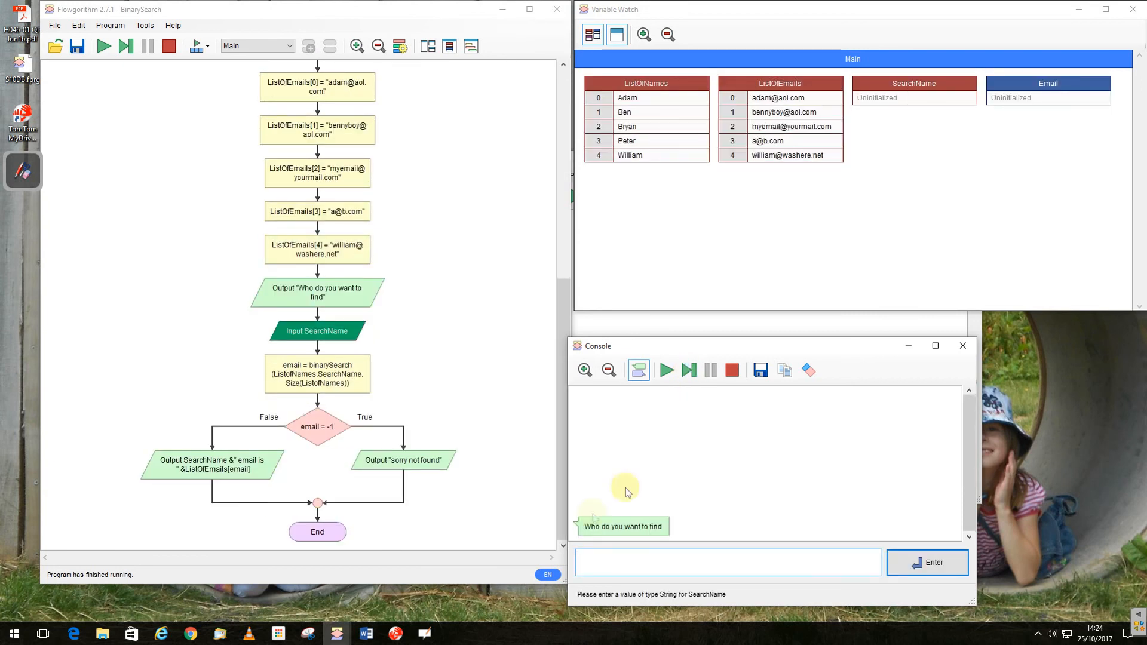
pyautogui.write('x')
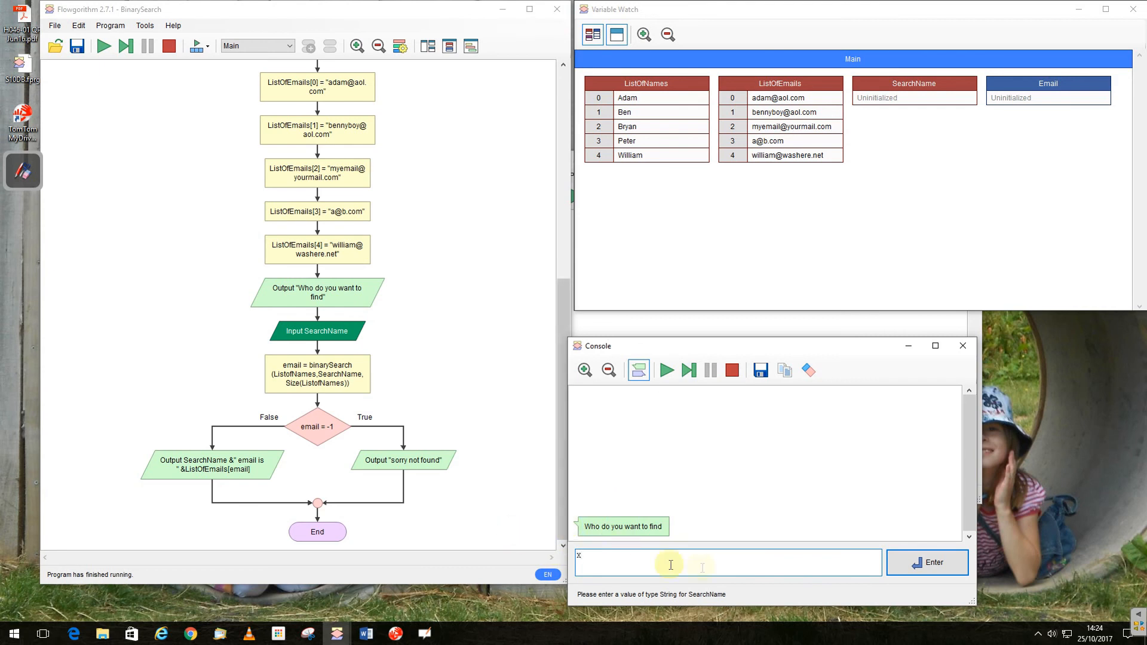
pyautogui.click(926, 563)
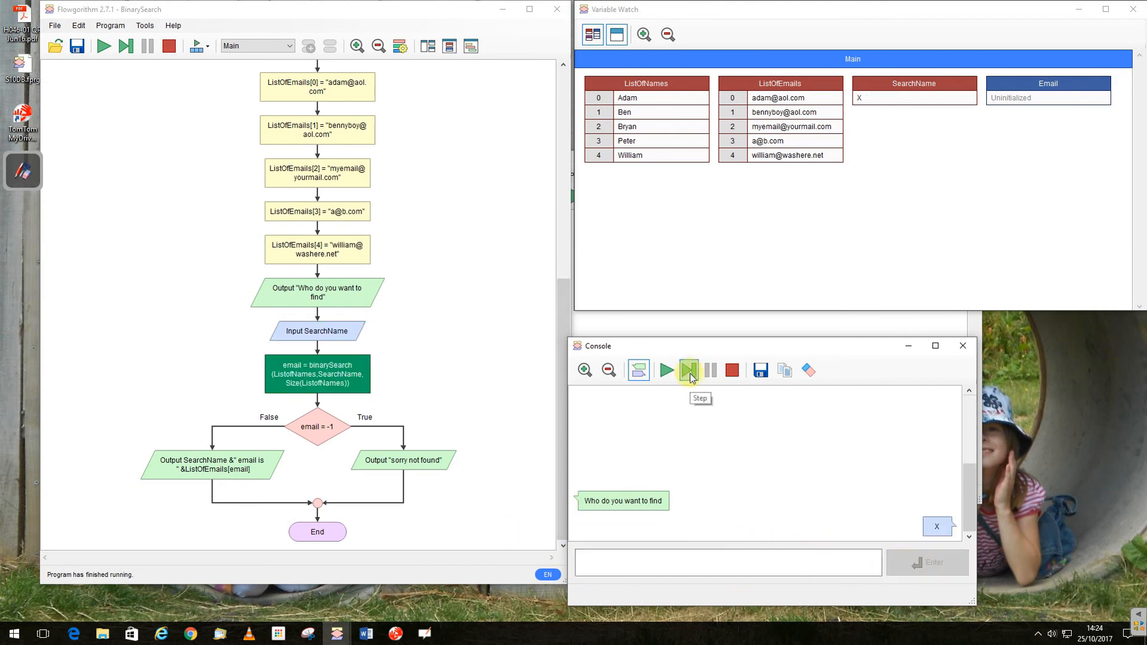
# - Step through binarySearch's loop, returning Email -1, until 'sorry not found' prints
pyautogui.click(688, 370)
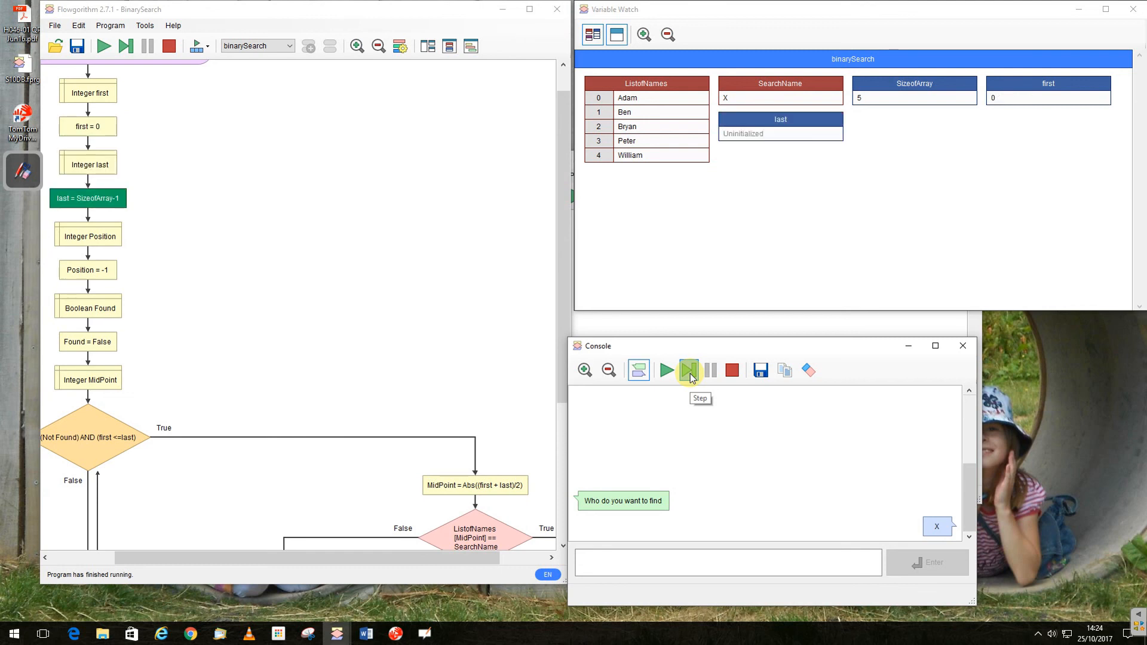
pyautogui.click(688, 371)
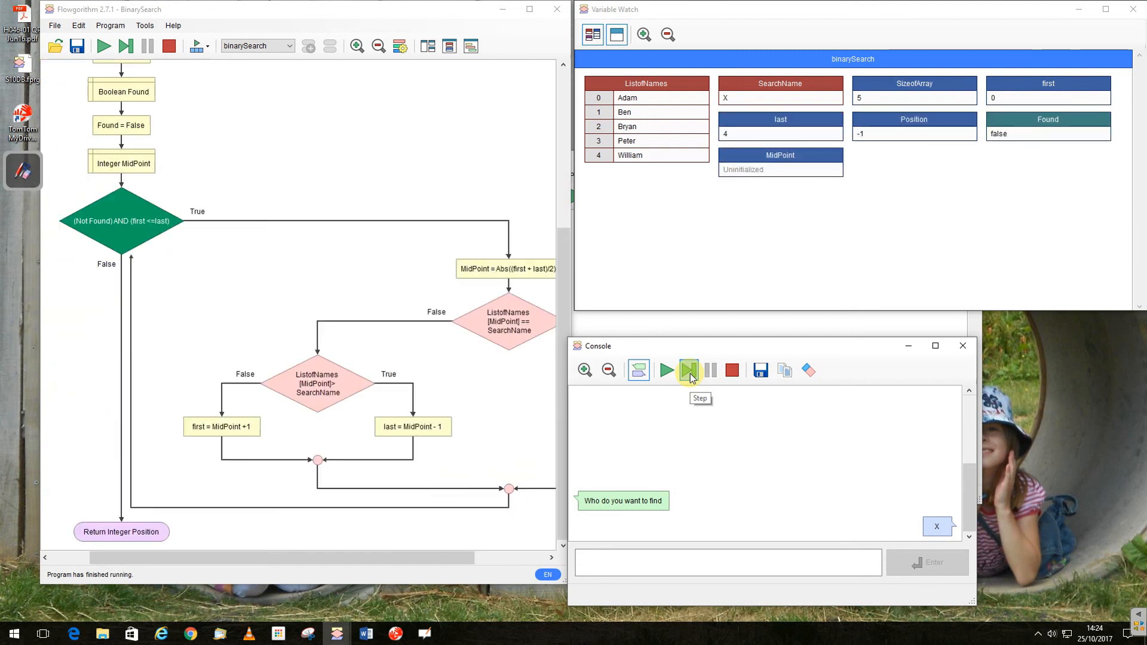
pyautogui.click(688, 370)
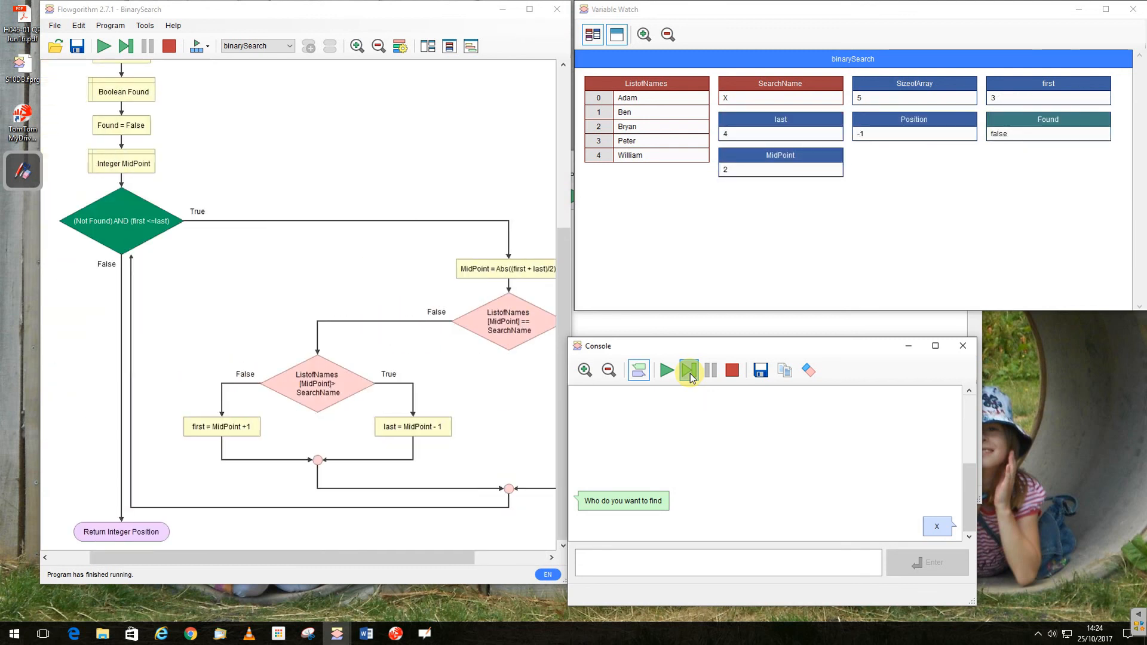
pyautogui.click(687, 369)
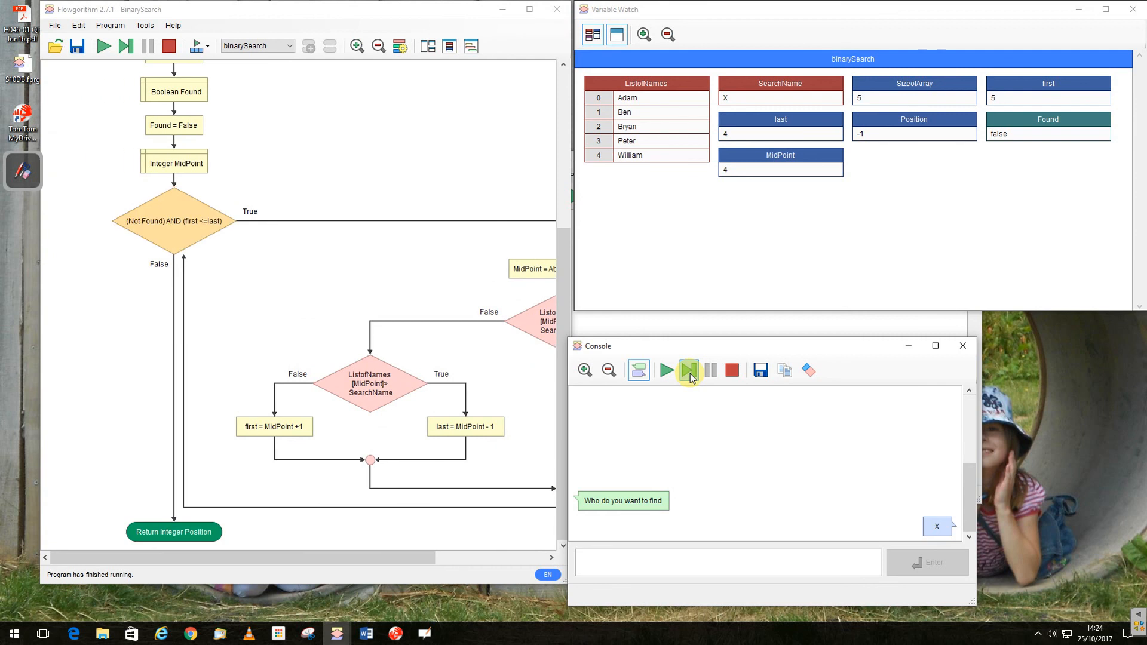
pyautogui.click(257, 46)
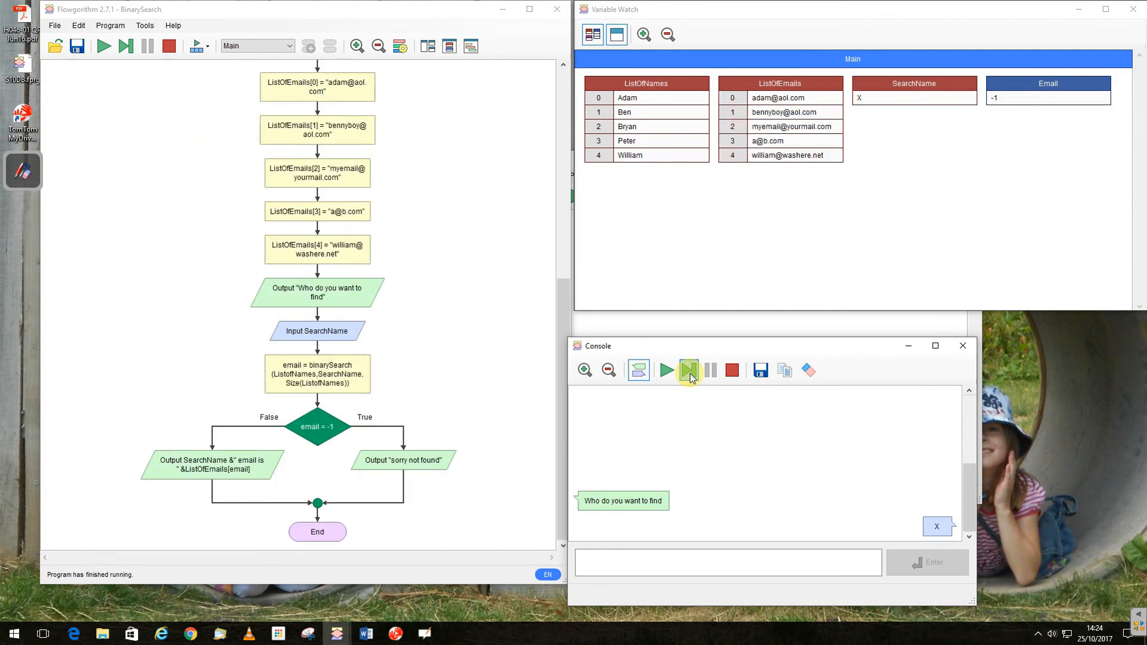
pyautogui.click(688, 369)
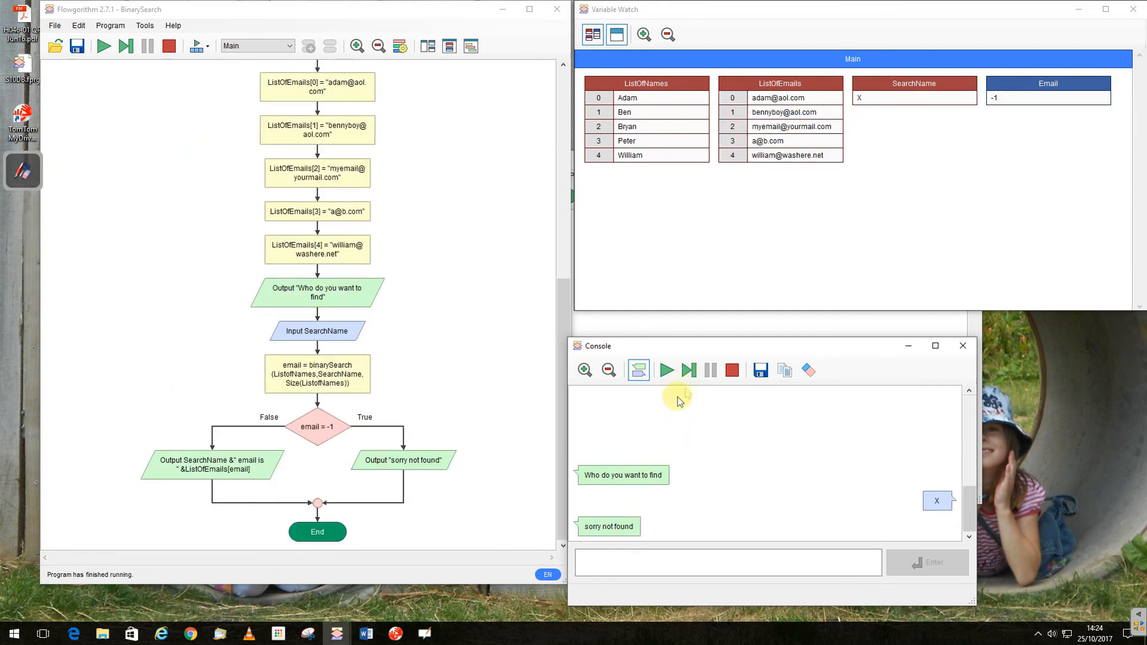
pyautogui.moveTo(600, 282)
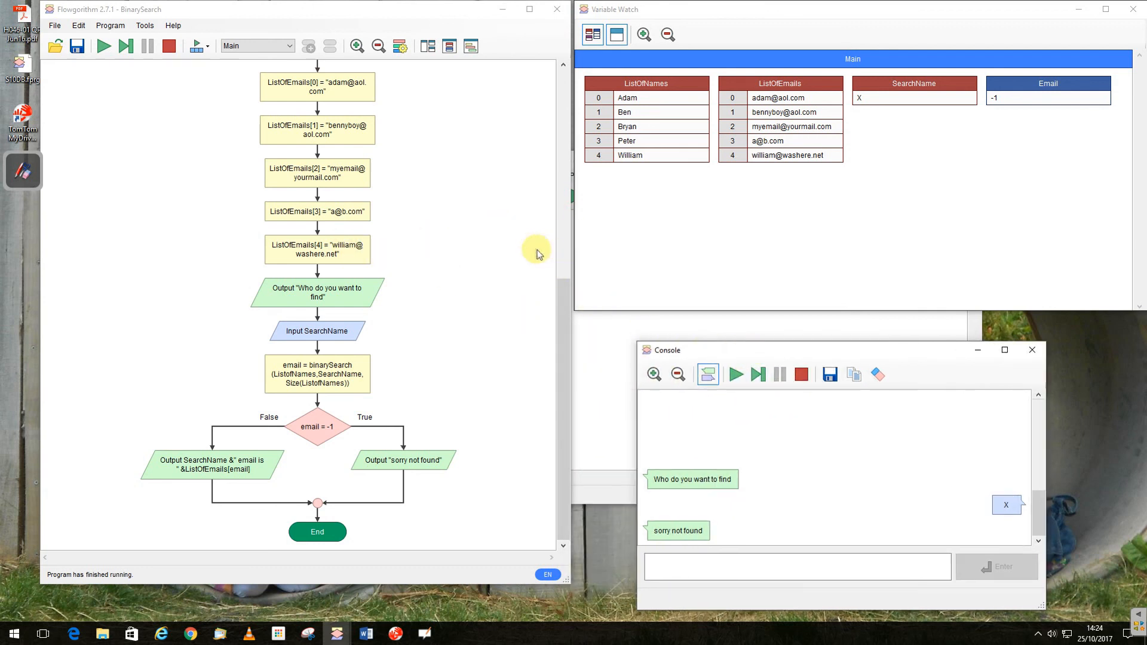
# - Scroll up and down through the full-screen Main flowchart
pyautogui.scroll(3)
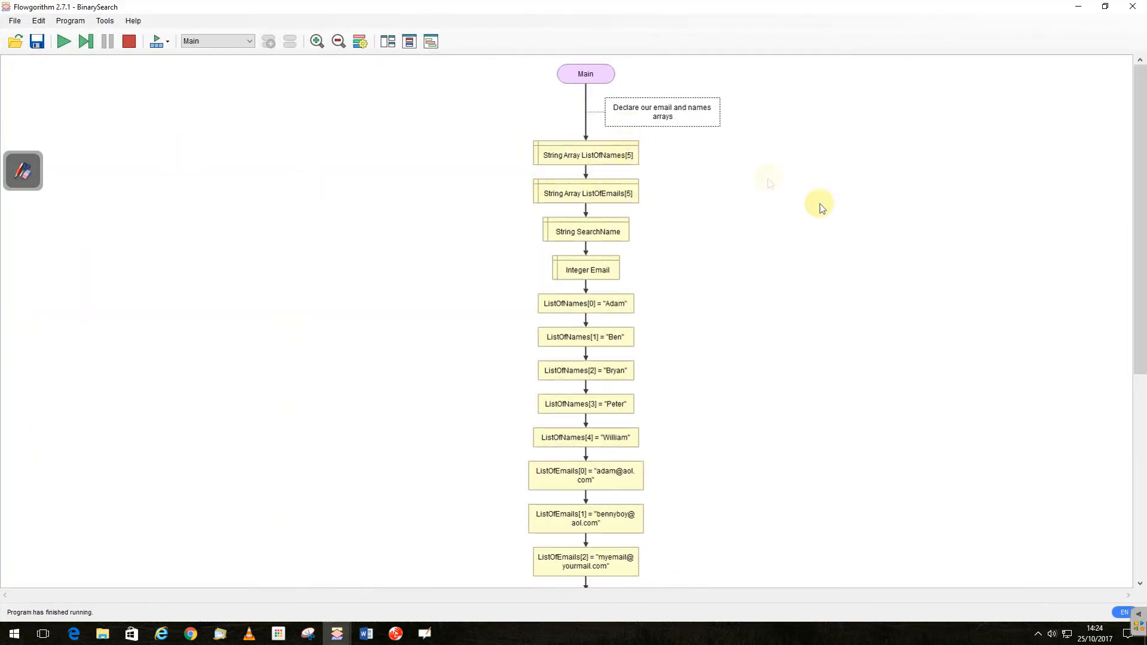
pyautogui.scroll(-3)
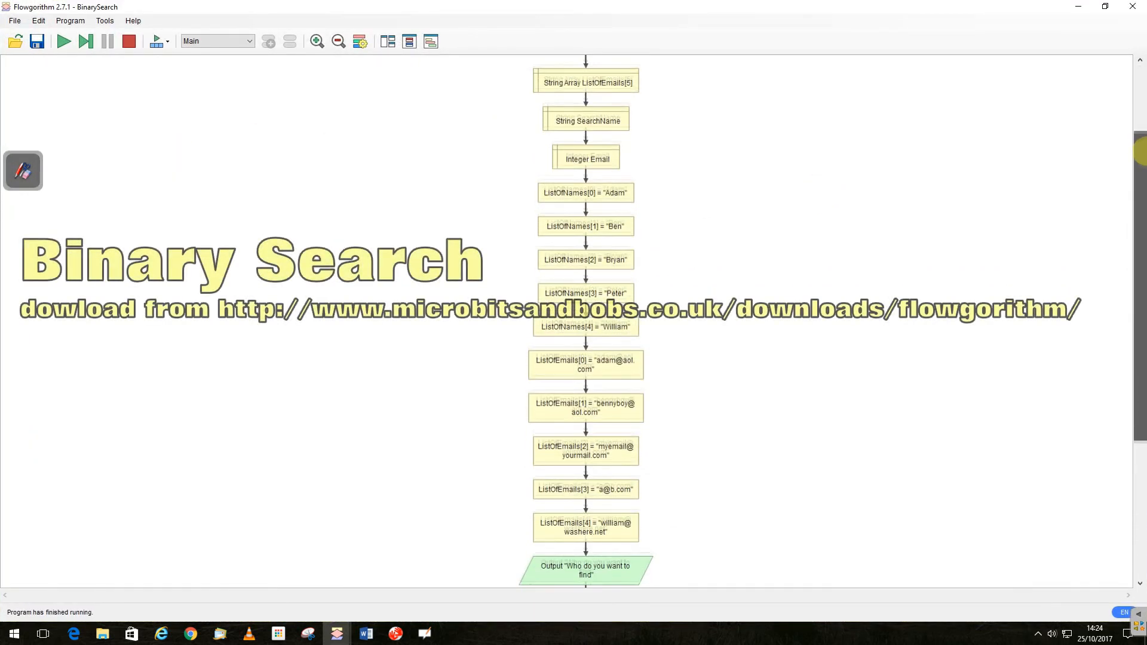
pyautogui.scroll(-3)
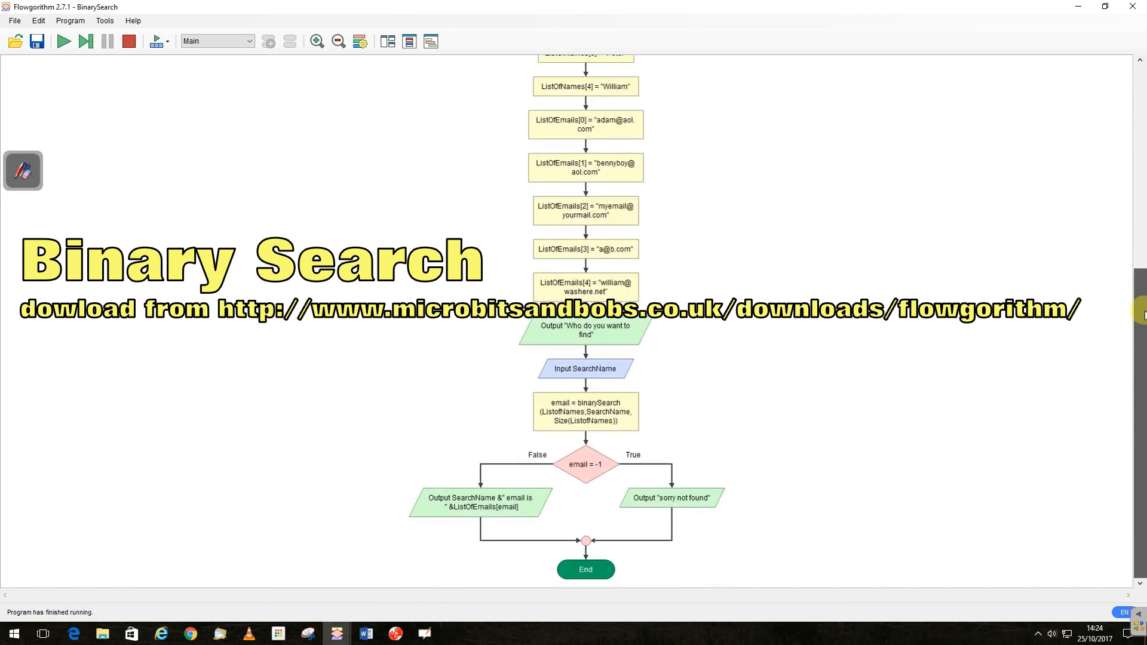
pyautogui.scroll(3)
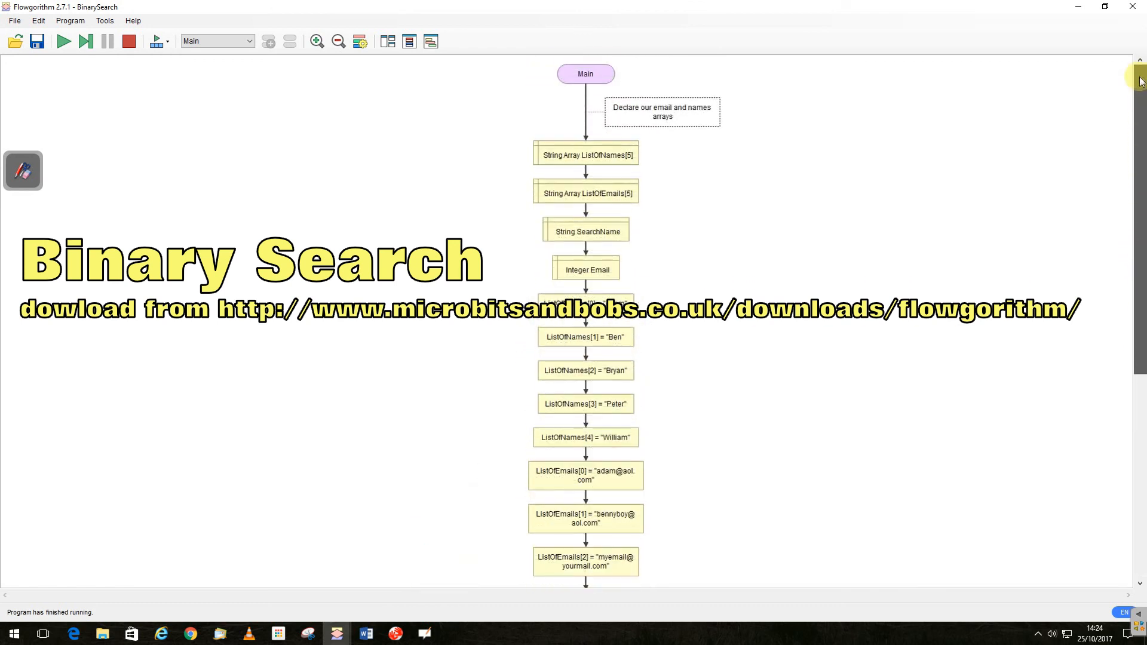
pyautogui.scroll(-3)
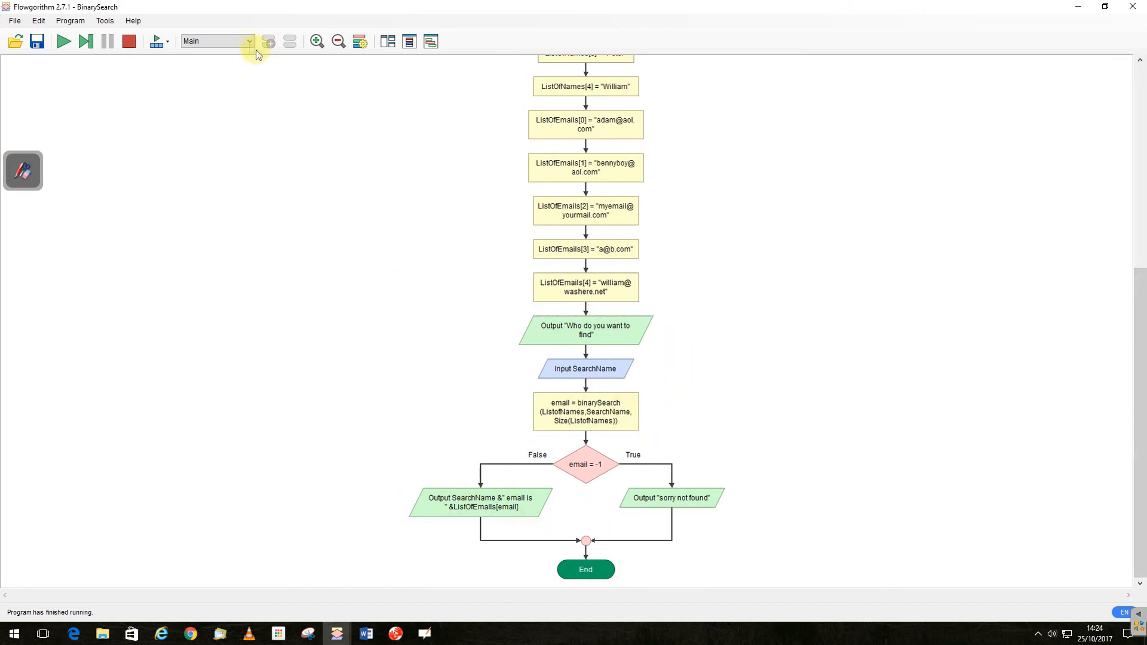
# - Switch to binarySearch, scroll through its loop and branches, and return to the top
pyautogui.click(216, 40)
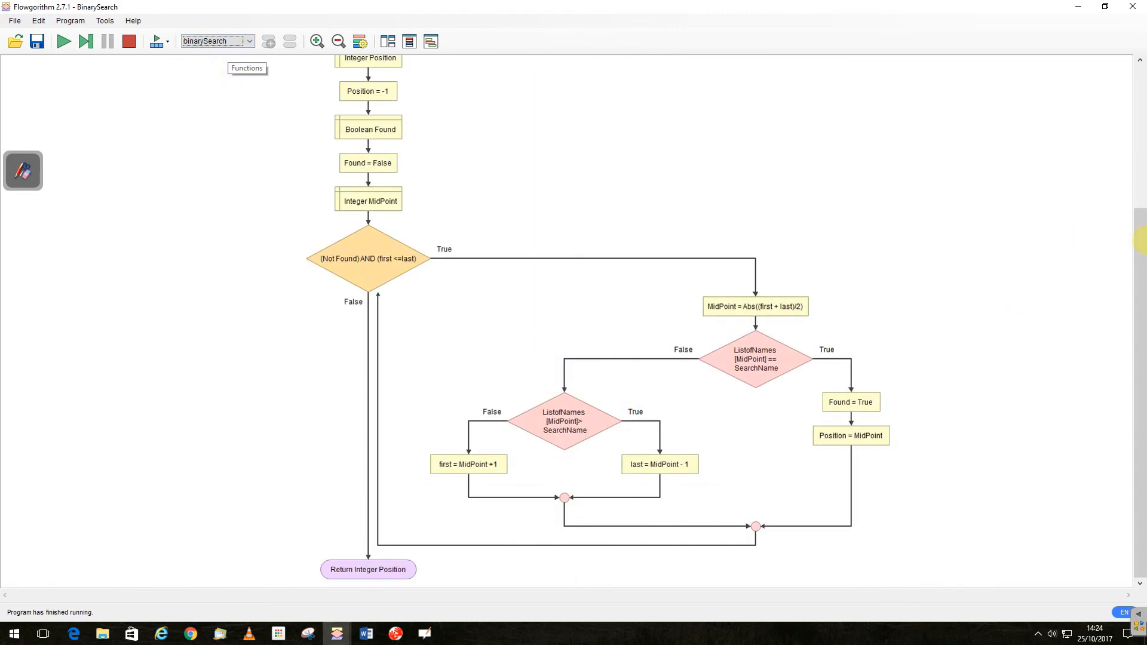
pyautogui.scroll(3)
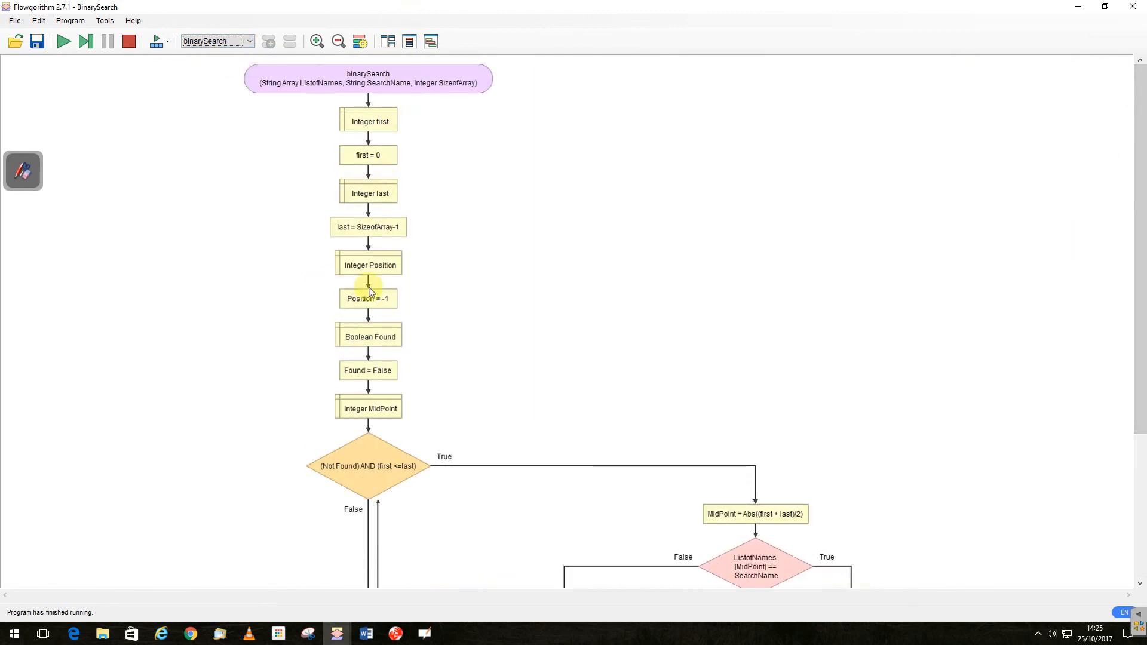
pyautogui.scroll(-3)
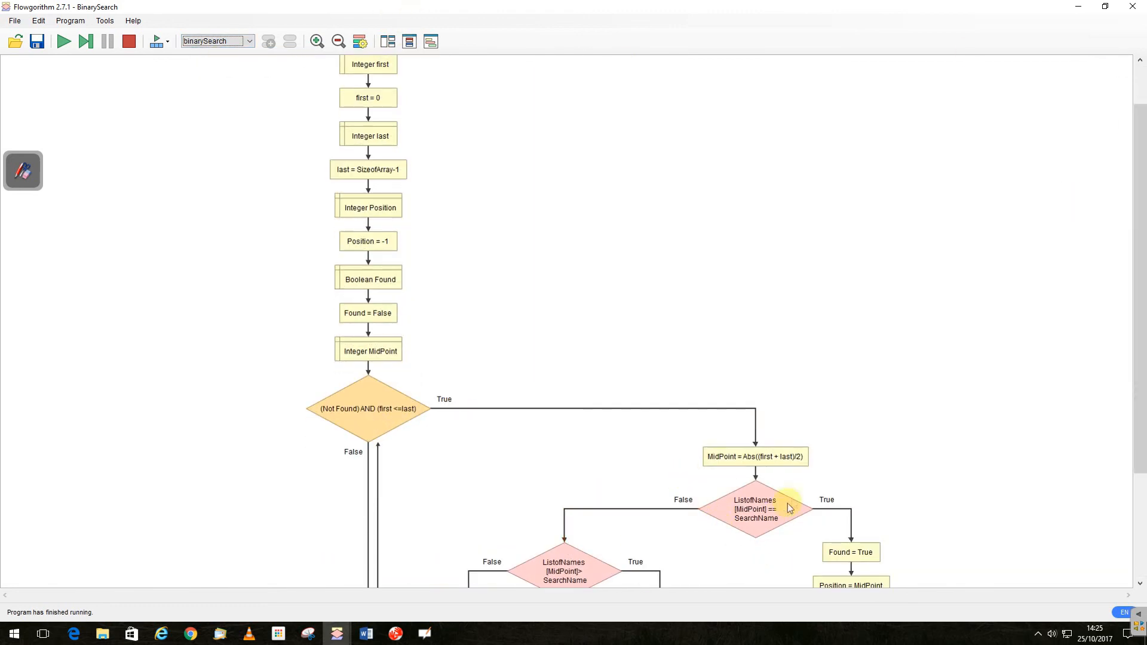
pyautogui.scroll(-3)
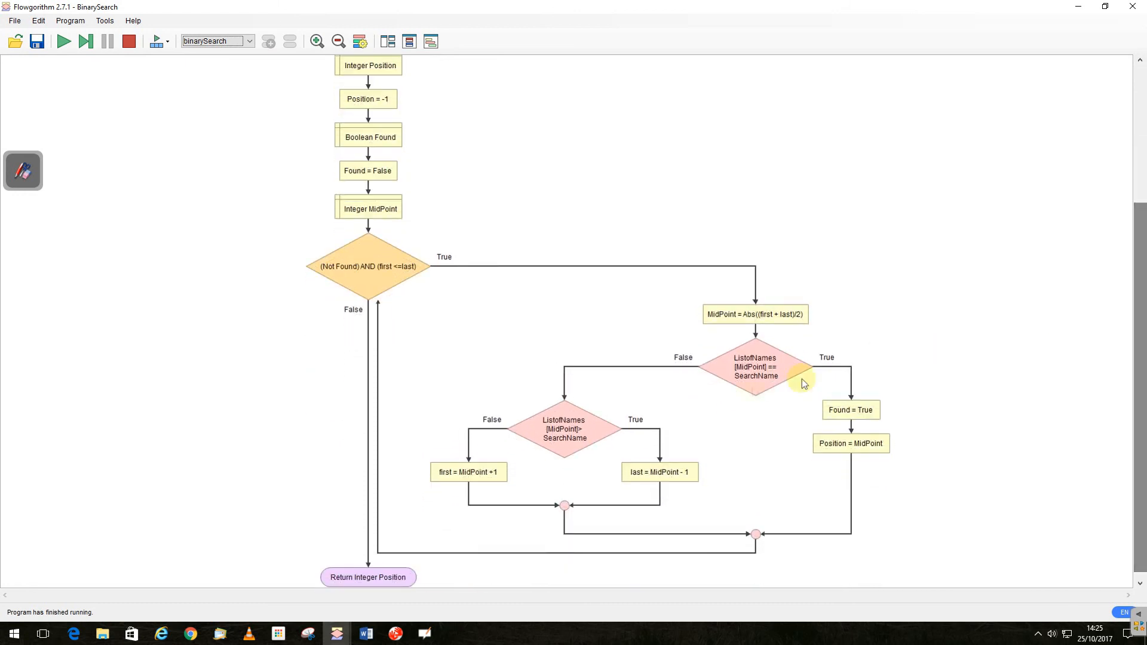
pyautogui.moveTo(658, 472)
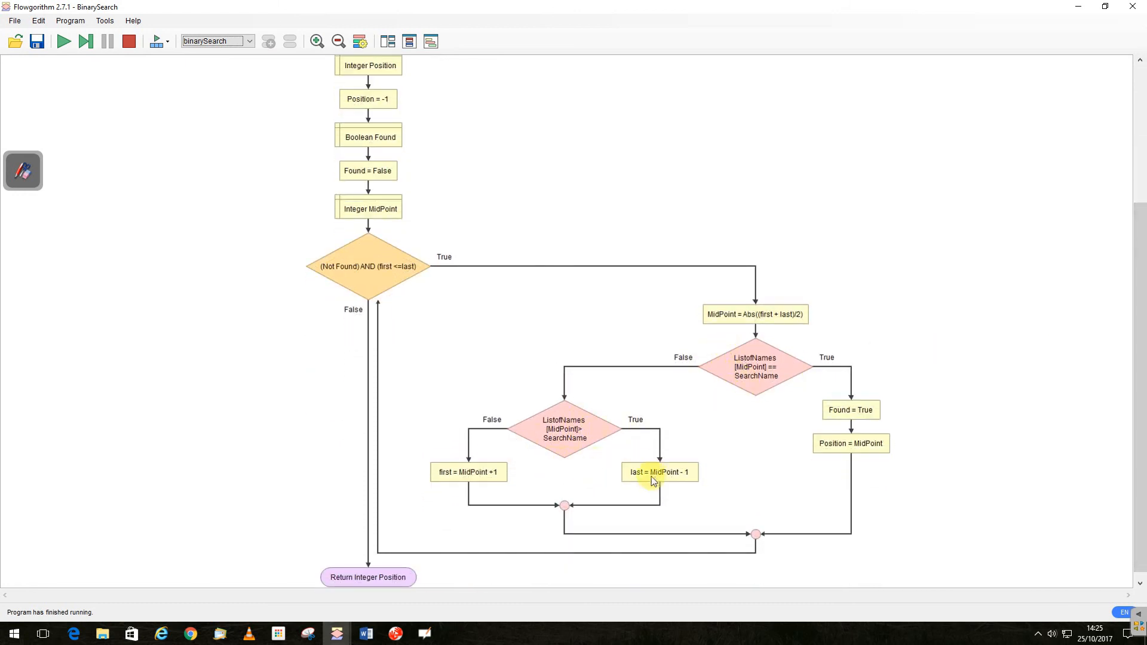
pyautogui.moveTo(623, 476)
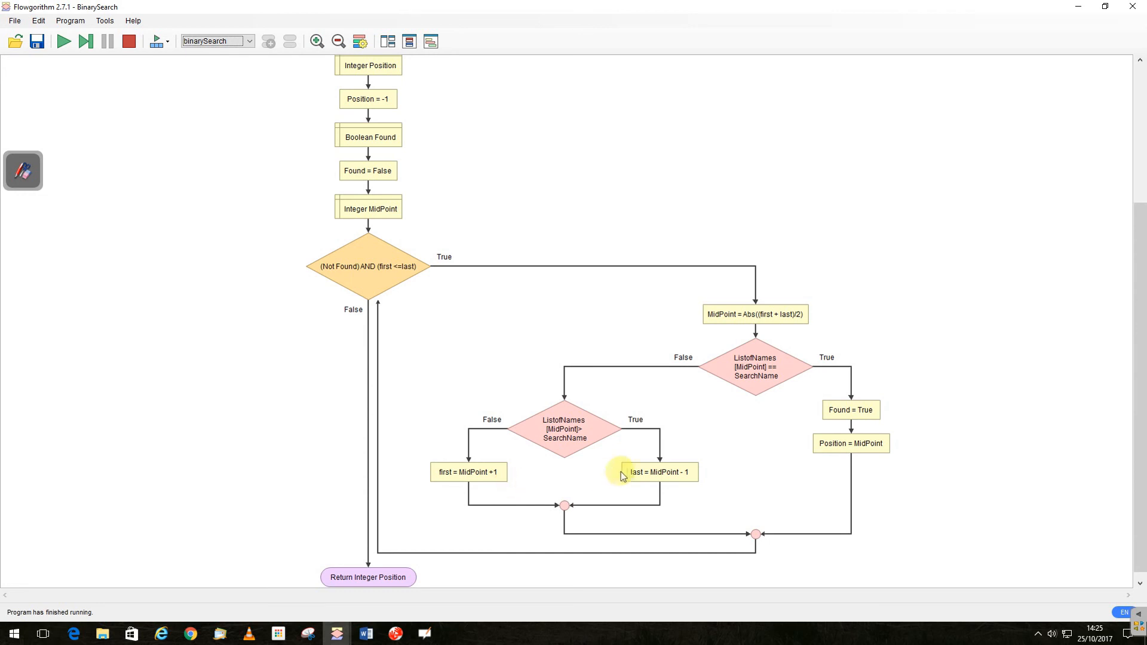
pyautogui.moveTo(463, 488)
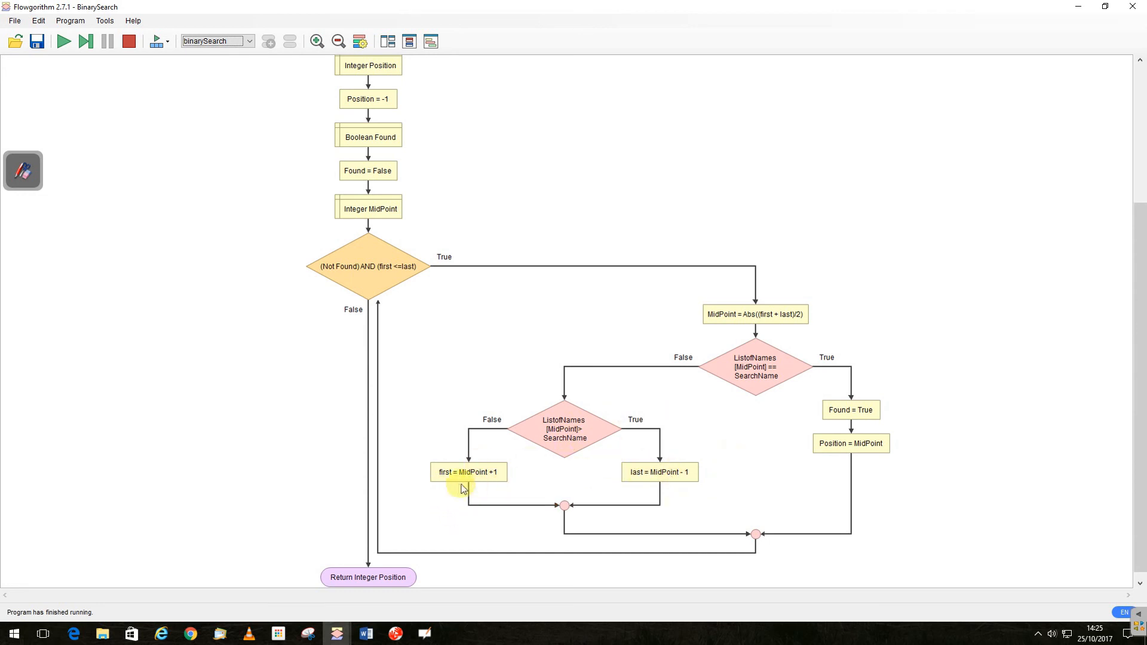
pyautogui.moveTo(671, 491)
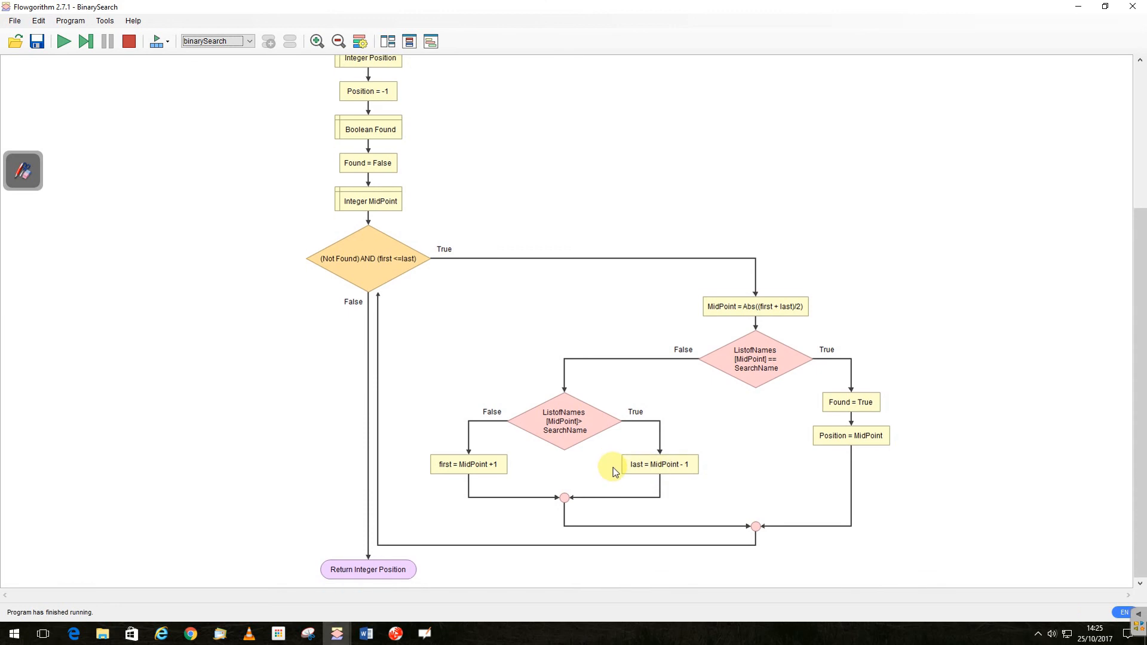
pyautogui.moveTo(1134, 375)
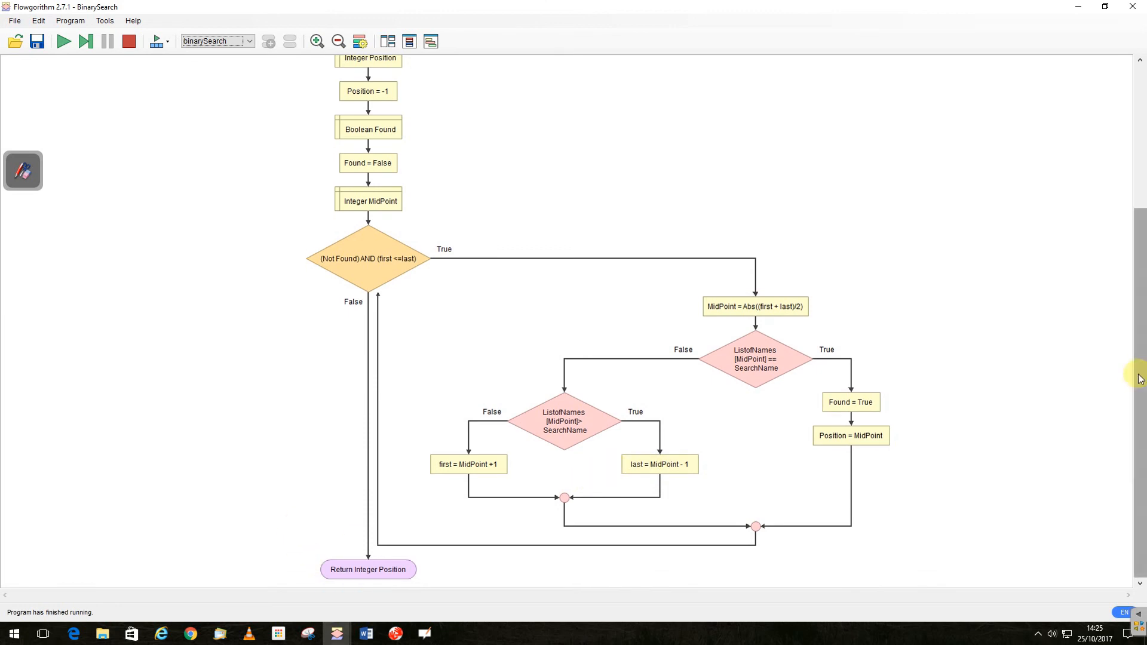
pyautogui.scroll(3)
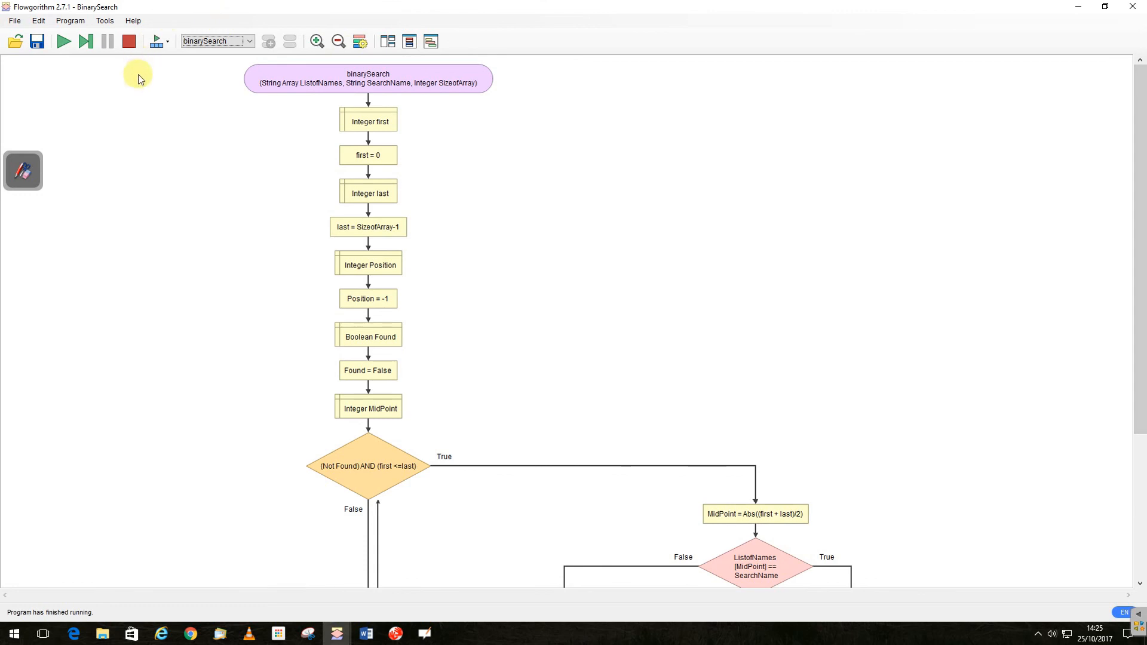